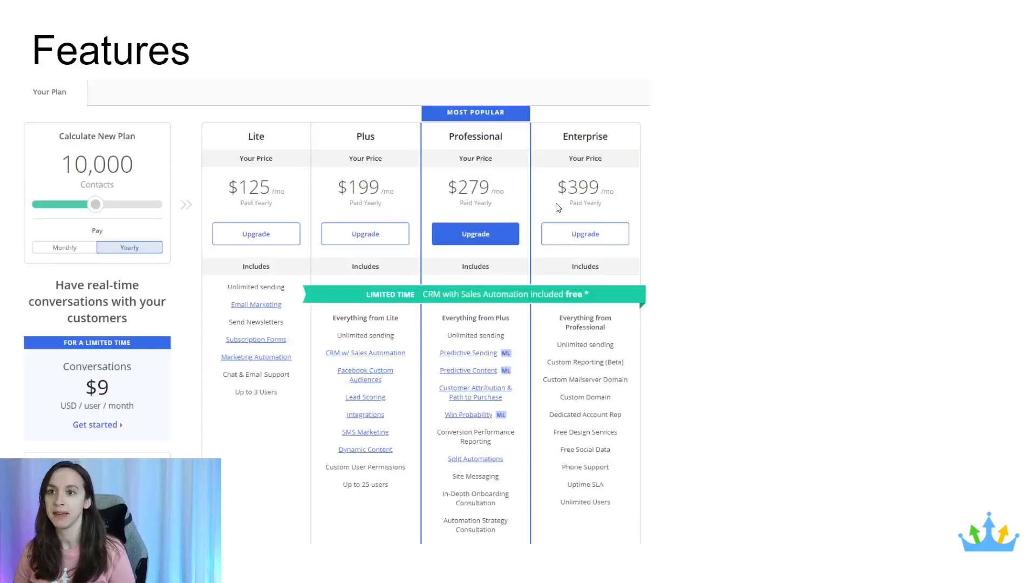
pyautogui.moveTo(343, 207)
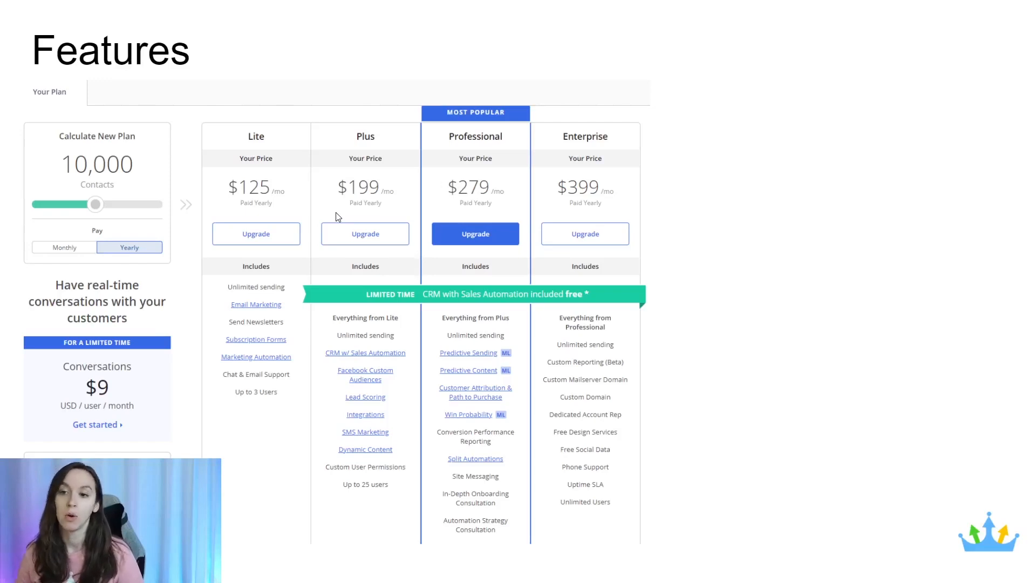
pyautogui.moveTo(275, 266)
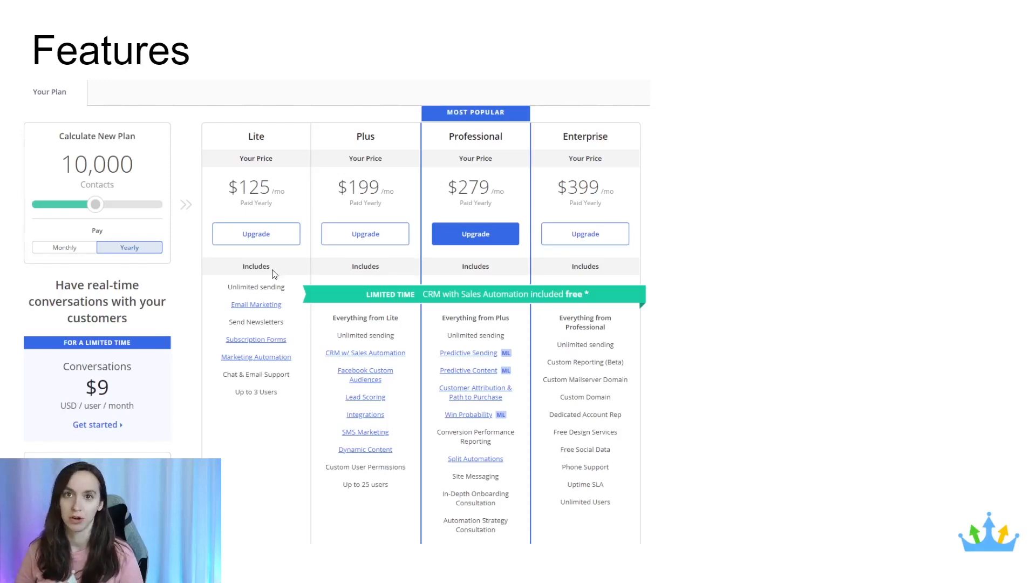
pyautogui.moveTo(270, 269)
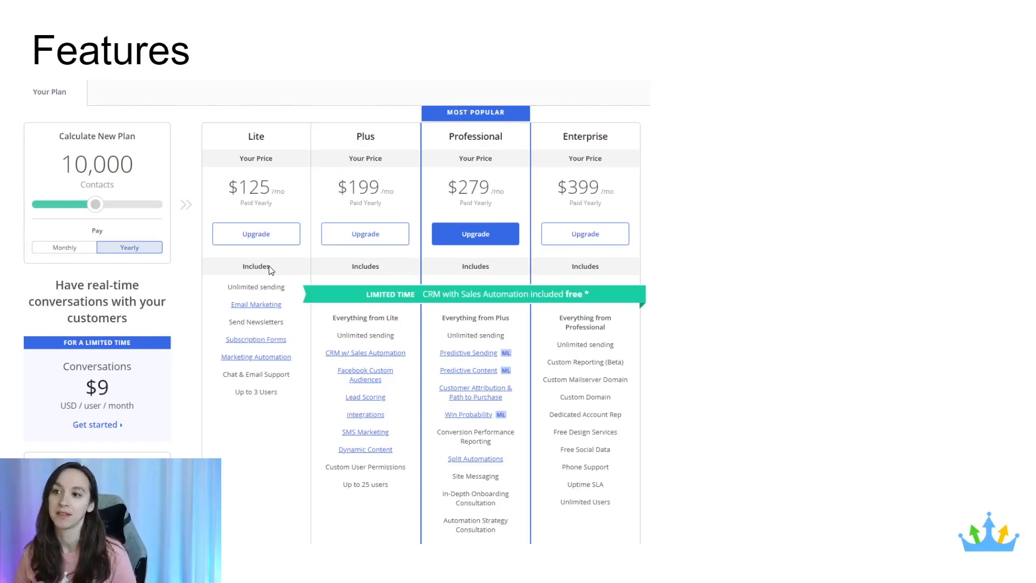
pyautogui.moveTo(361, 231)
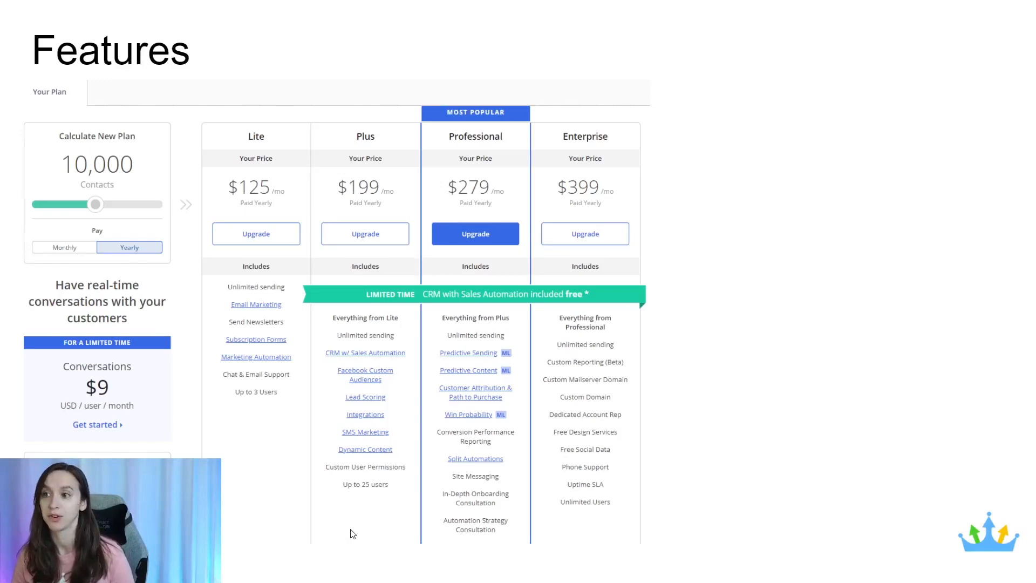
pyautogui.moveTo(470, 514)
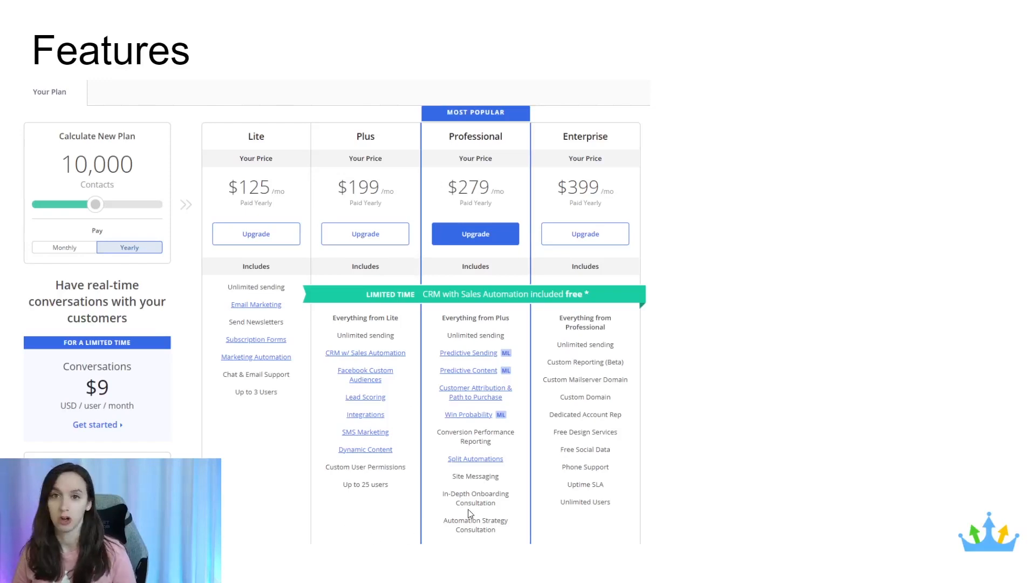
pyautogui.moveTo(505, 249)
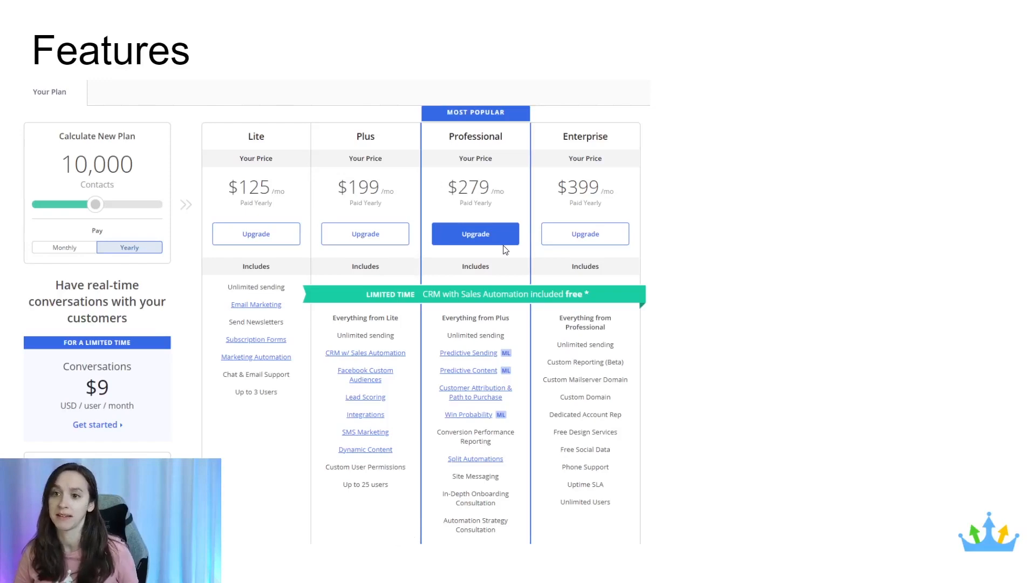
pyautogui.moveTo(560, 350)
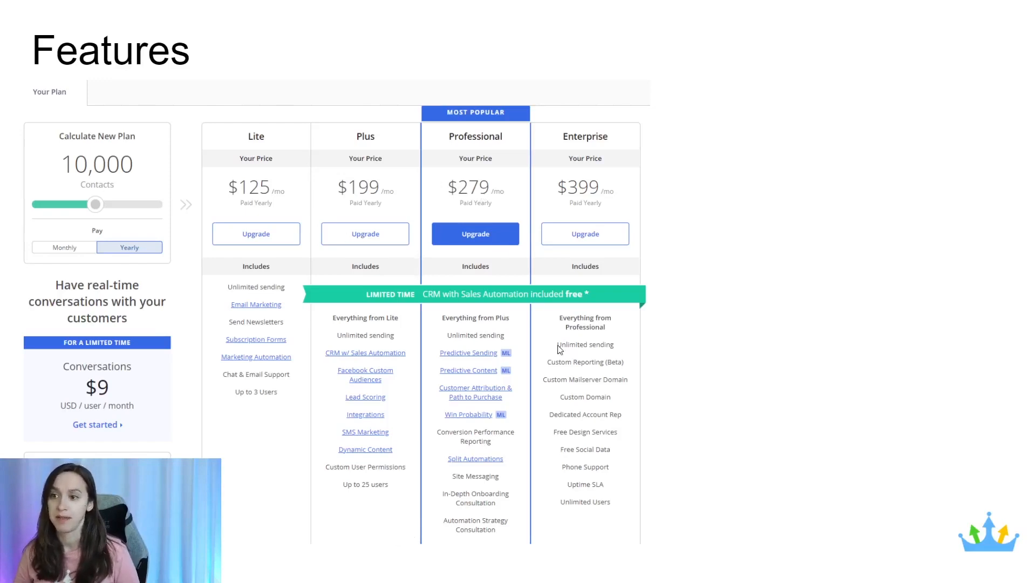
pyautogui.moveTo(526, 316)
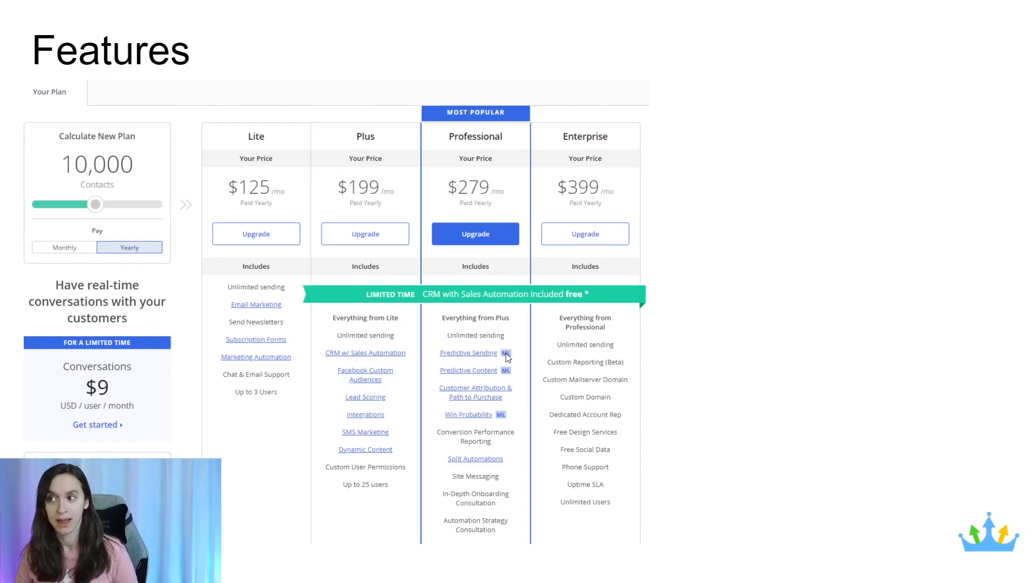
pyautogui.moveTo(581, 367)
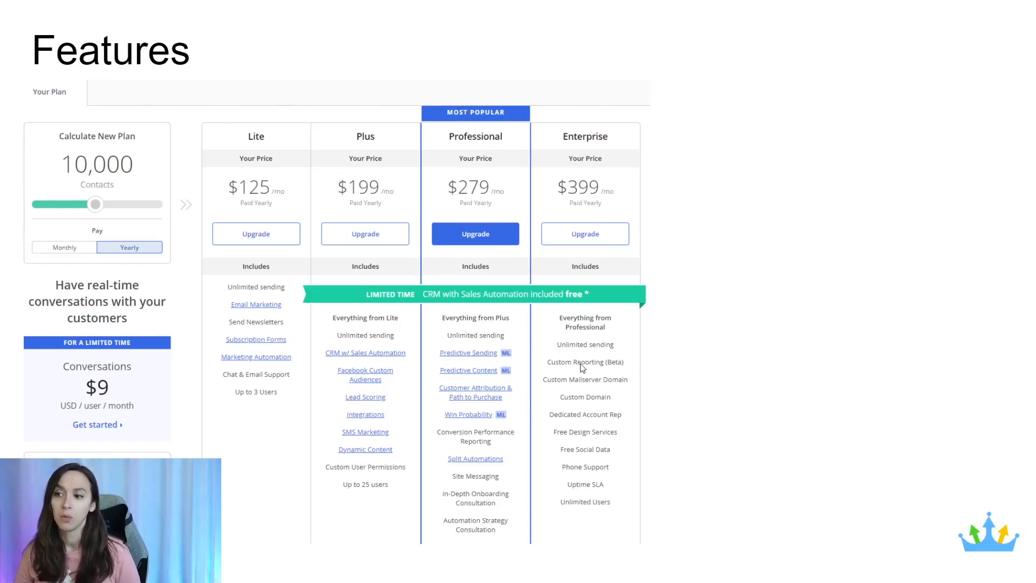
pyautogui.moveTo(587, 493)
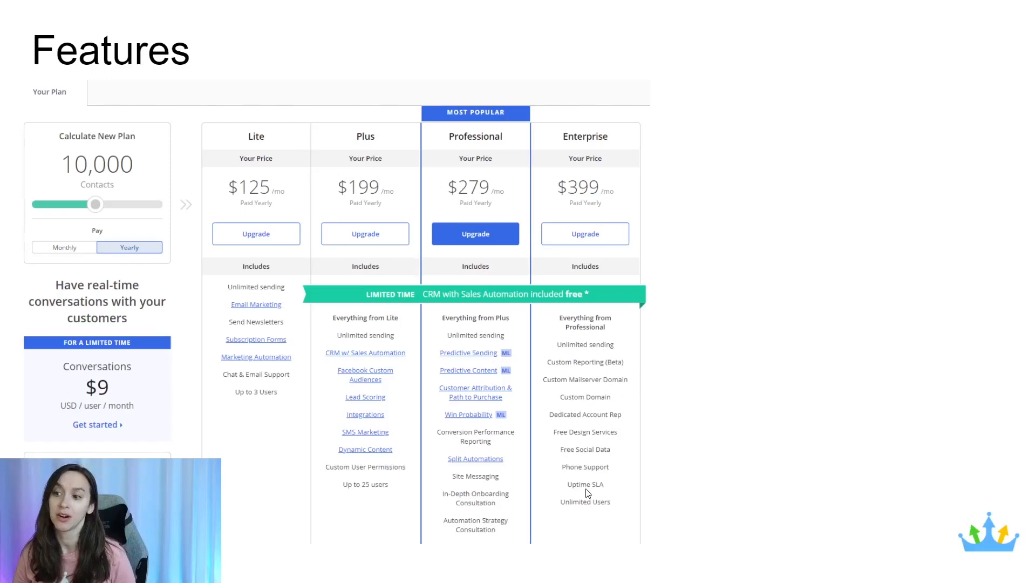
pyautogui.moveTo(585, 487)
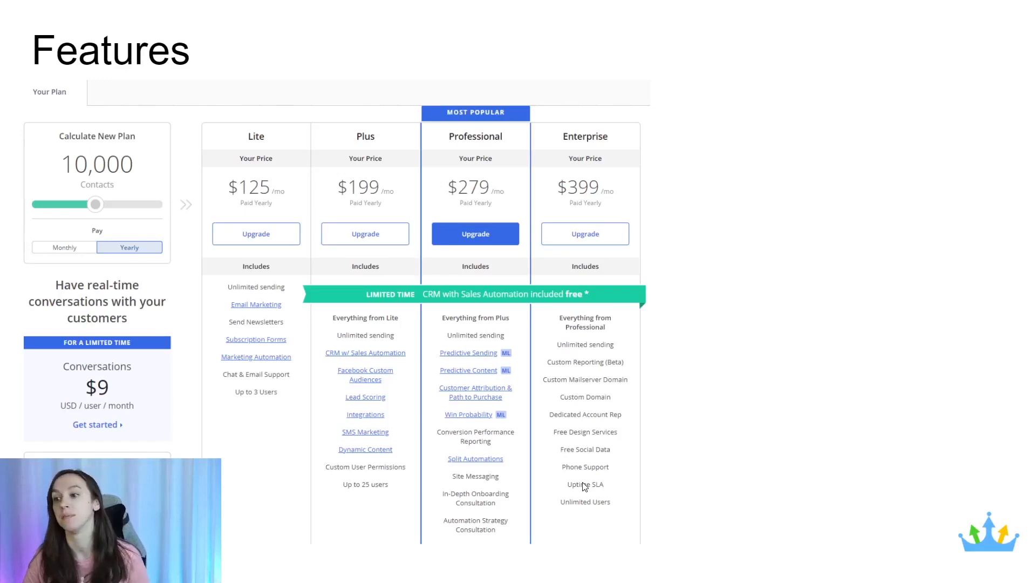
pyautogui.moveTo(576, 408)
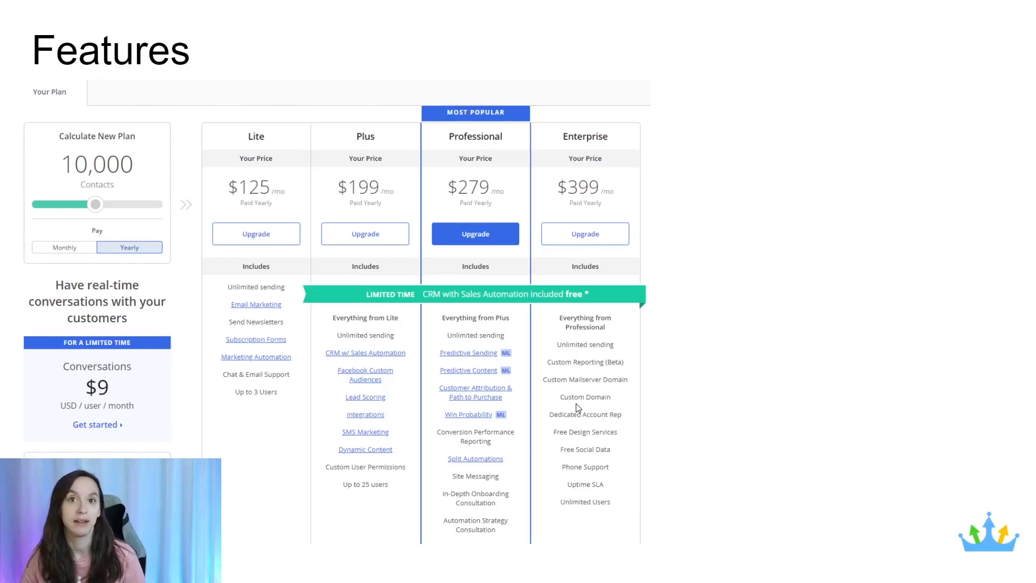
pyautogui.moveTo(558, 434)
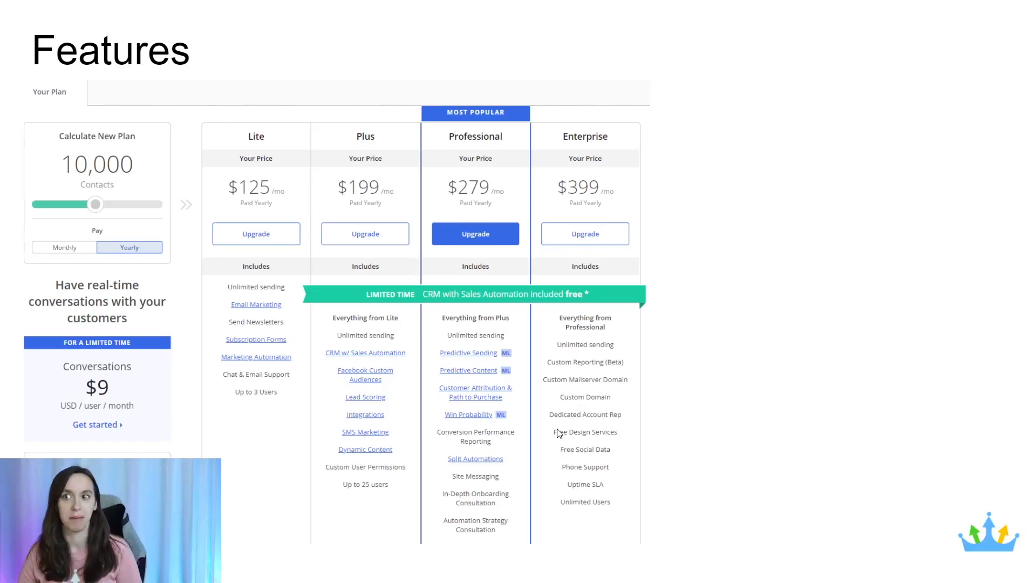
pyautogui.moveTo(573, 191)
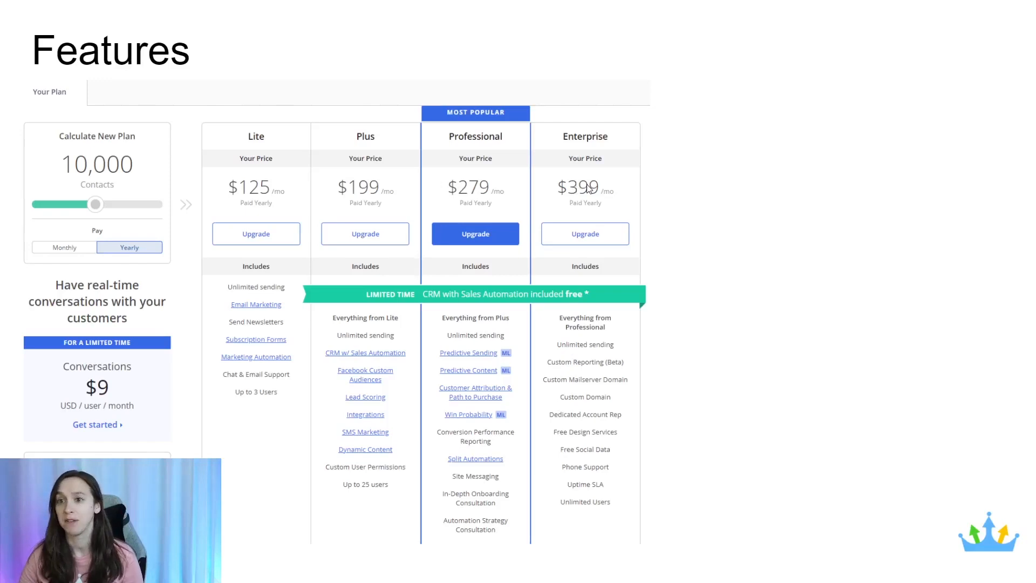
pyautogui.moveTo(589, 200)
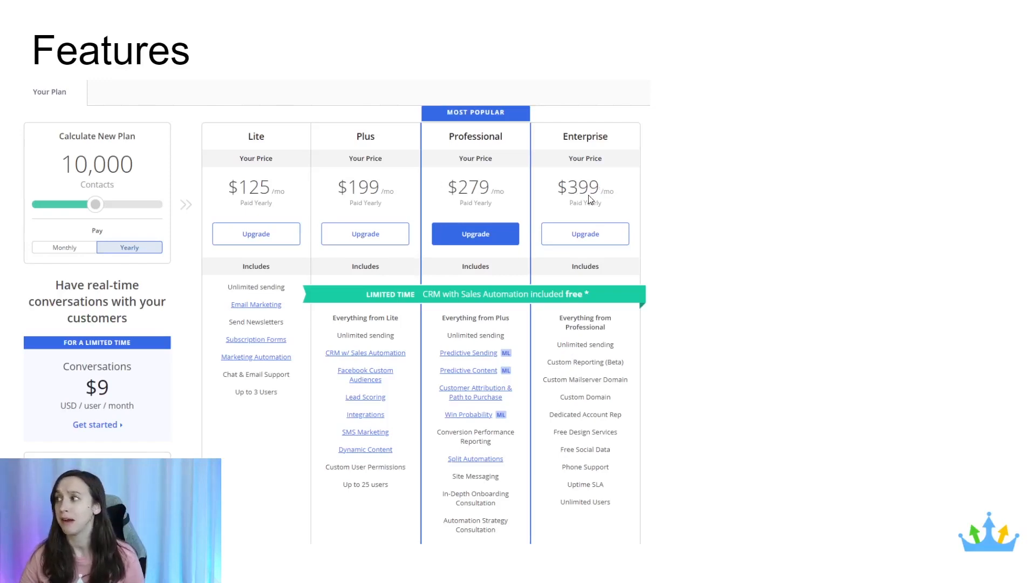
pyautogui.moveTo(597, 159)
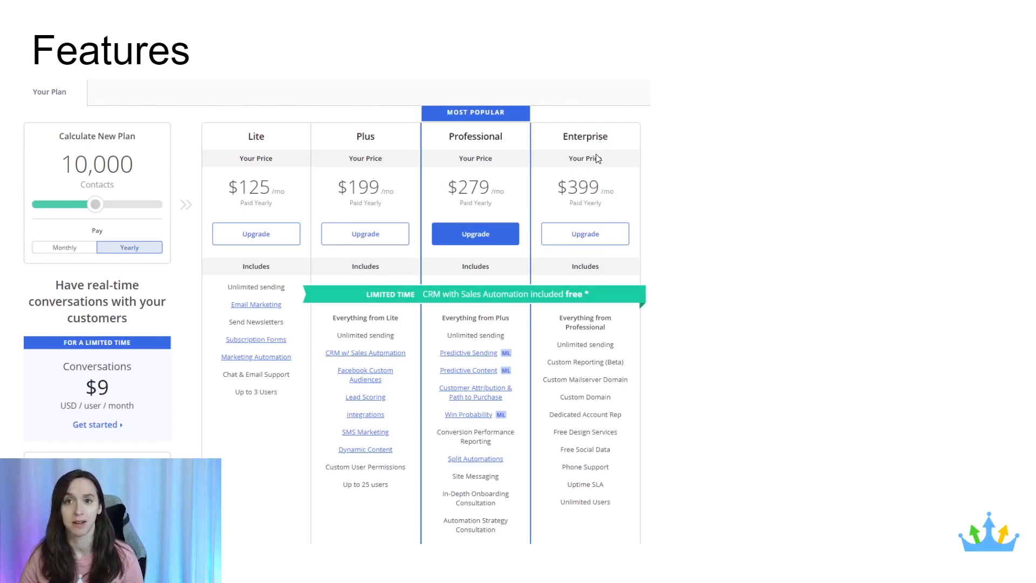
pyautogui.moveTo(597, 181)
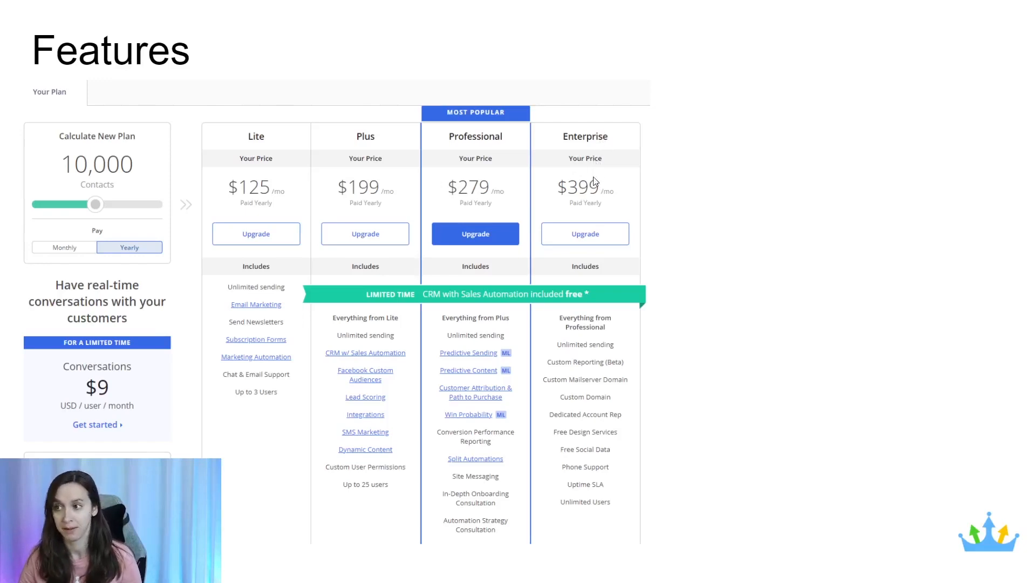
pyautogui.moveTo(592, 440)
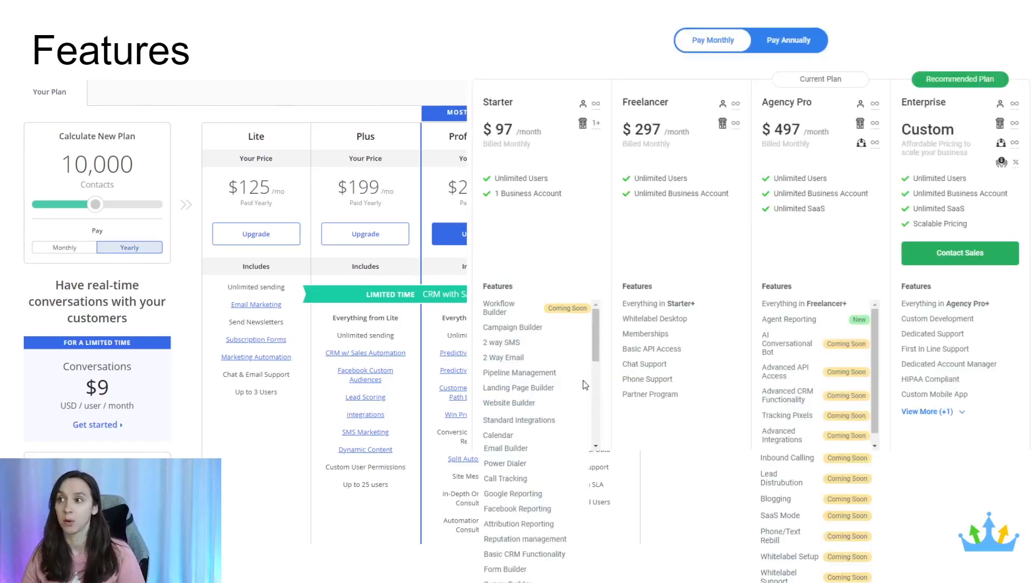
pyautogui.moveTo(532, 353)
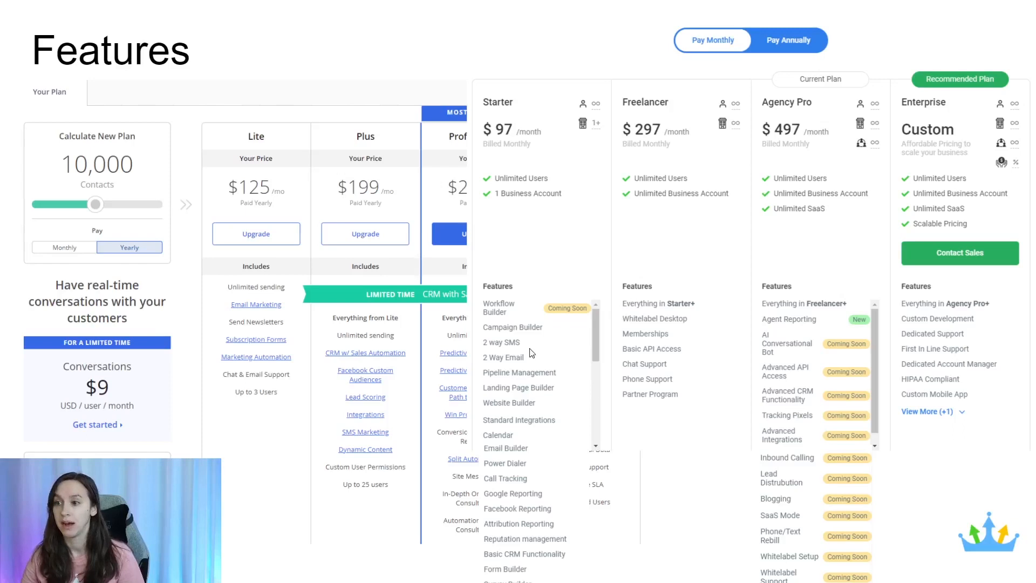
pyautogui.moveTo(553, 356)
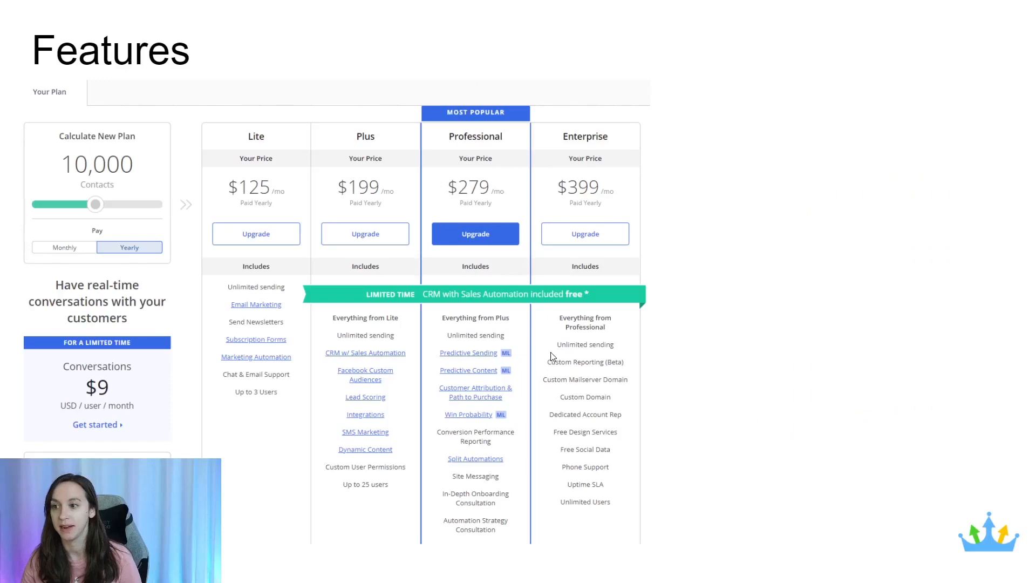
pyautogui.moveTo(548, 358)
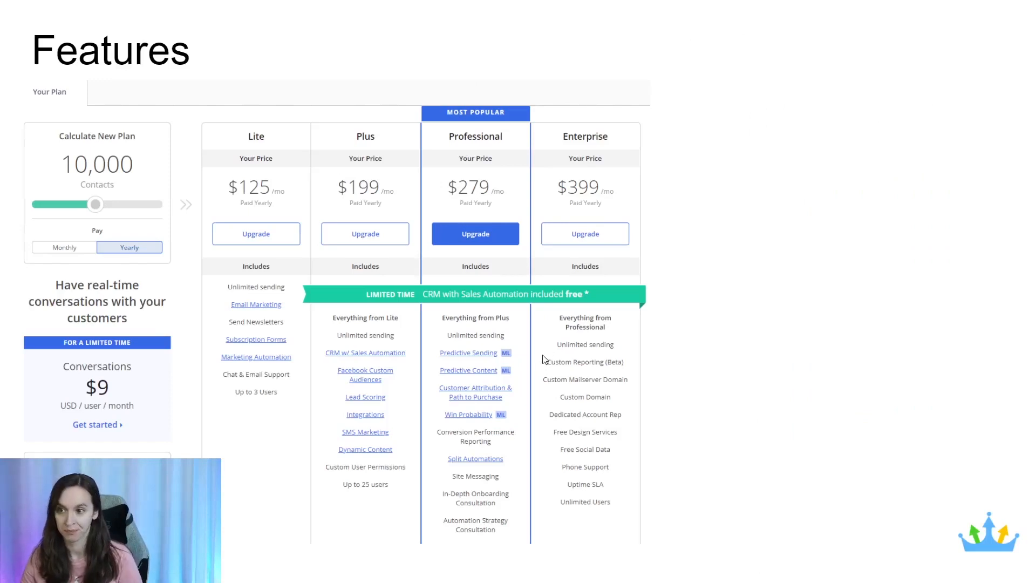
pyautogui.moveTo(380, 406)
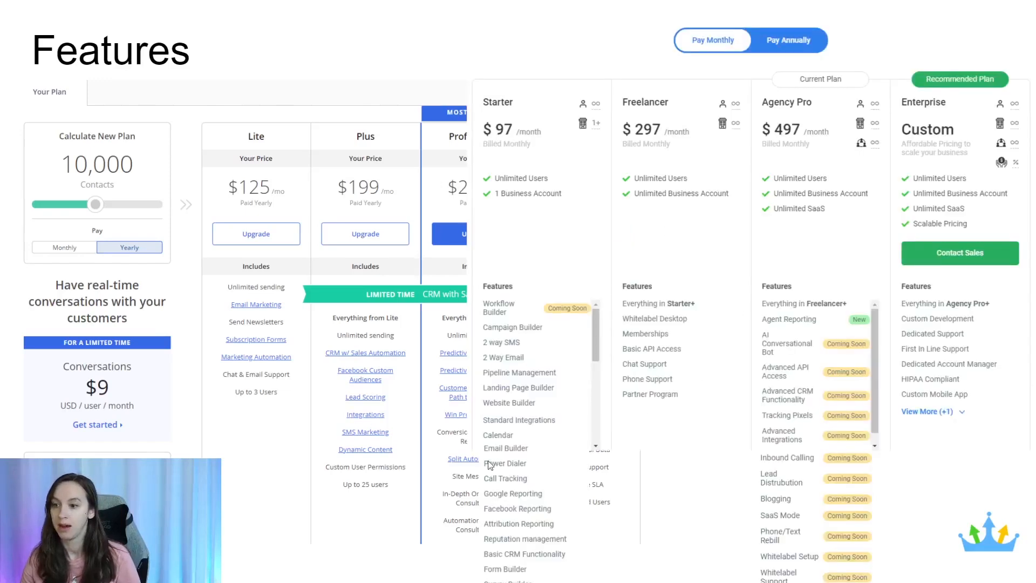
pyautogui.moveTo(660, 370)
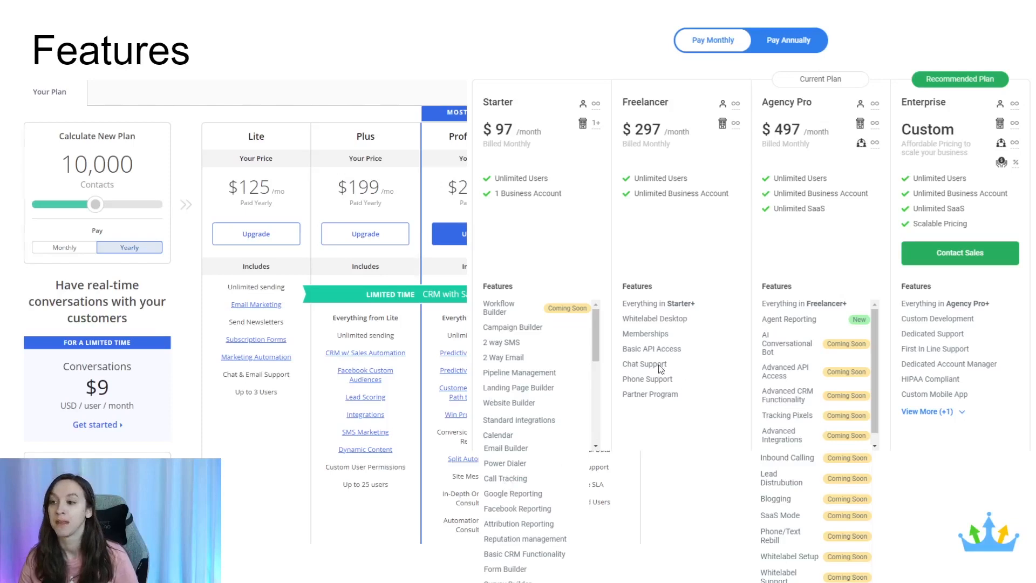
pyautogui.moveTo(667, 407)
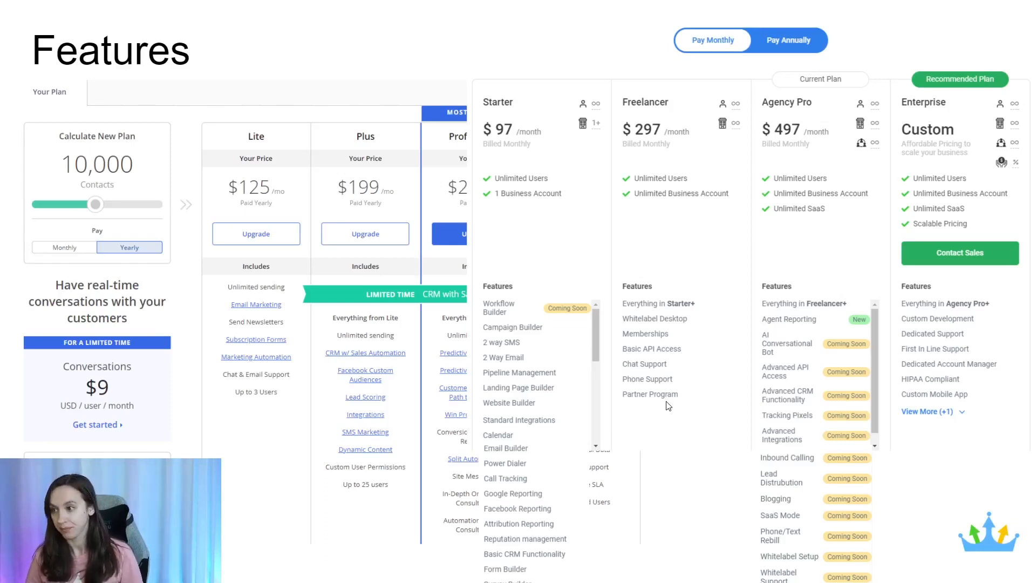
pyautogui.moveTo(823, 405)
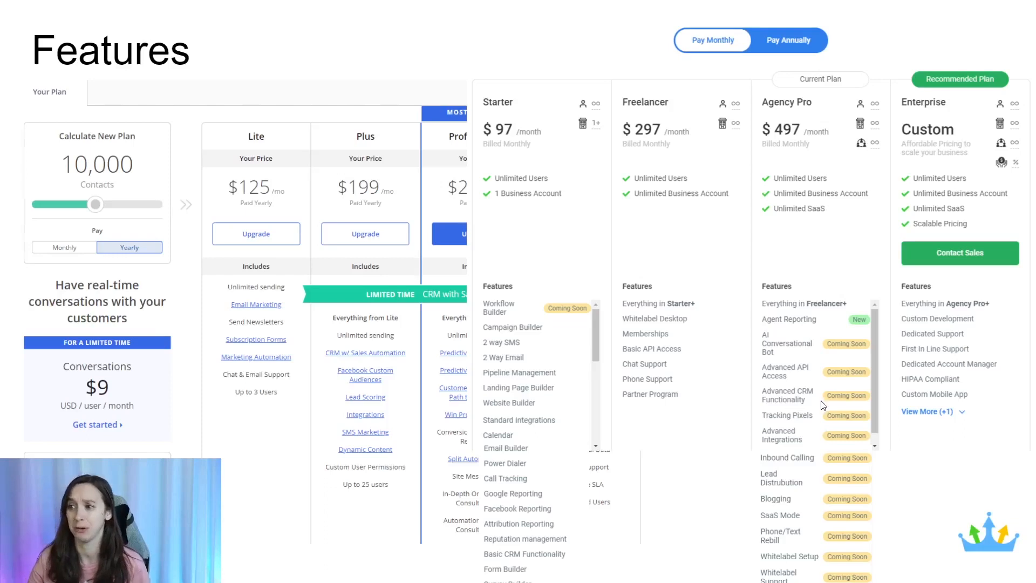
pyautogui.moveTo(831, 352)
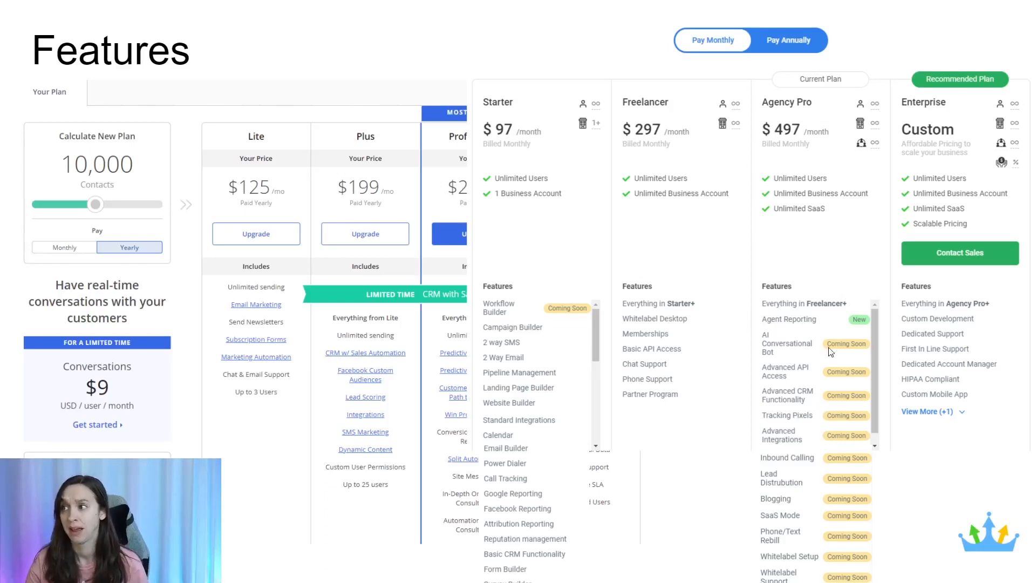
pyautogui.moveTo(446, 433)
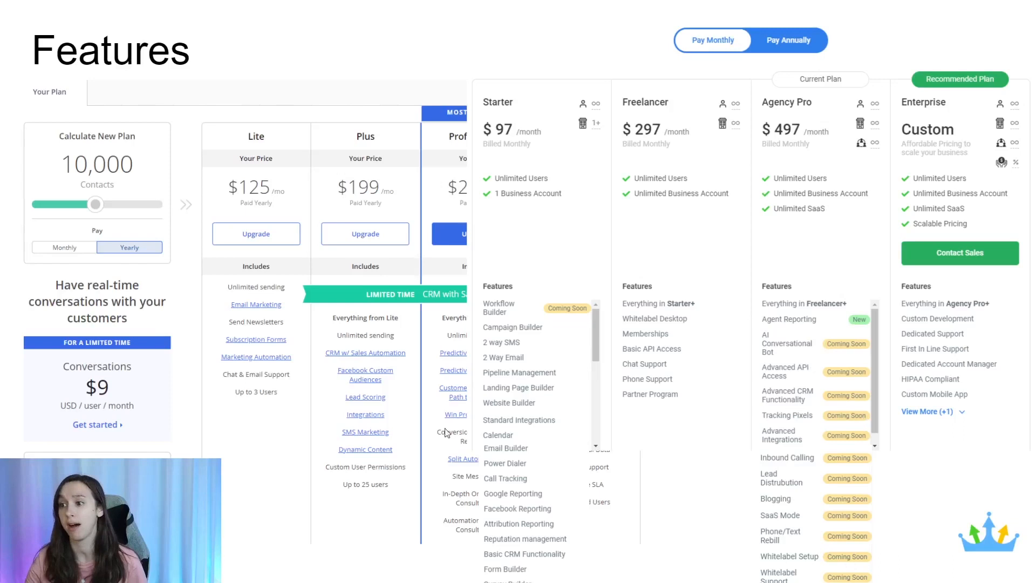
pyautogui.moveTo(633, 433)
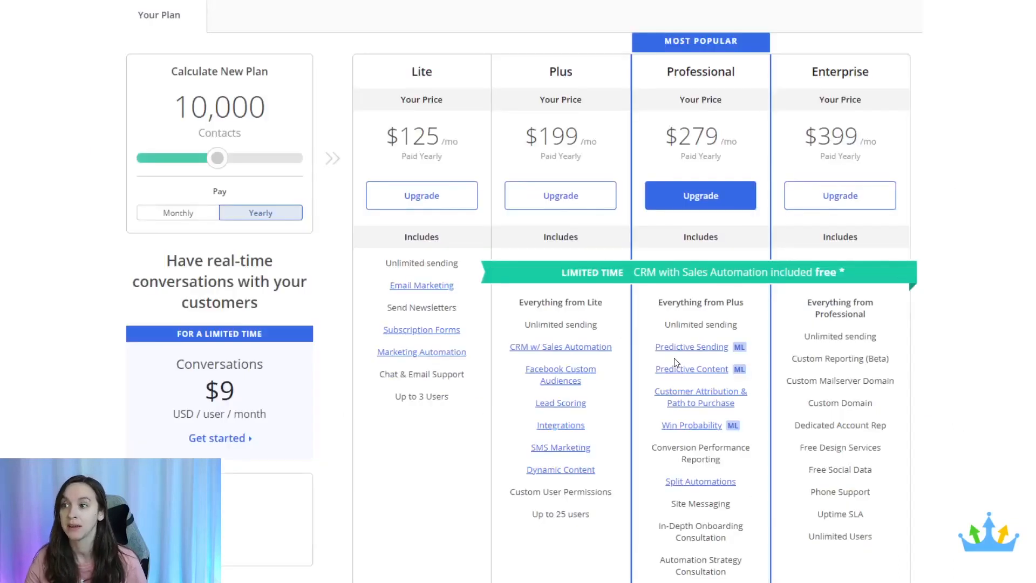
pyautogui.click(788, 39)
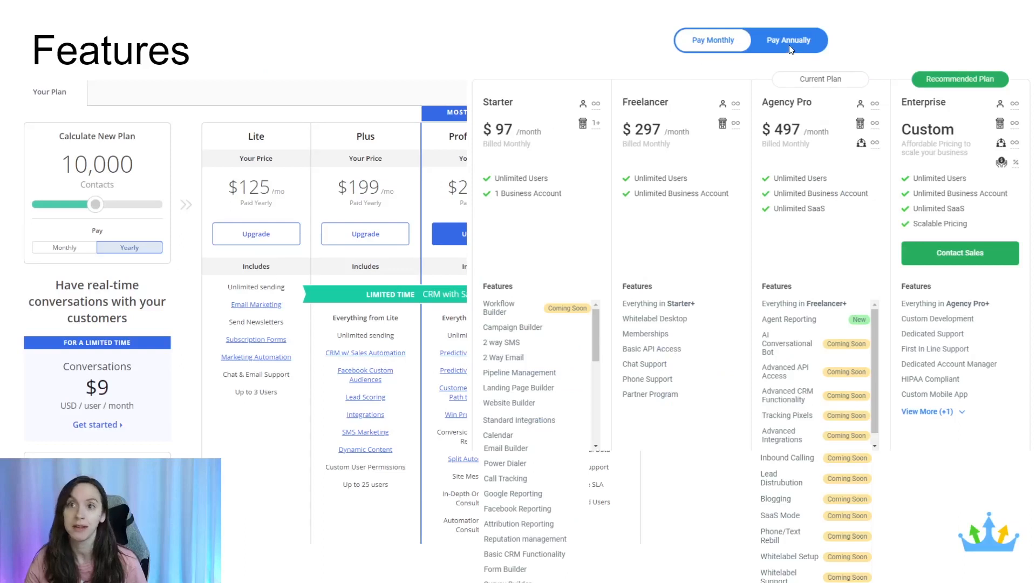
pyautogui.moveTo(783, 70)
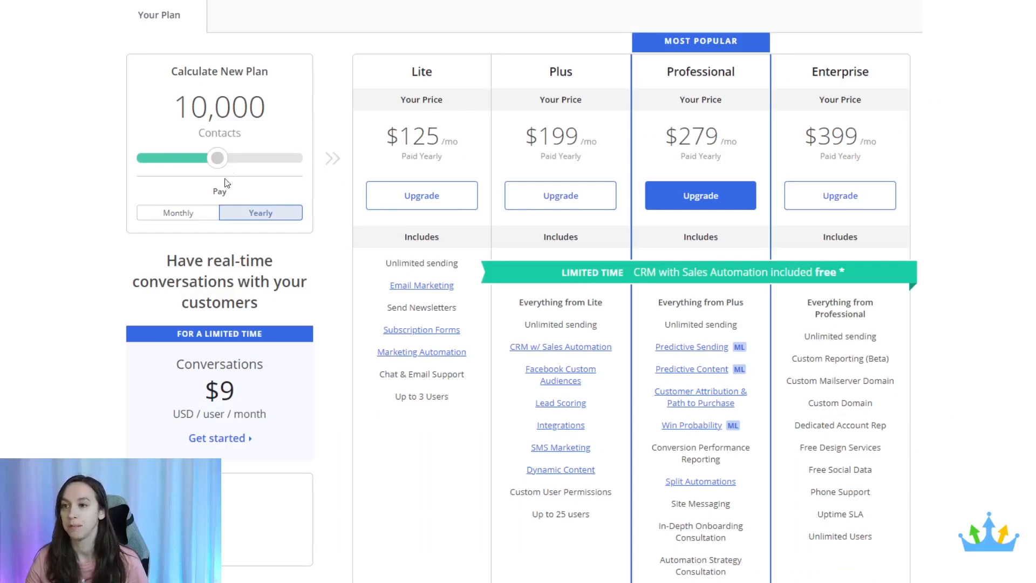
pyautogui.moveTo(759, 475)
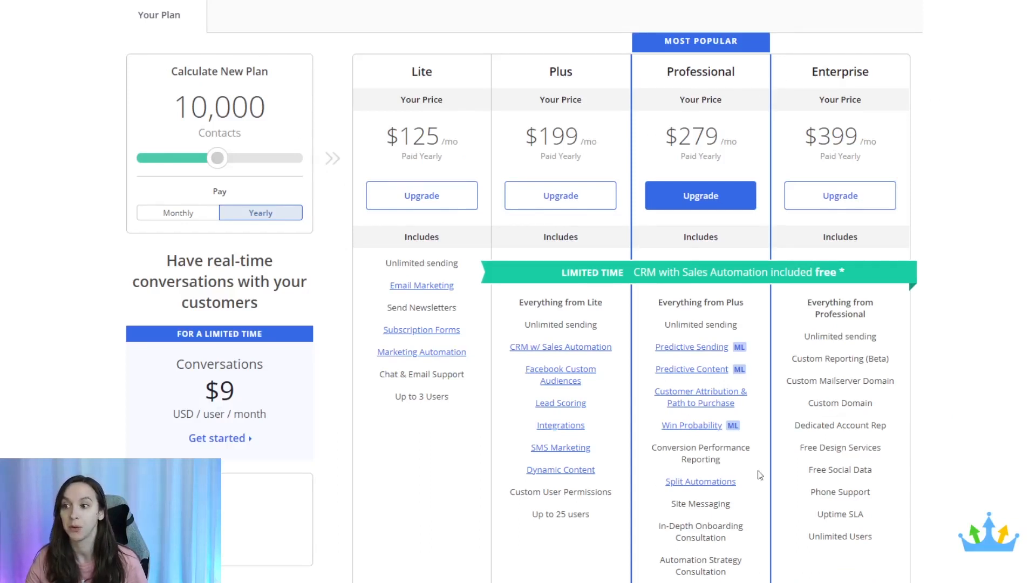
pyautogui.moveTo(638, 347)
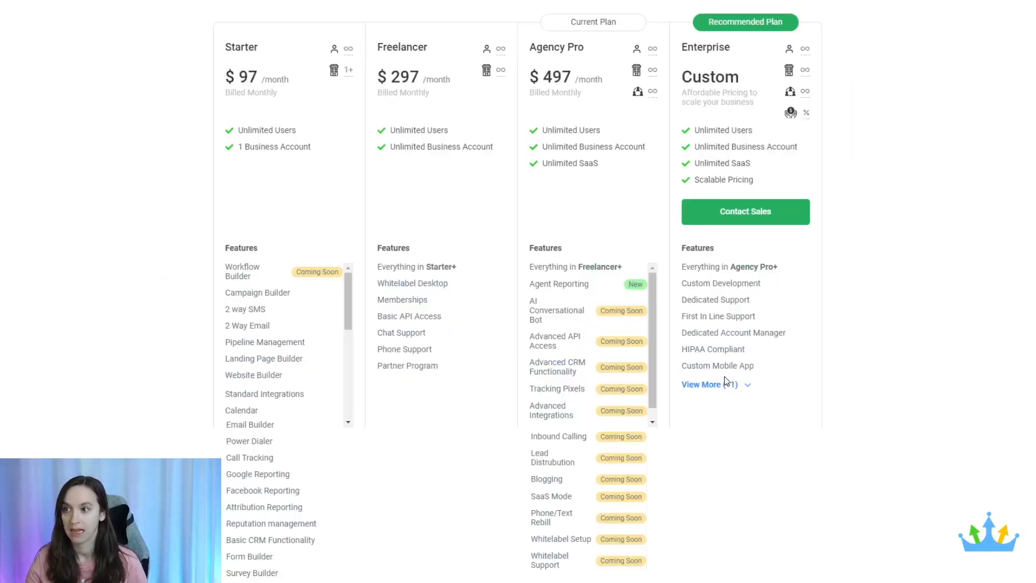
pyautogui.moveTo(837, 377)
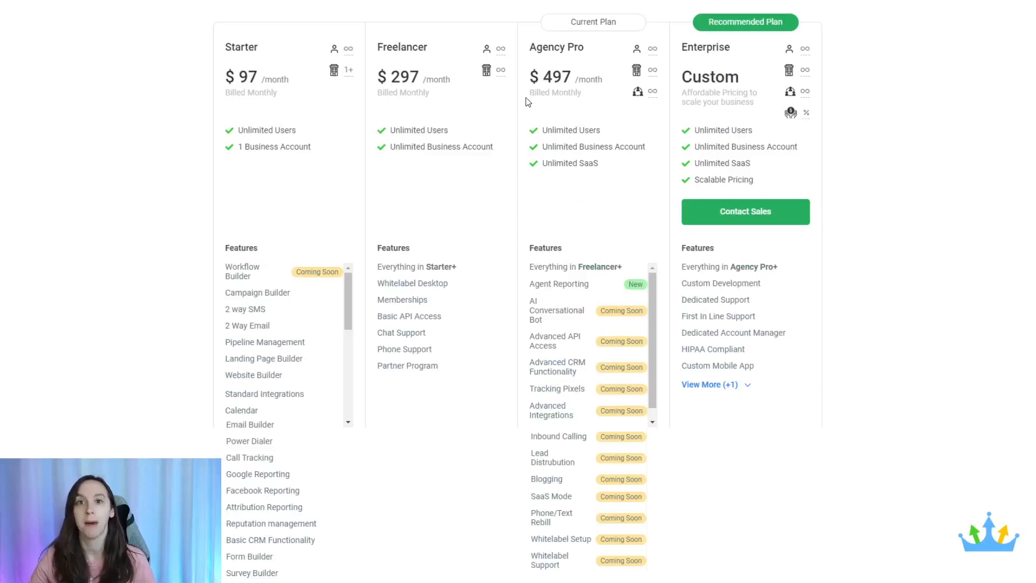
pyautogui.moveTo(549, 155)
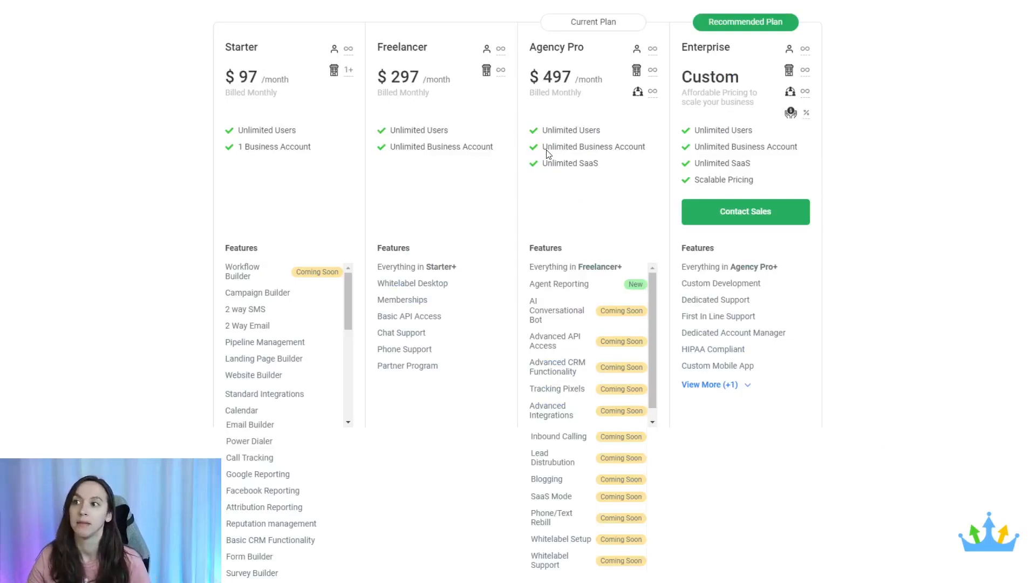
pyautogui.moveTo(322, 130)
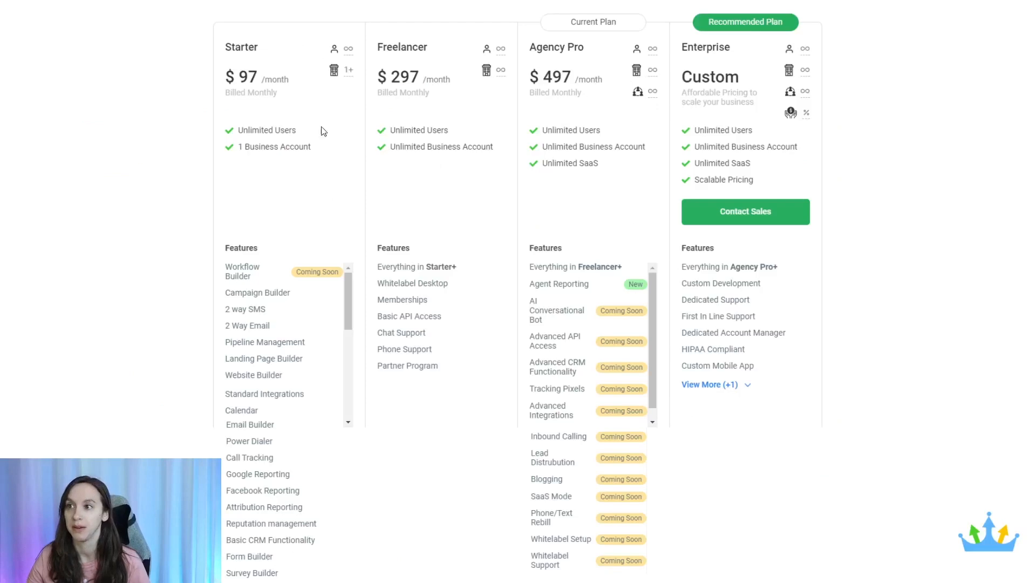
pyautogui.moveTo(547, 57)
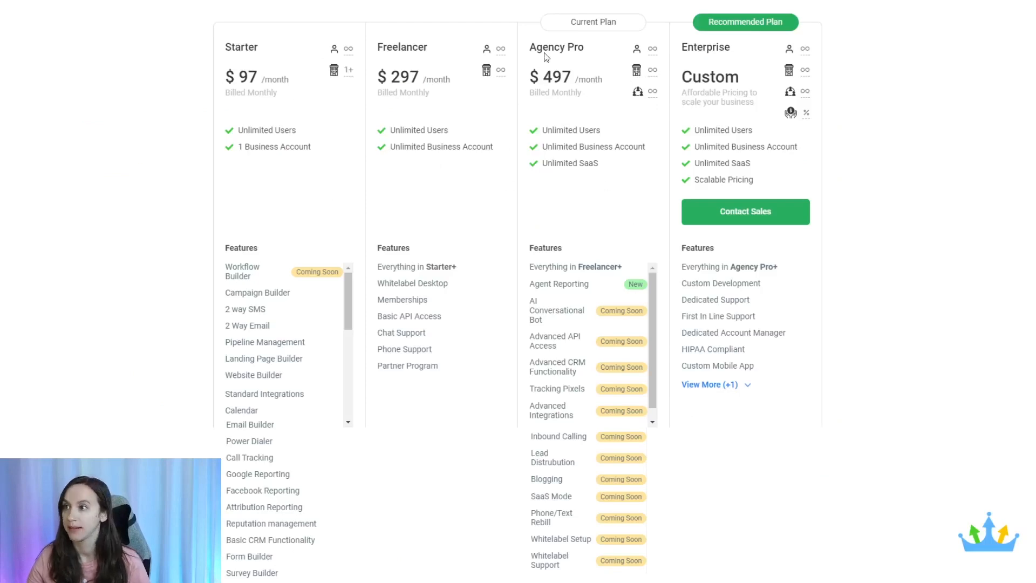
pyautogui.moveTo(554, 90)
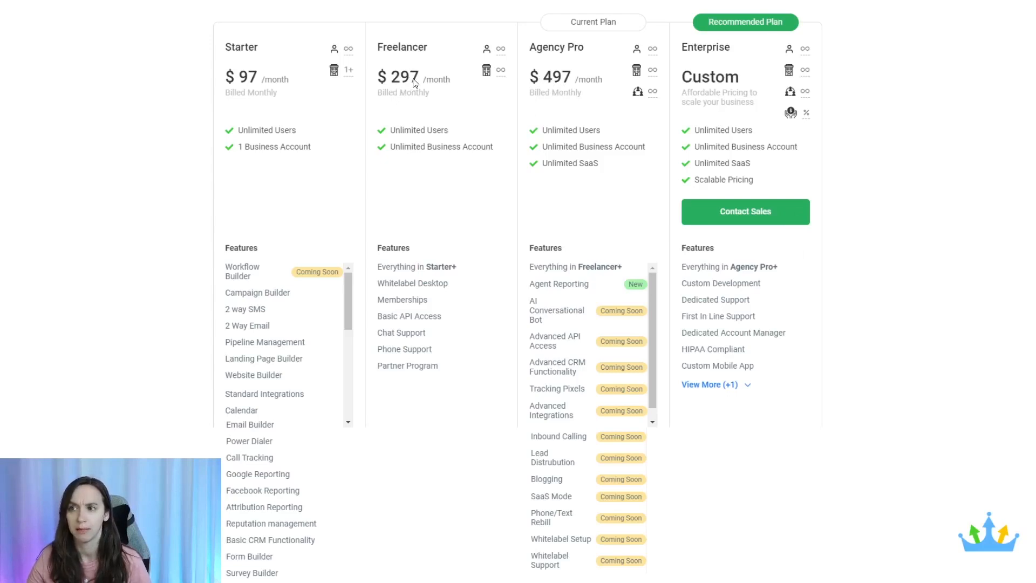
pyautogui.moveTo(486, 82)
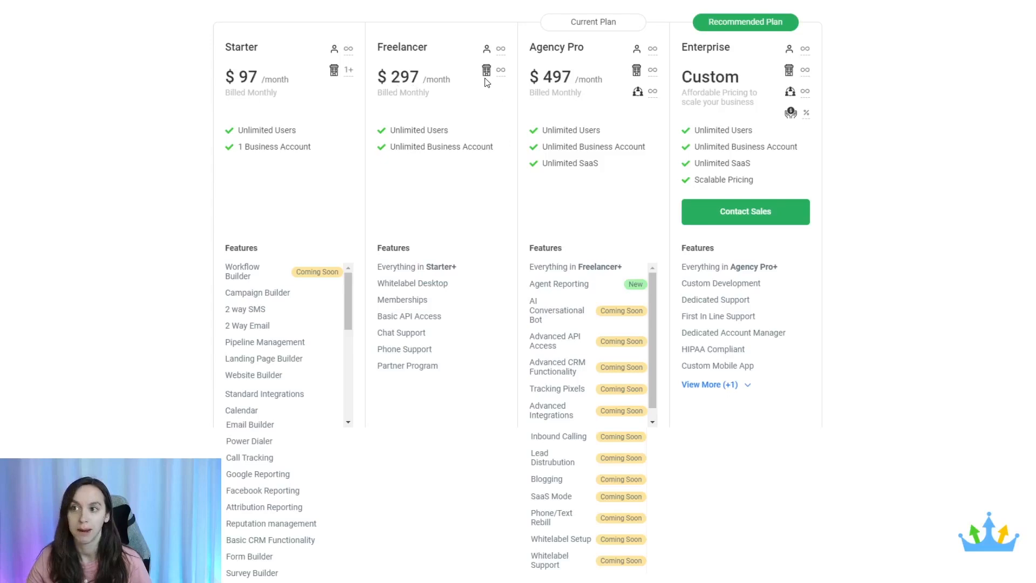
pyautogui.moveTo(873, 185)
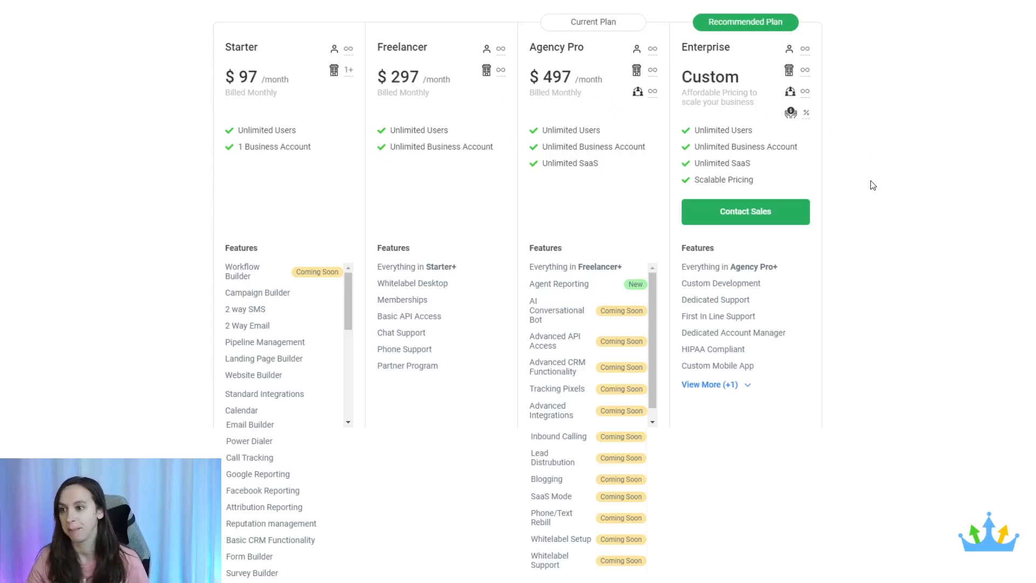
pyautogui.moveTo(320, 161)
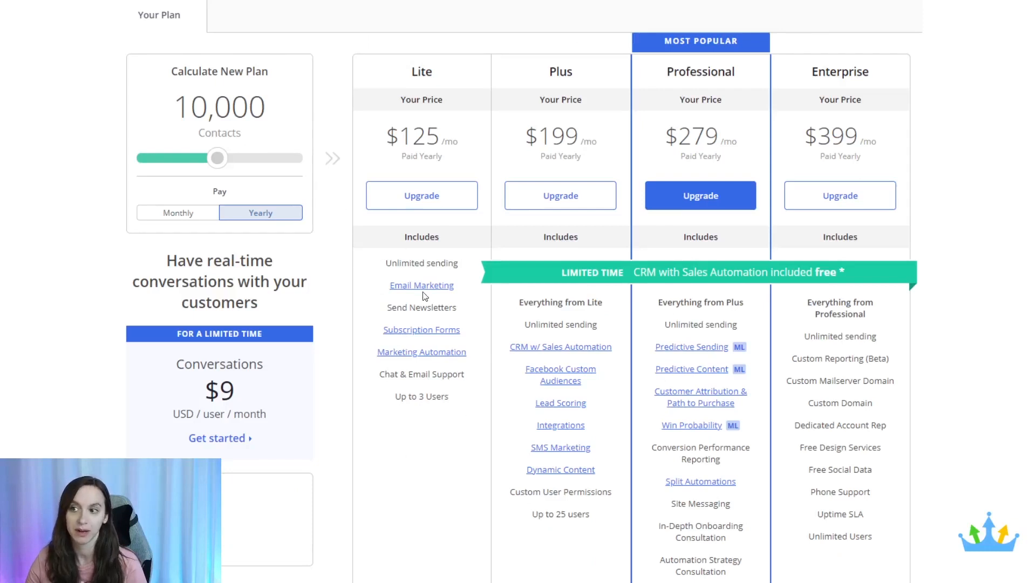
pyautogui.moveTo(397, 376)
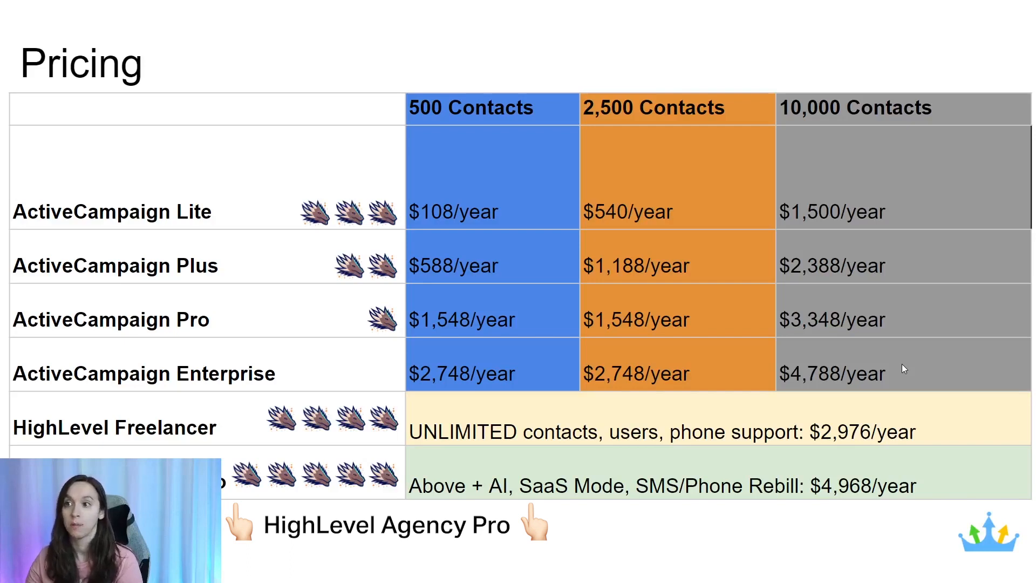
pyautogui.moveTo(441, 123)
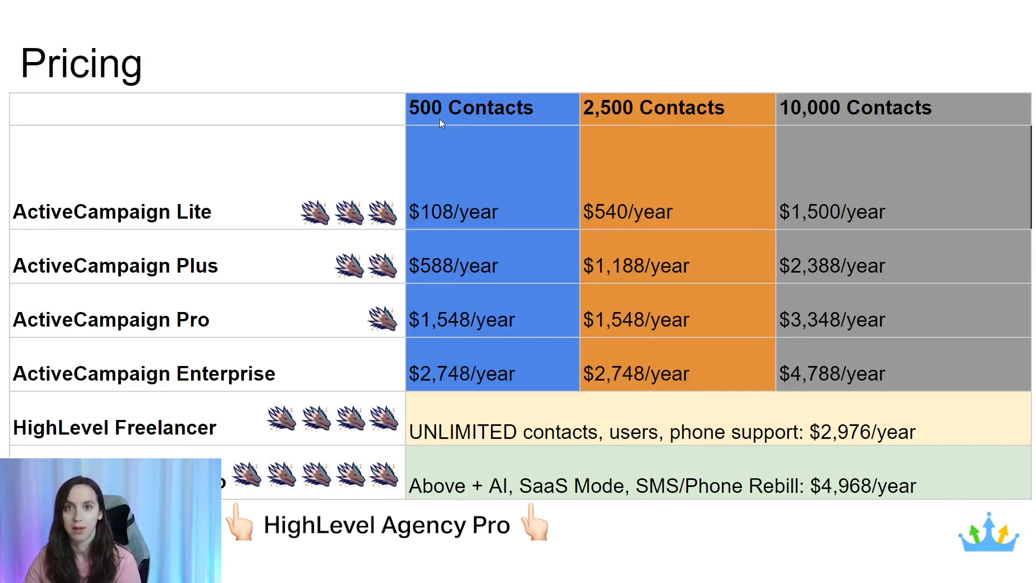
pyautogui.moveTo(429, 222)
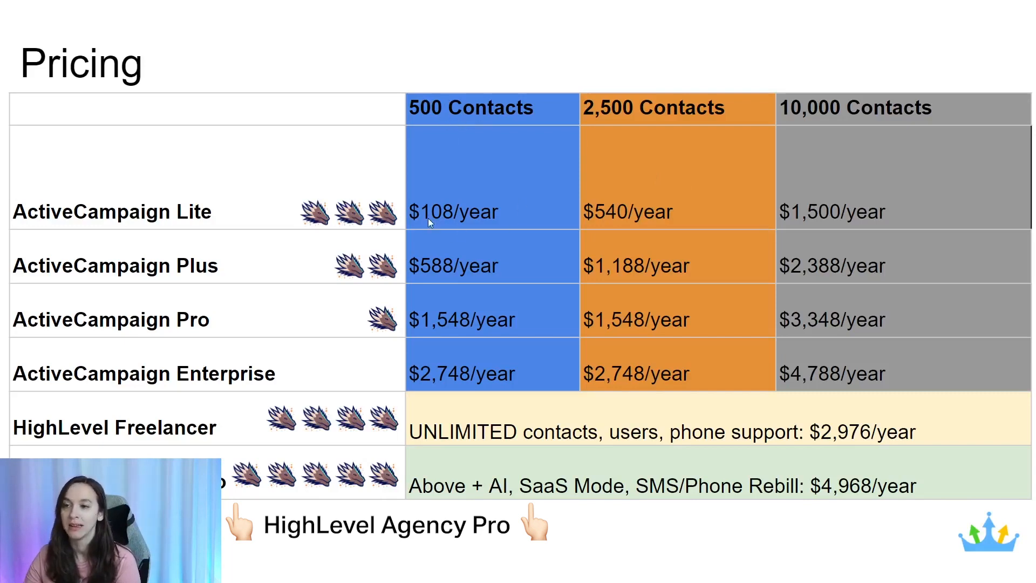
pyautogui.moveTo(483, 229)
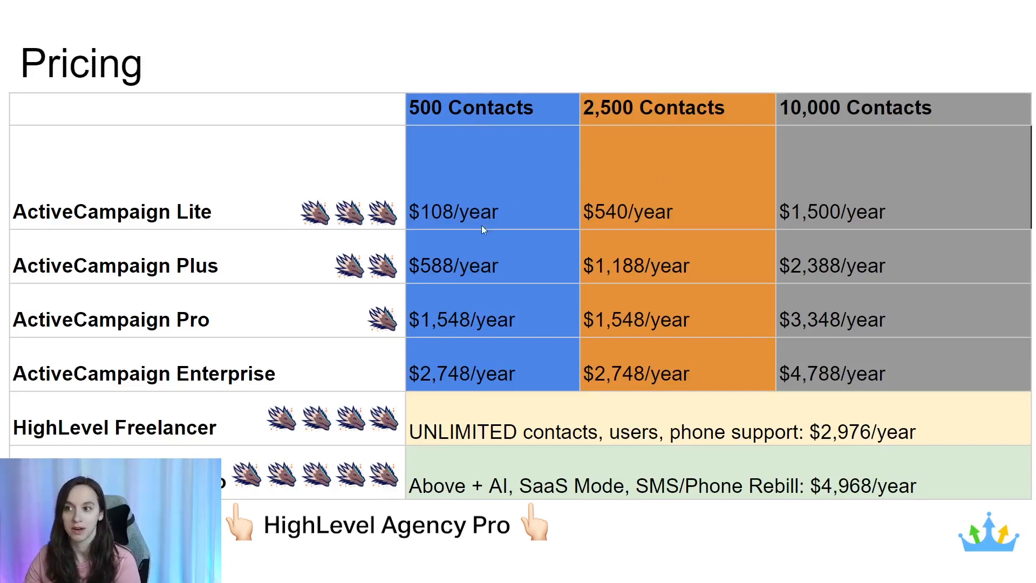
pyautogui.moveTo(456, 211)
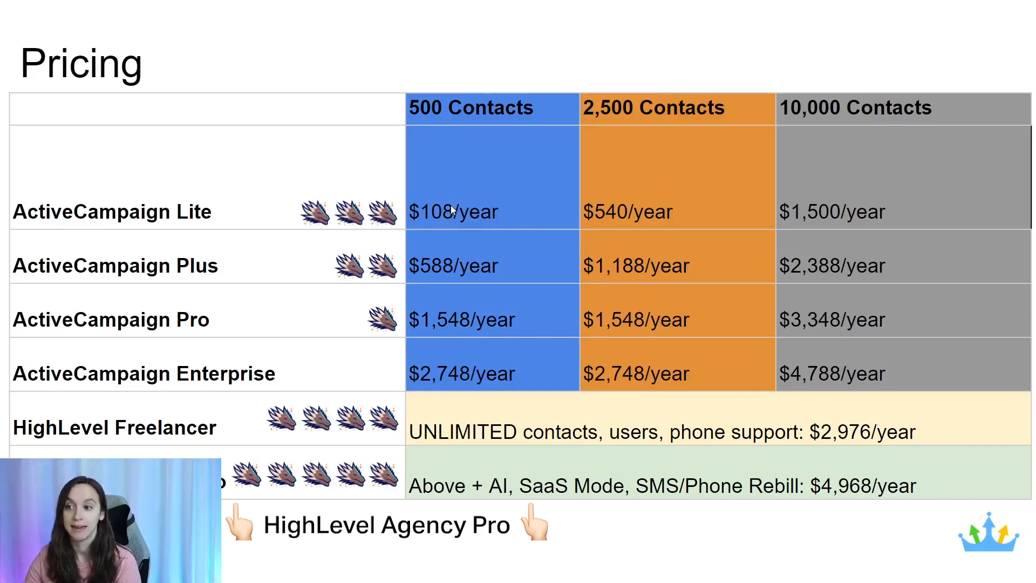
pyautogui.moveTo(470, 217)
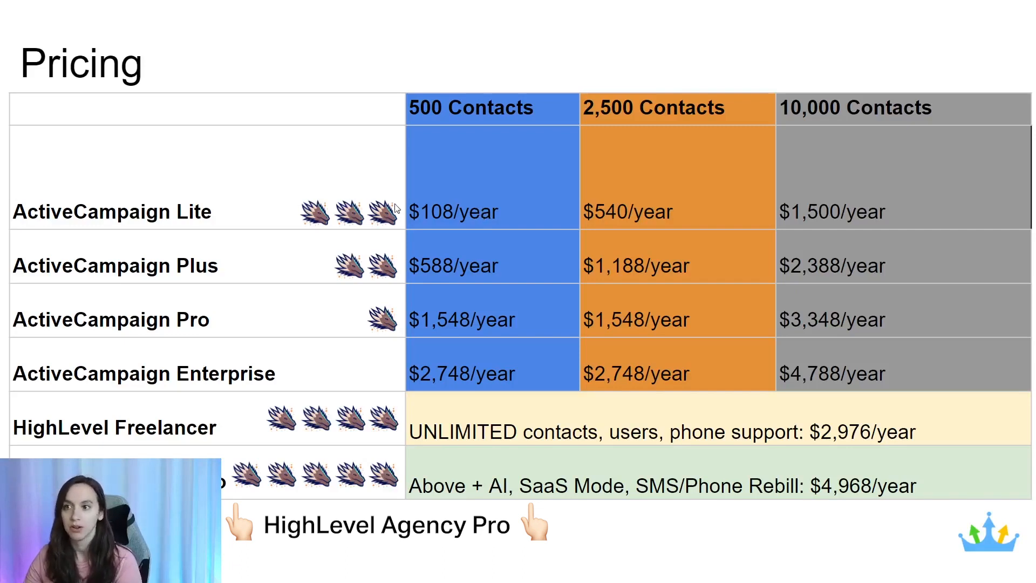
pyautogui.moveTo(542, 205)
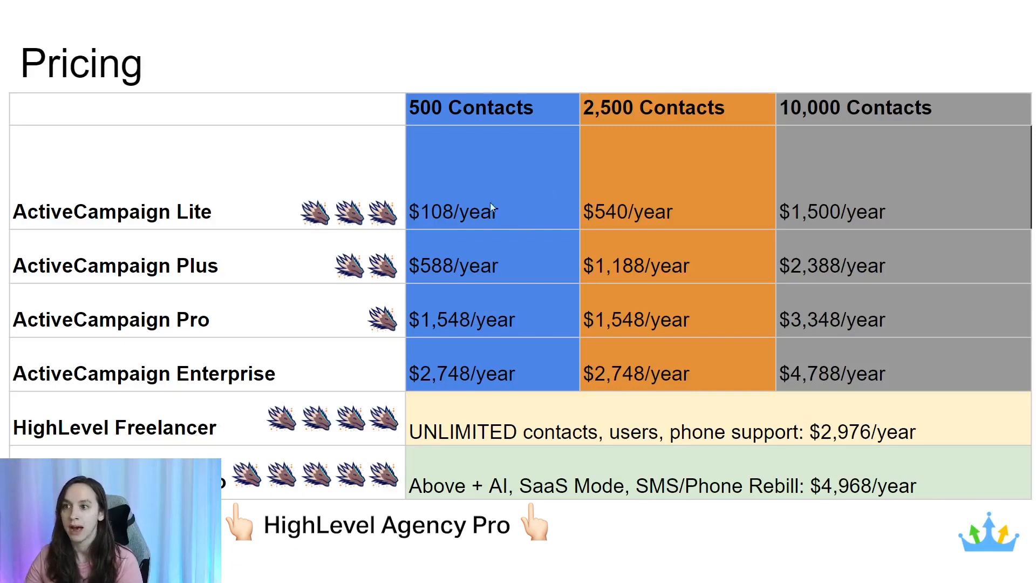
pyautogui.moveTo(508, 218)
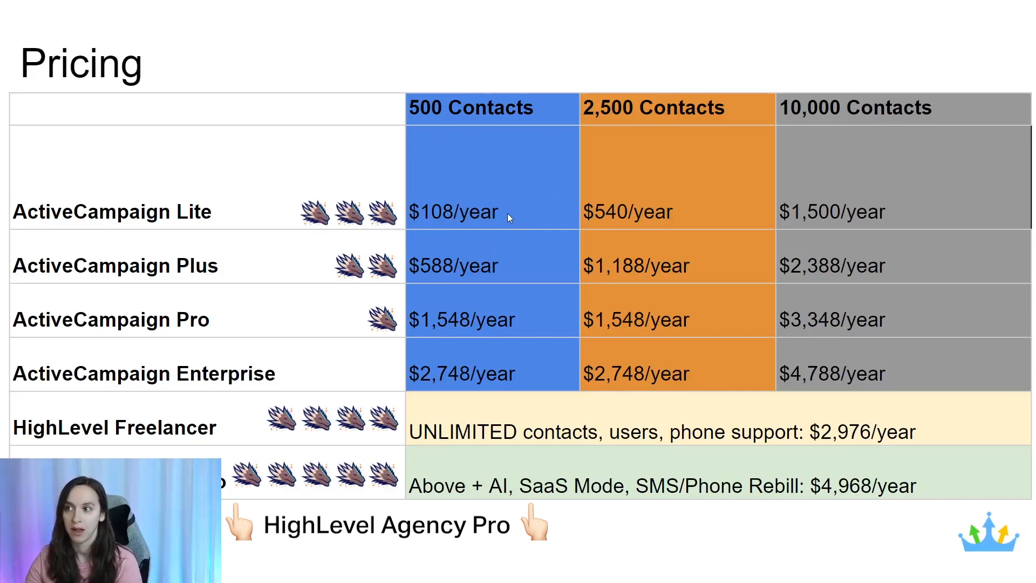
pyautogui.moveTo(467, 275)
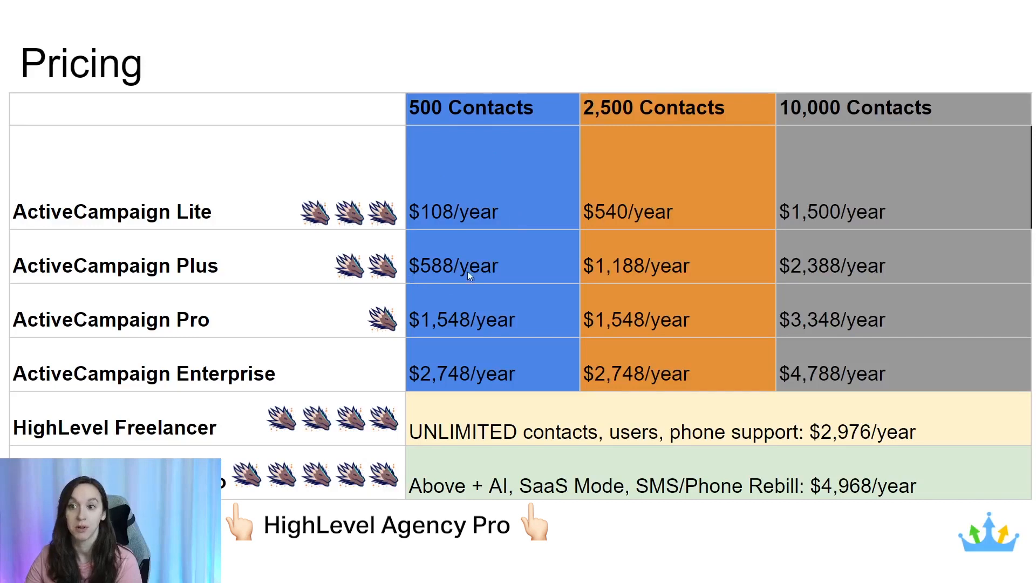
pyautogui.moveTo(487, 331)
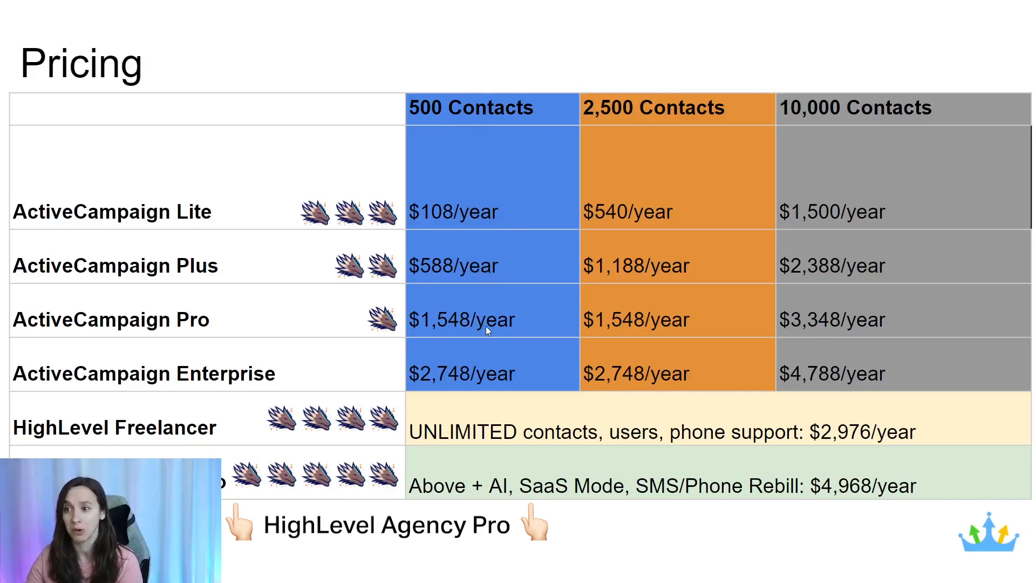
pyautogui.moveTo(407, 386)
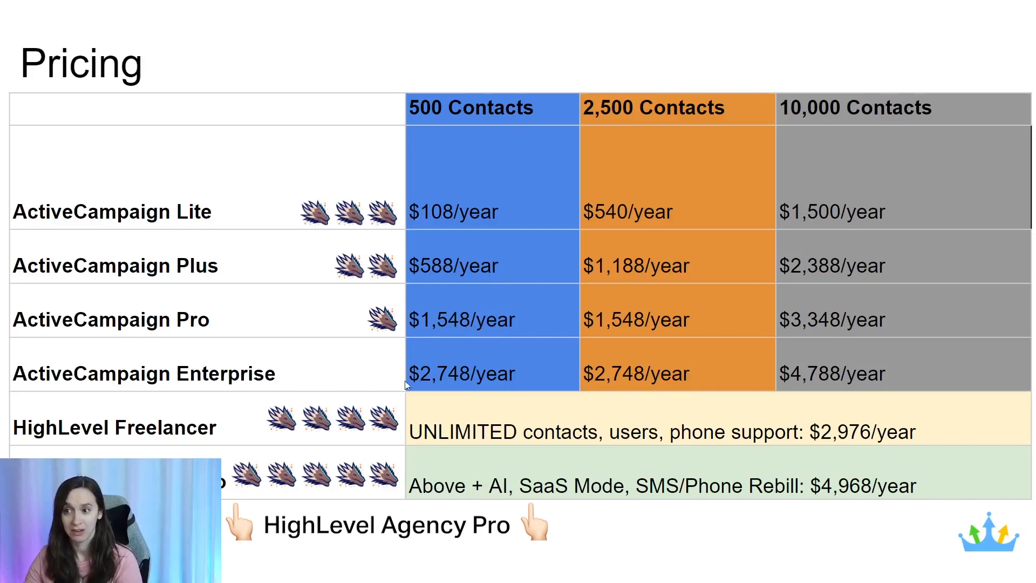
pyautogui.moveTo(461, 390)
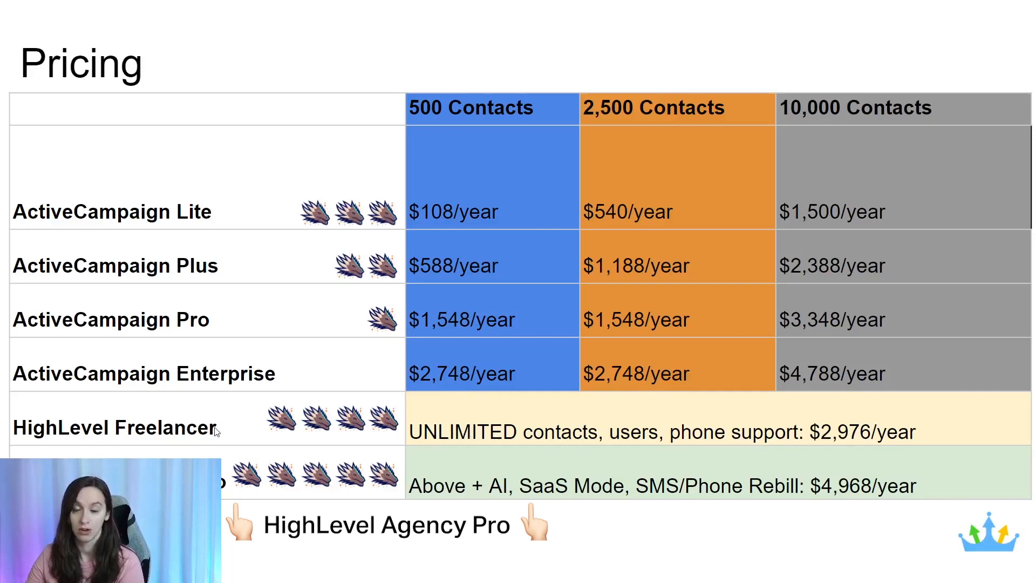
pyautogui.moveTo(437, 419)
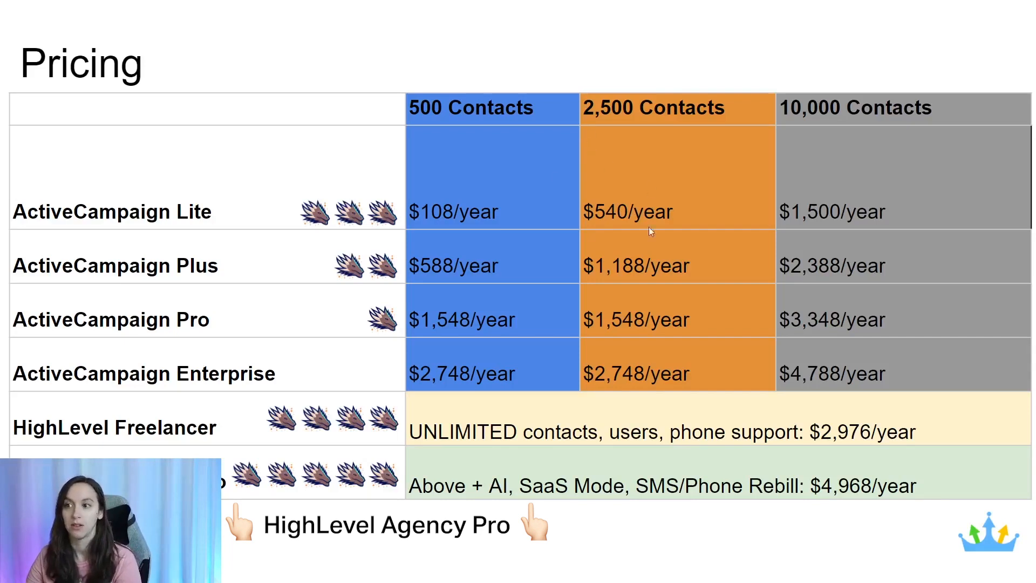
pyautogui.moveTo(647, 213)
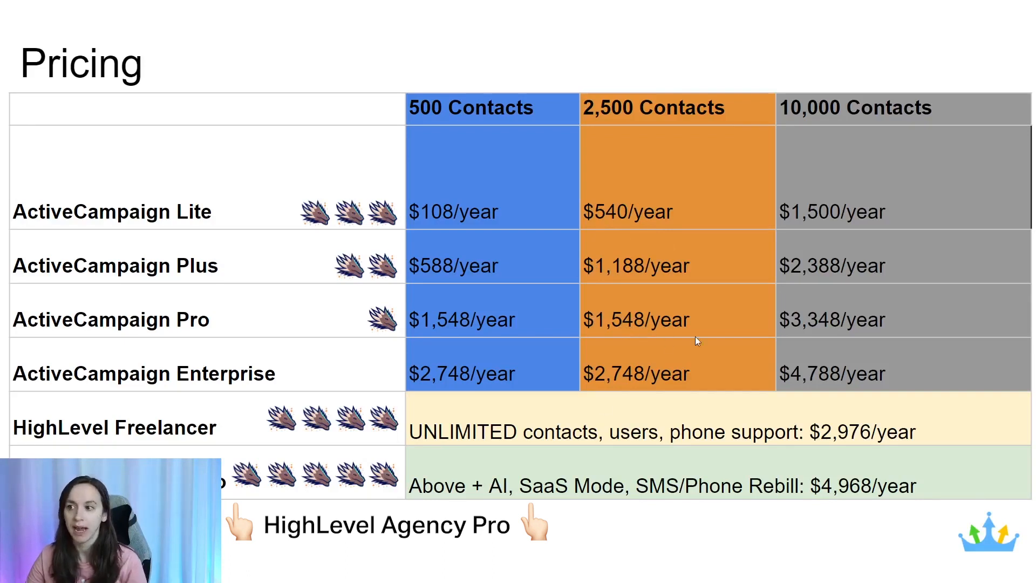
pyautogui.moveTo(661, 380)
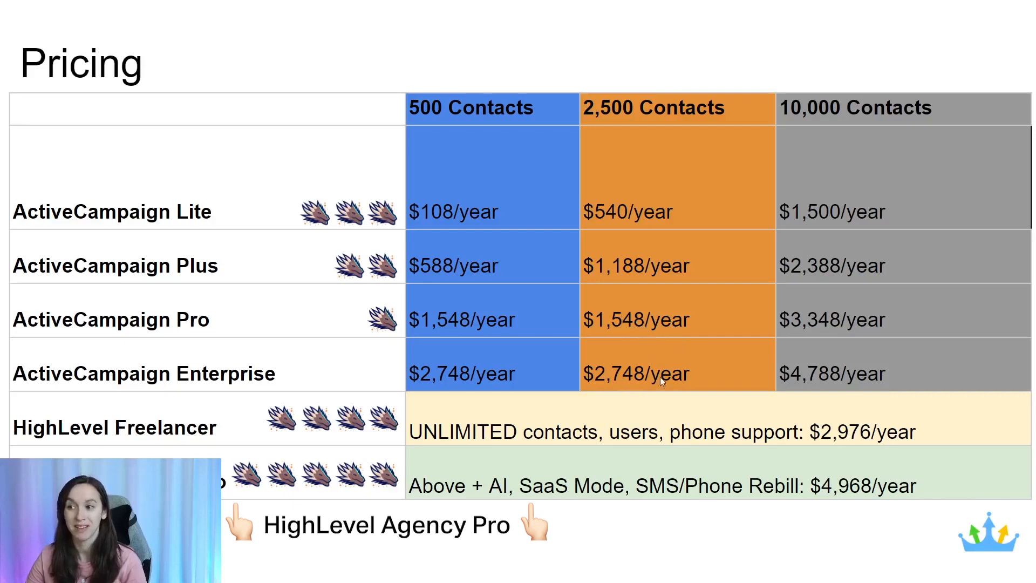
pyautogui.moveTo(608, 111)
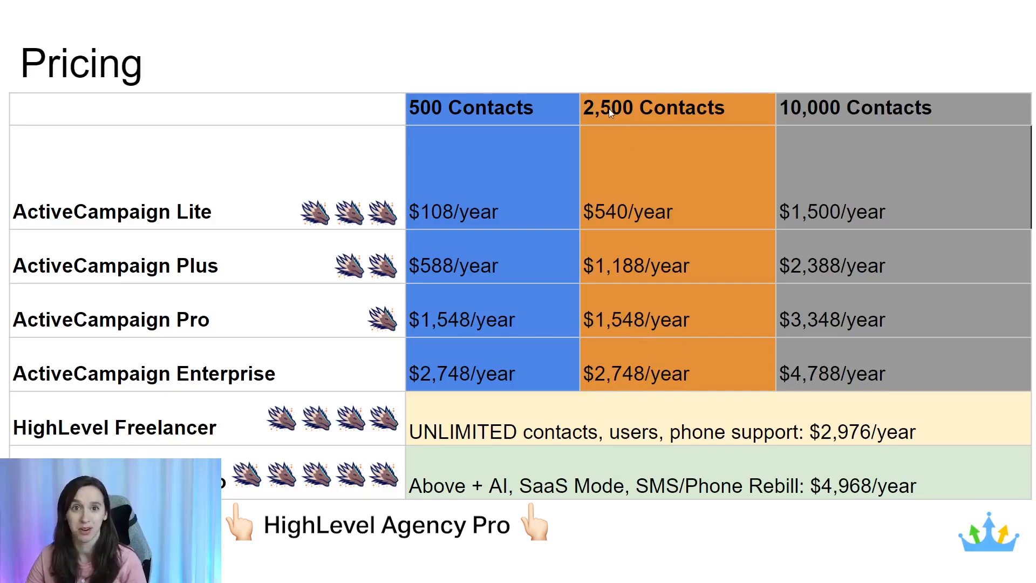
pyautogui.moveTo(819, 442)
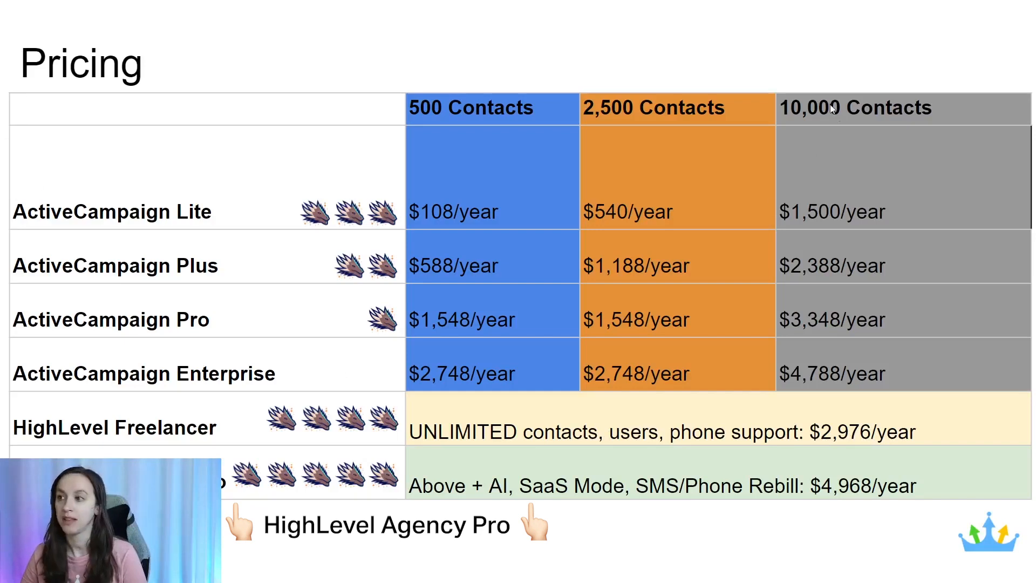
pyautogui.moveTo(835, 119)
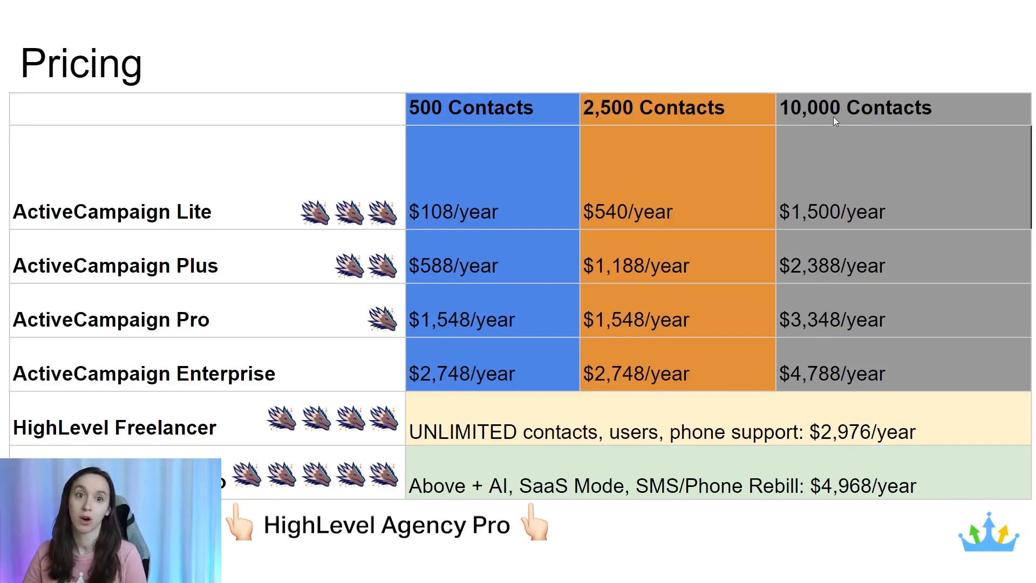
pyautogui.moveTo(796, 376)
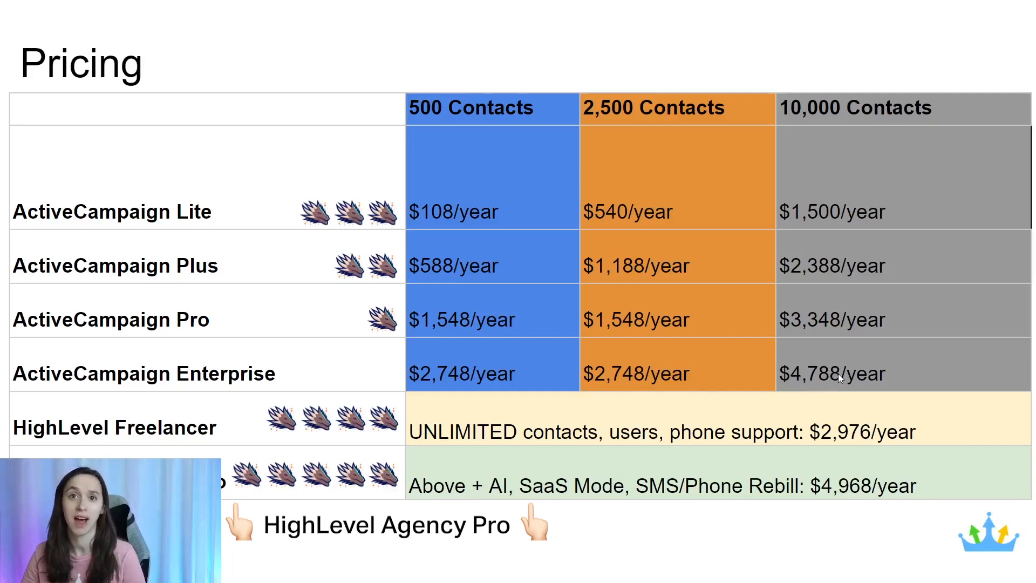
pyautogui.moveTo(905, 116)
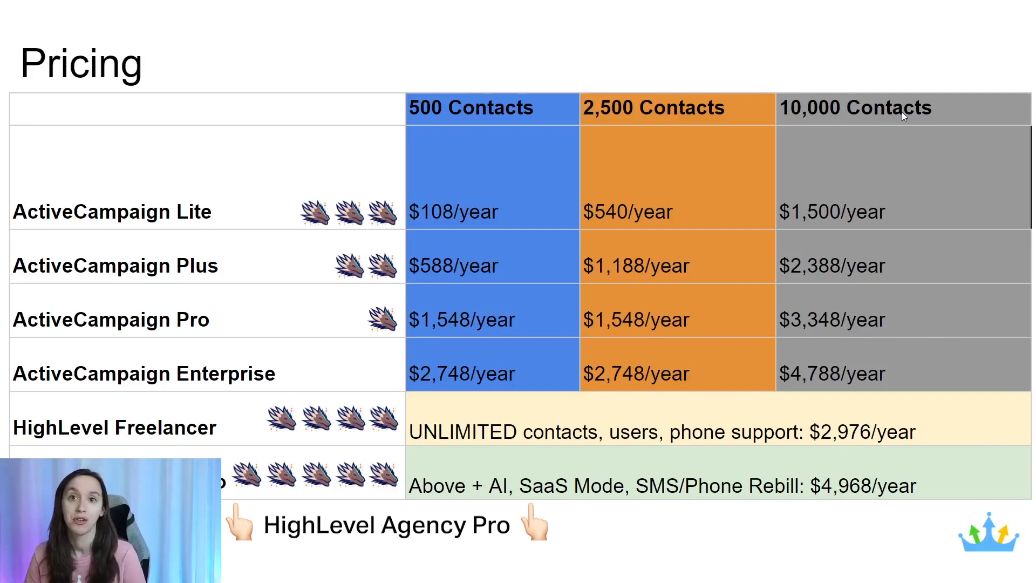
pyautogui.moveTo(890, 129)
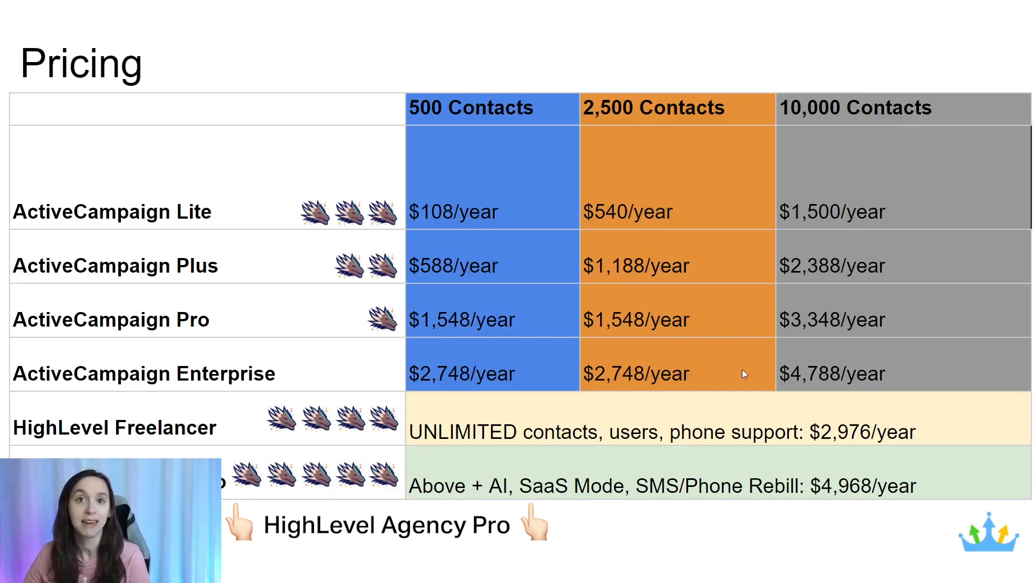
pyautogui.moveTo(726, 372)
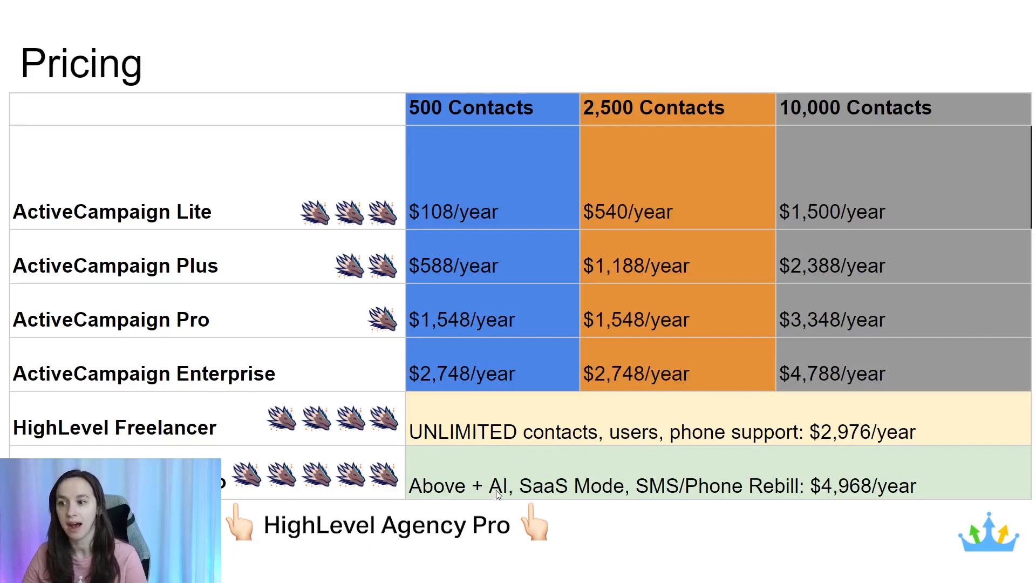
pyautogui.moveTo(536, 492)
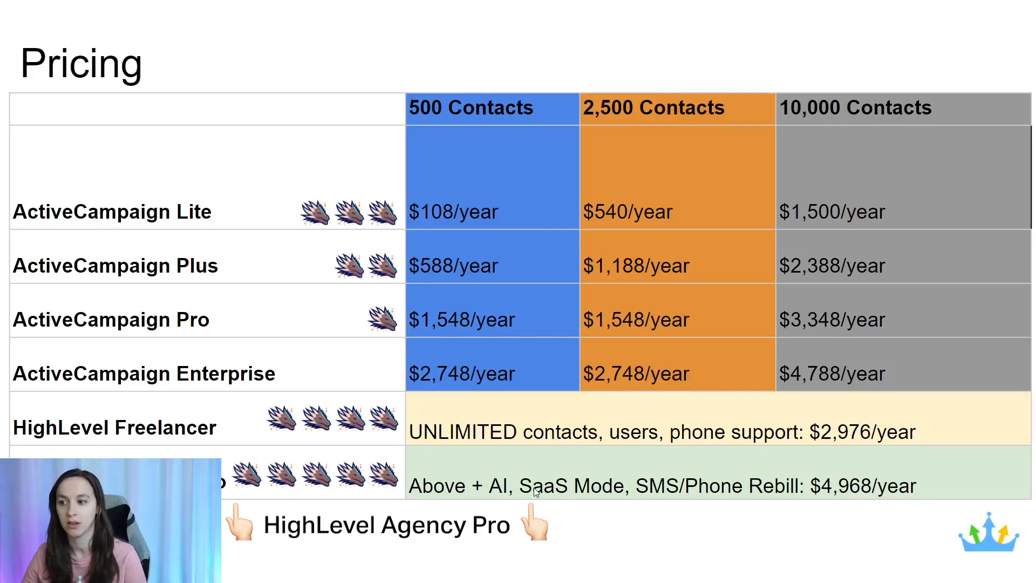
pyautogui.moveTo(625, 490)
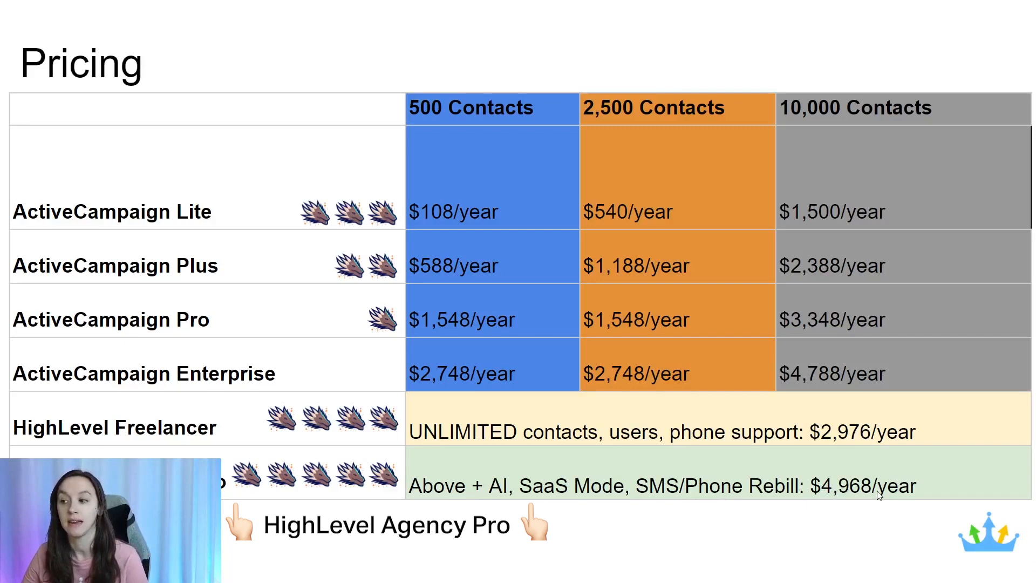
pyautogui.moveTo(828, 509)
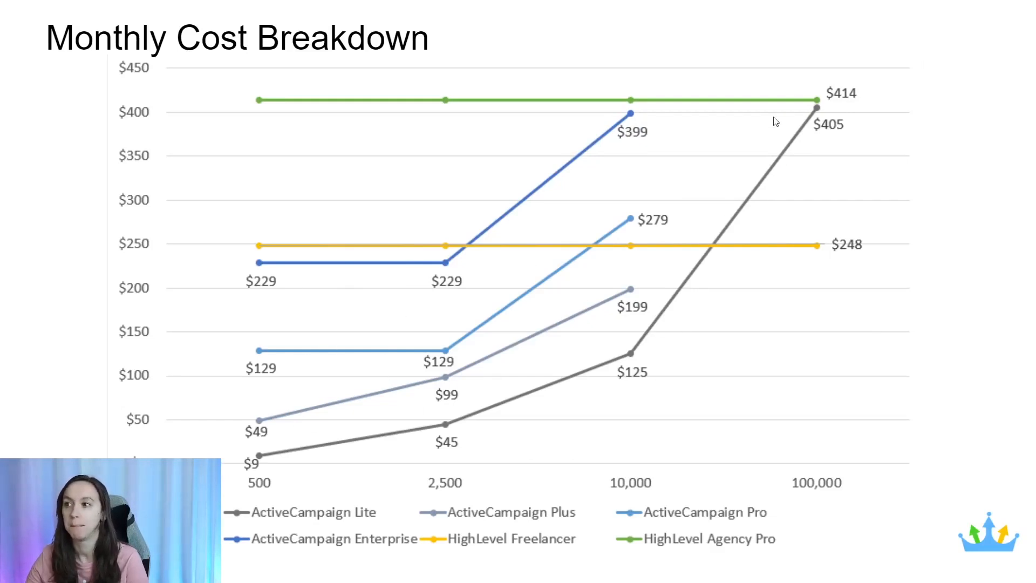
pyautogui.moveTo(985, 260)
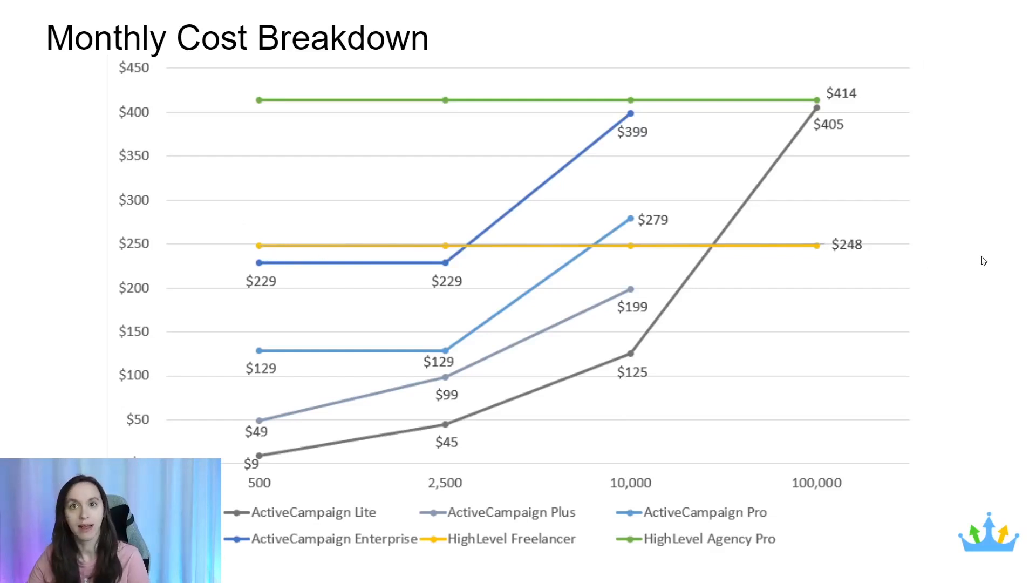
pyautogui.moveTo(650, 315)
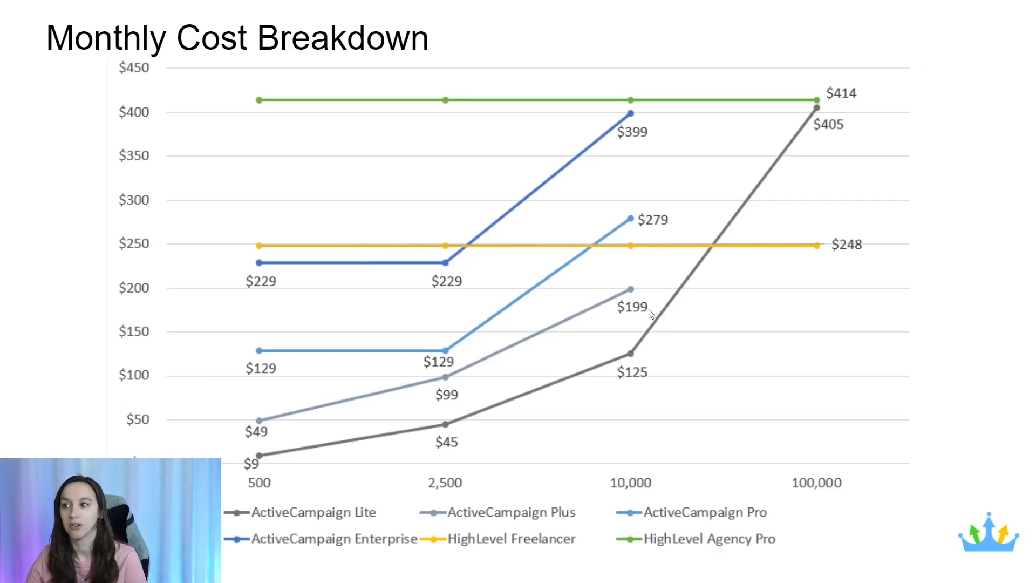
pyautogui.moveTo(714, 267)
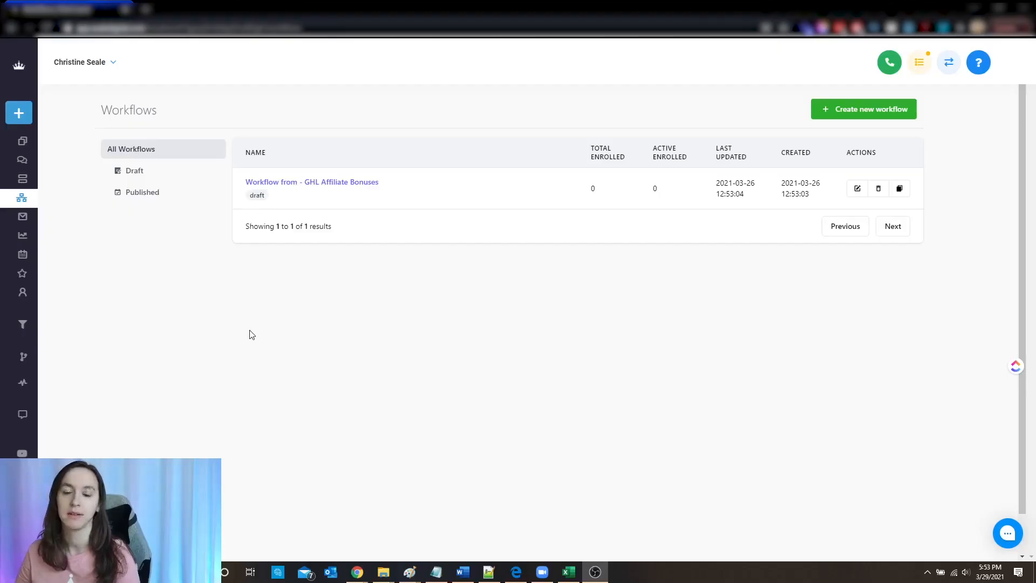
pyautogui.moveTo(232, 341)
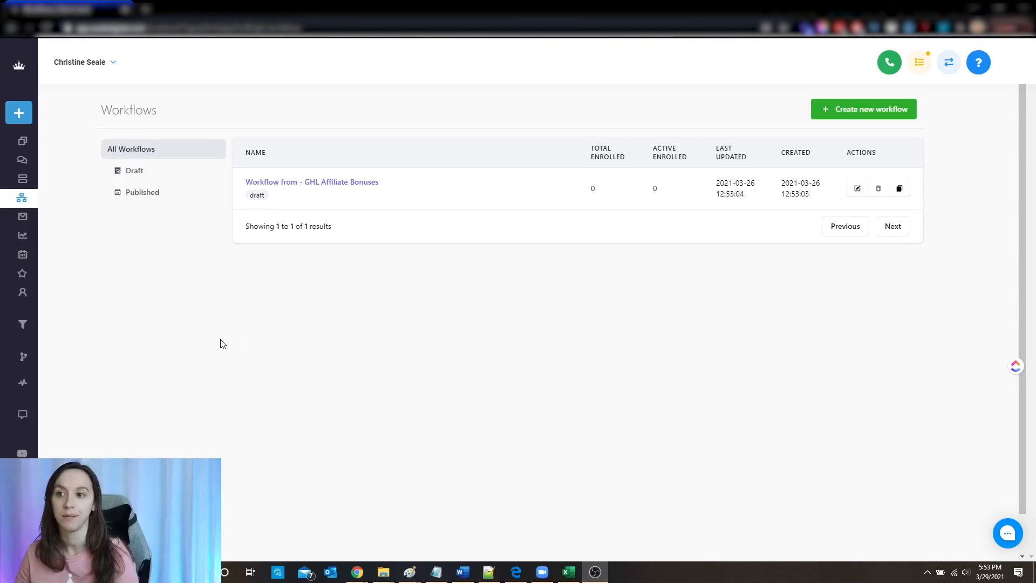
pyautogui.moveTo(224, 336)
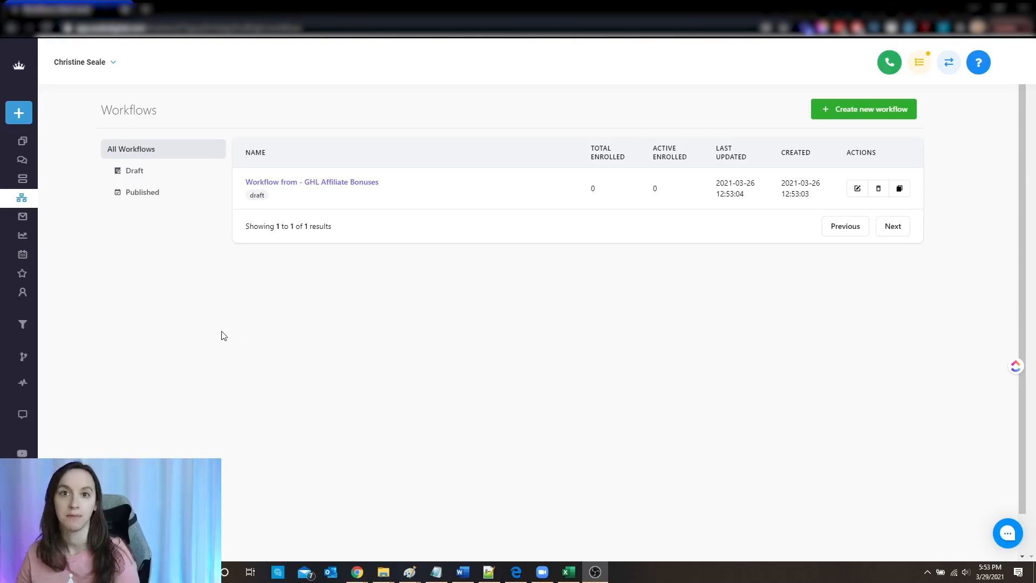
pyautogui.moveTo(650, 234)
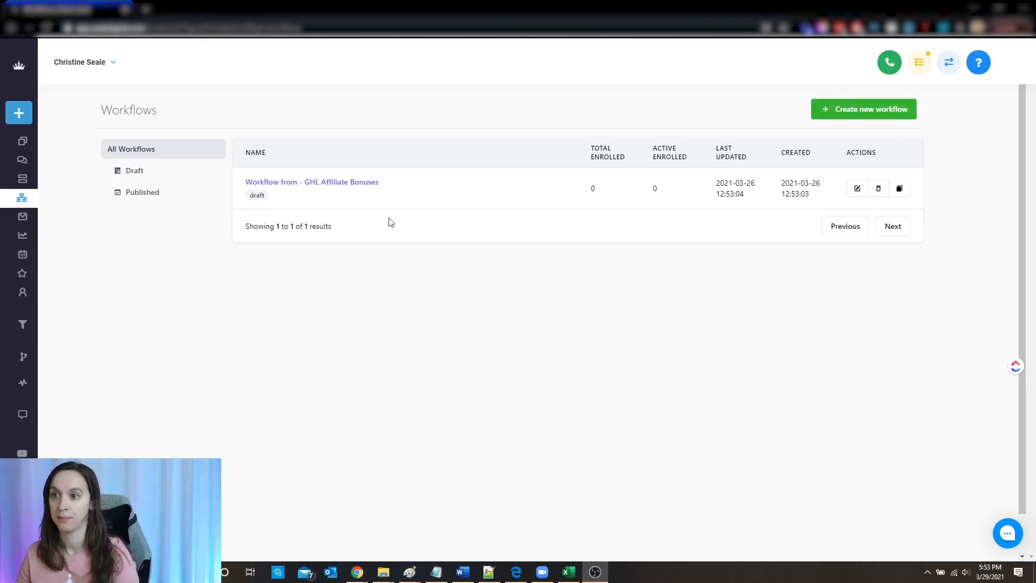
# - Start a new workflow and pick the GHL Affiliate Bonuses campaign (searched as 'affil') to import
pyautogui.click(863, 109)
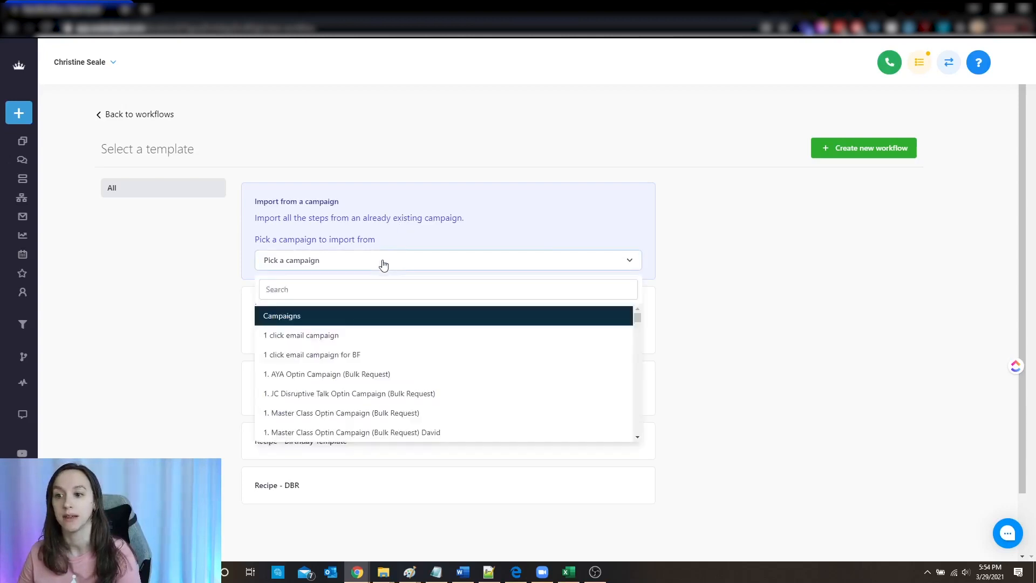
pyautogui.click(447, 289)
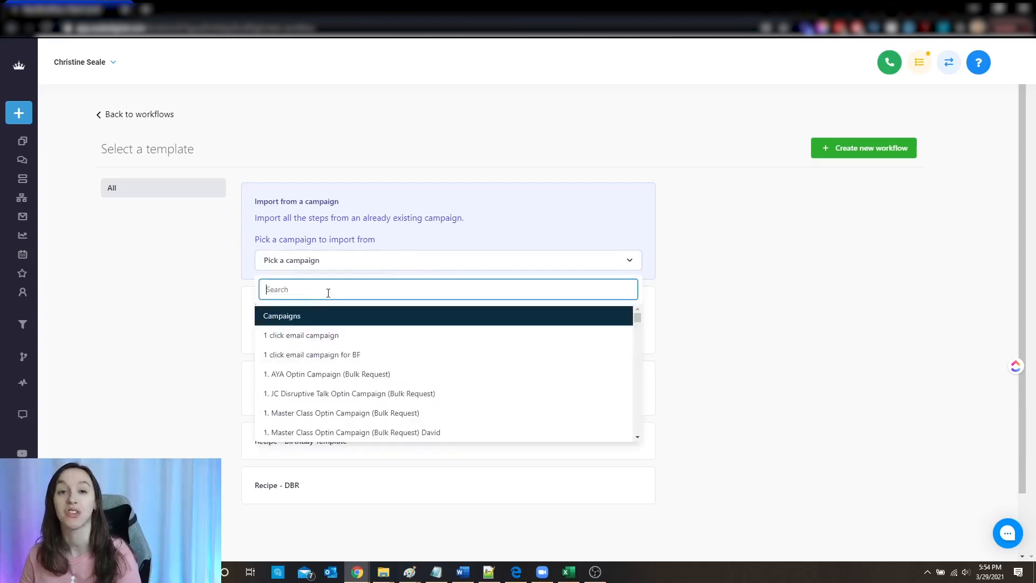
pyautogui.write('affil')
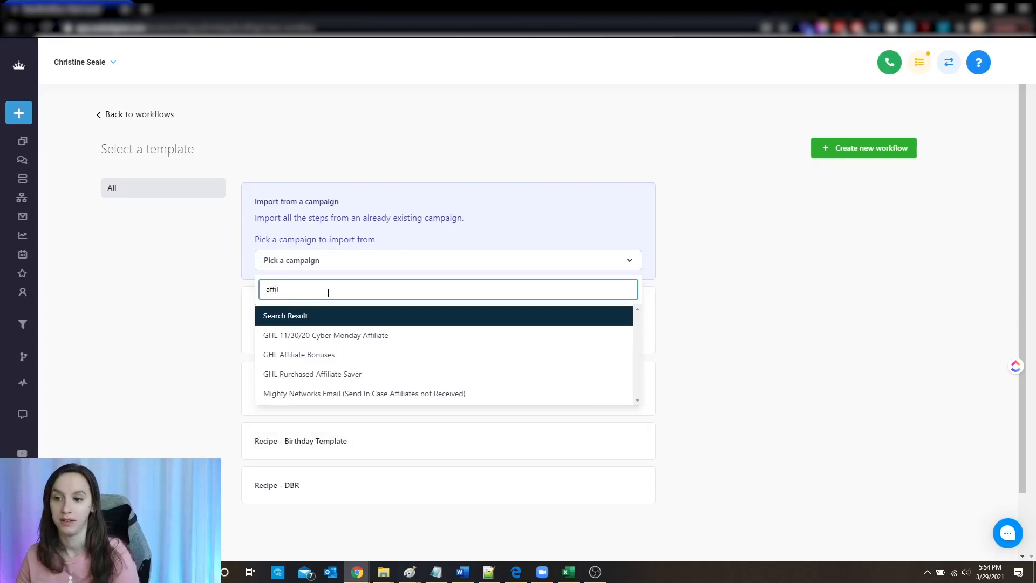
pyautogui.click(299, 354)
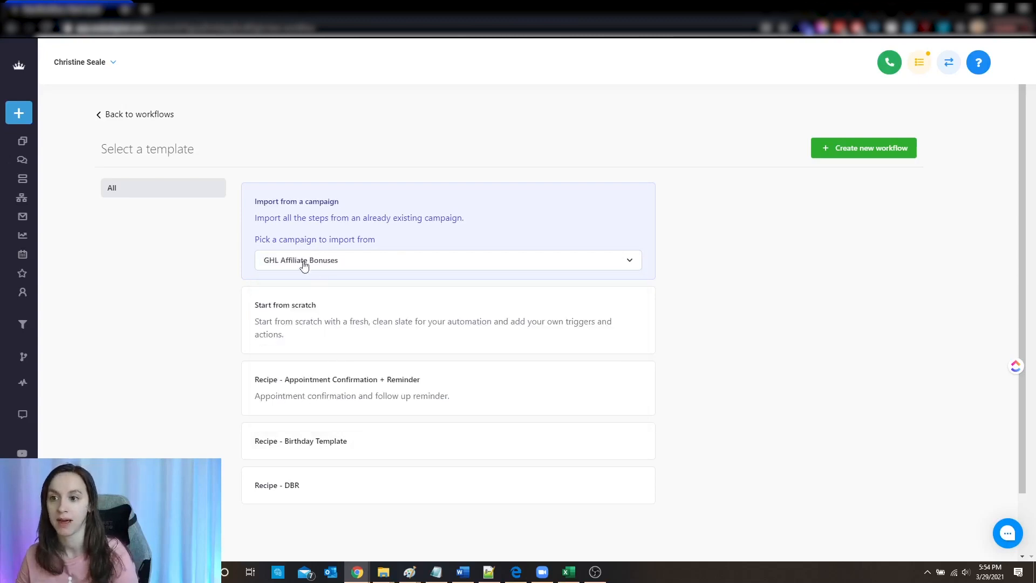
pyautogui.moveTo(284, 275)
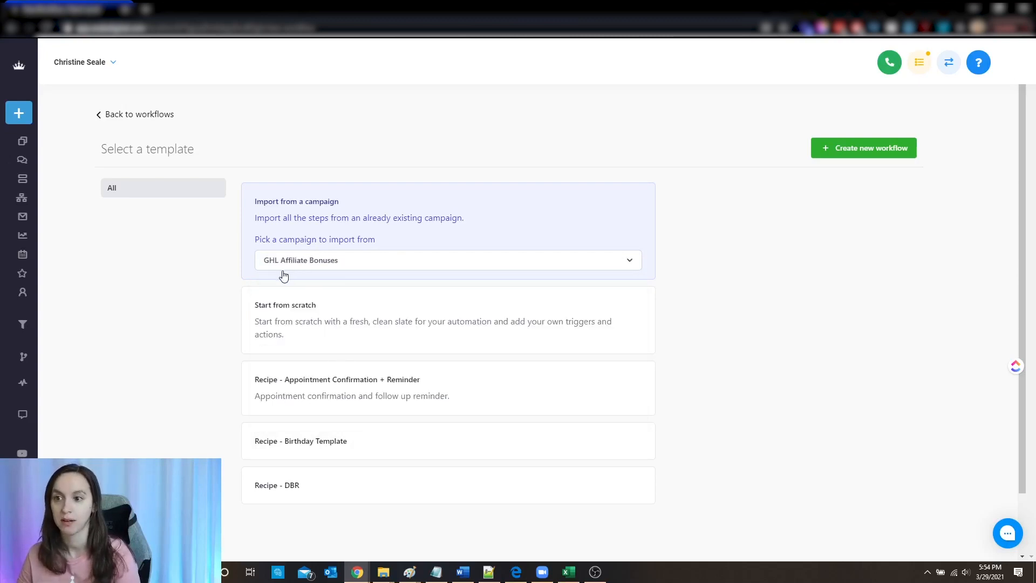
pyautogui.moveTo(378, 275)
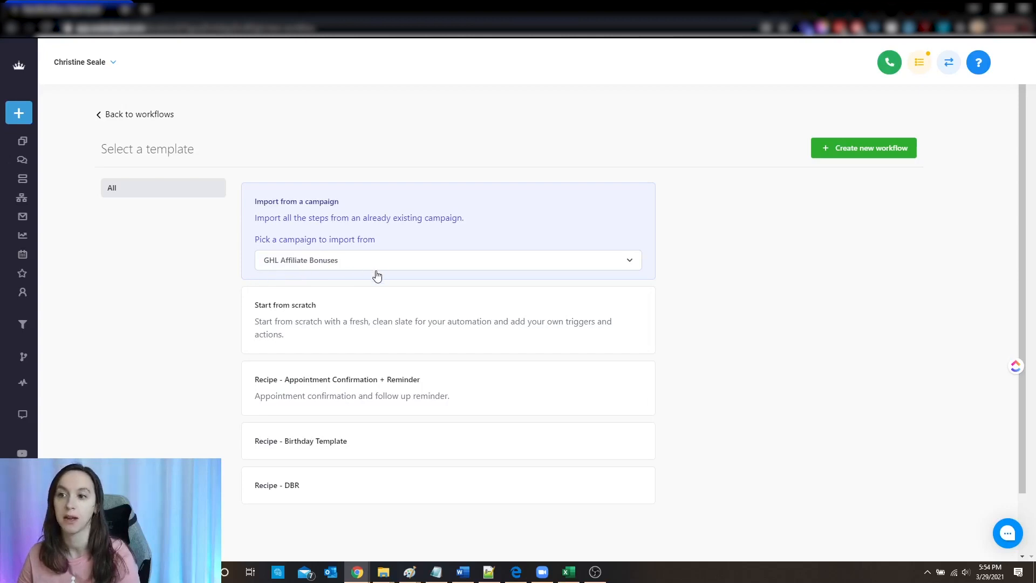
pyautogui.moveTo(771, 234)
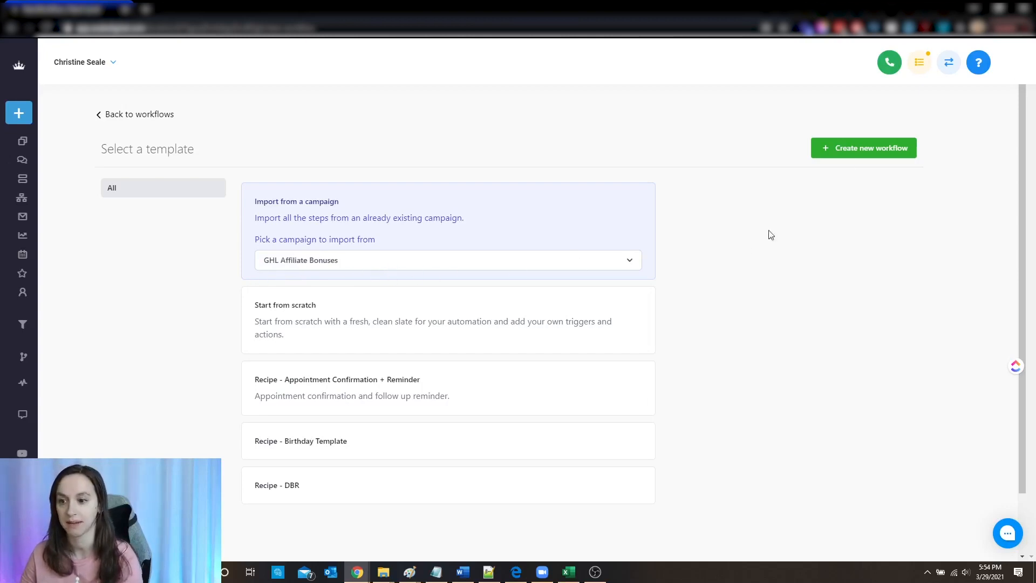
pyautogui.moveTo(337, 252)
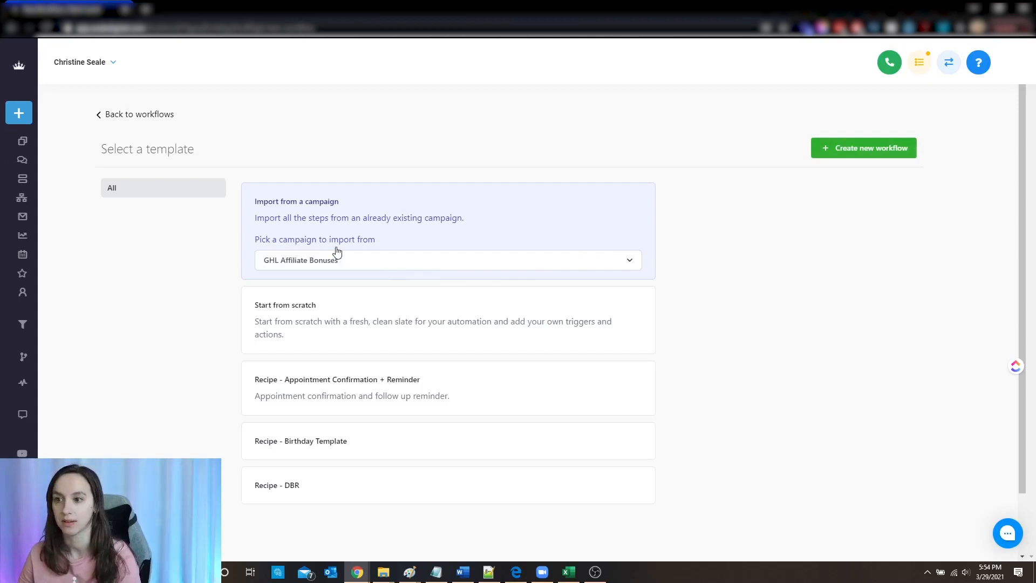
pyautogui.moveTo(907, 148)
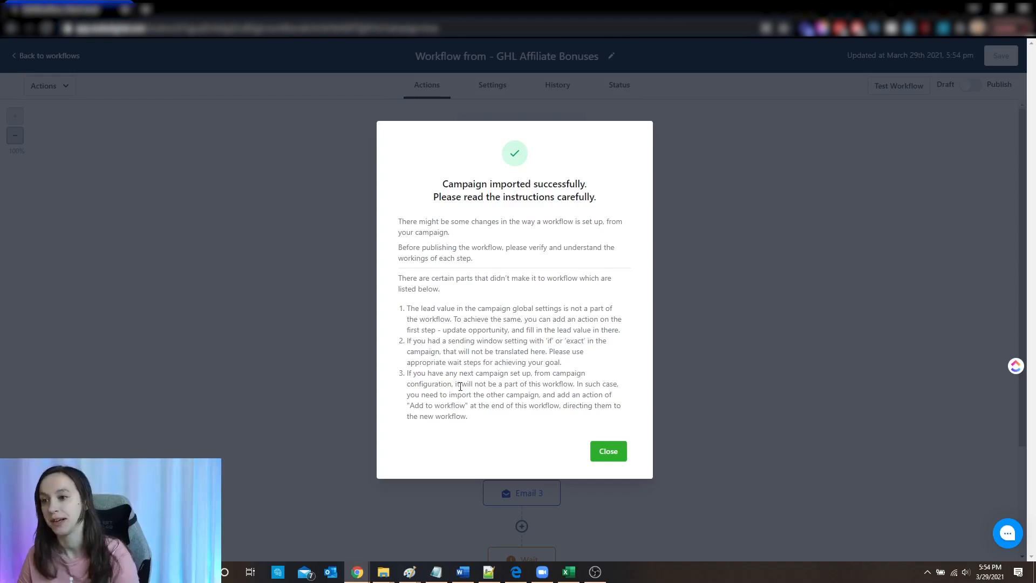
pyautogui.moveTo(522, 340)
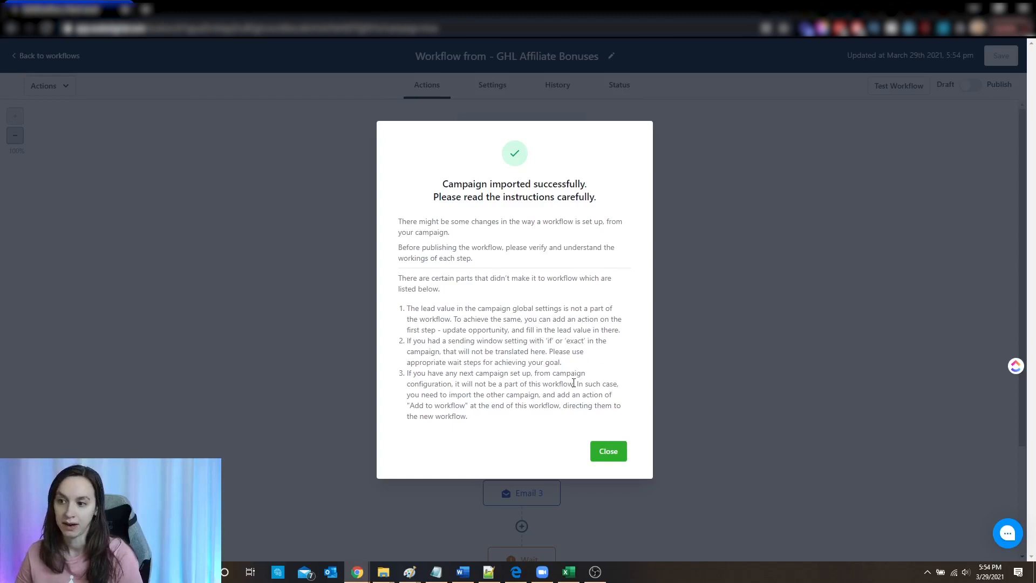
pyautogui.moveTo(559, 364)
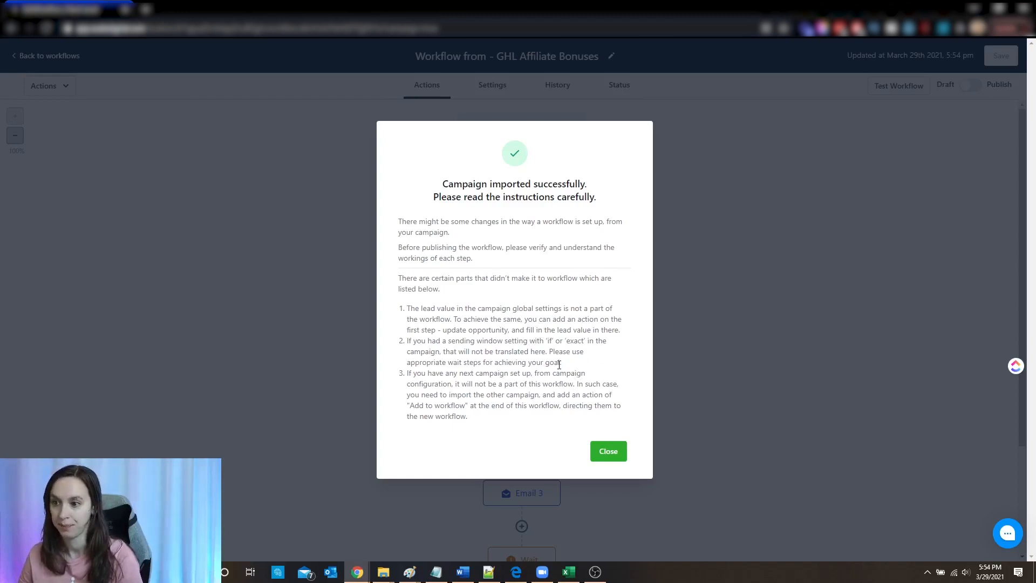
pyautogui.moveTo(472, 384)
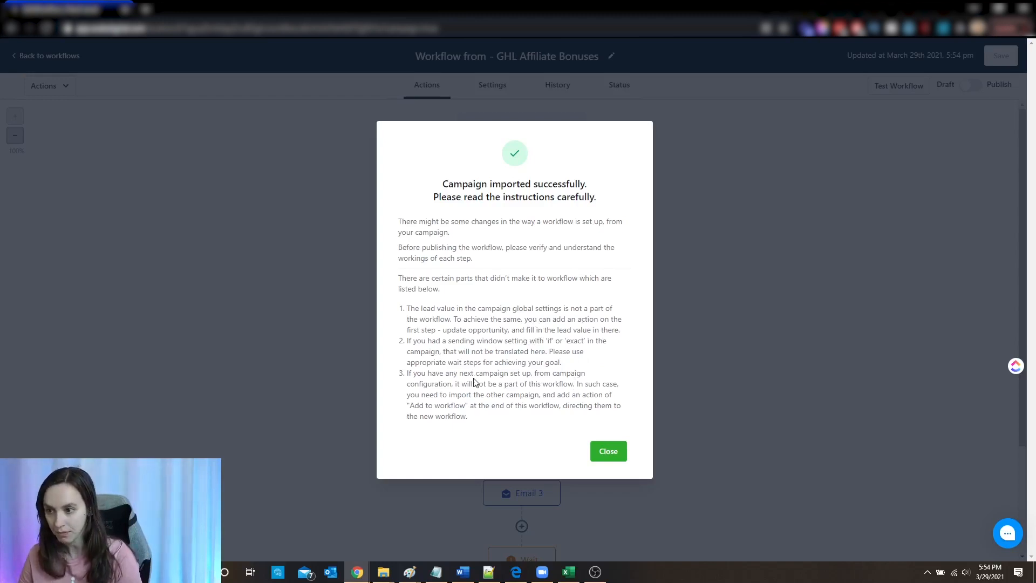
pyautogui.moveTo(611, 443)
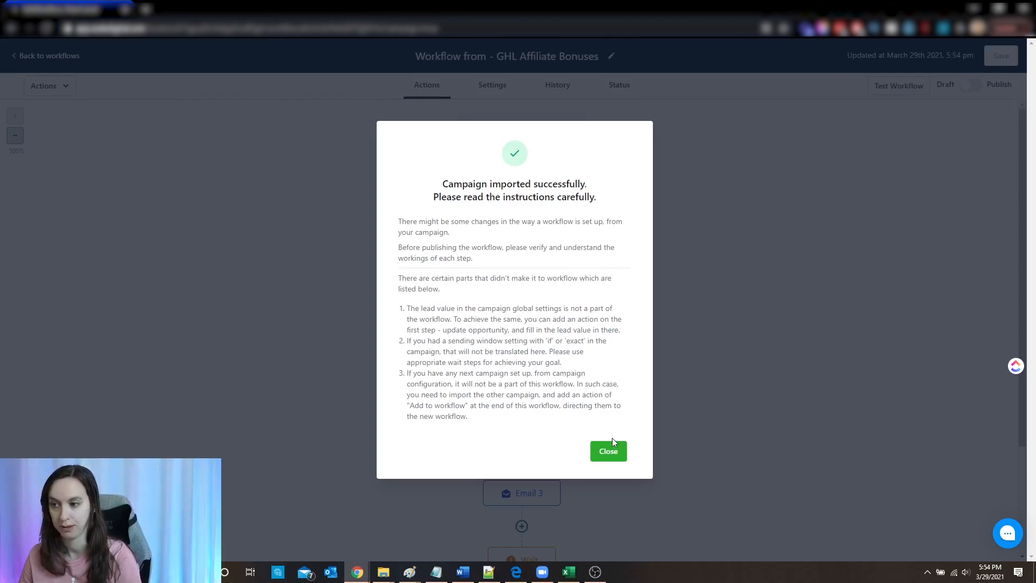
pyautogui.moveTo(482, 393)
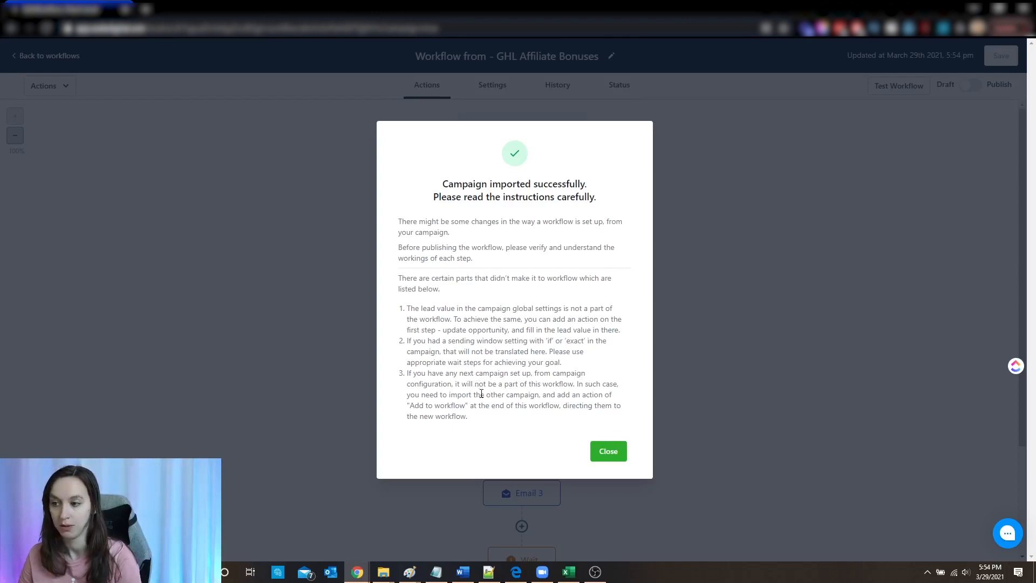
pyautogui.moveTo(571, 423)
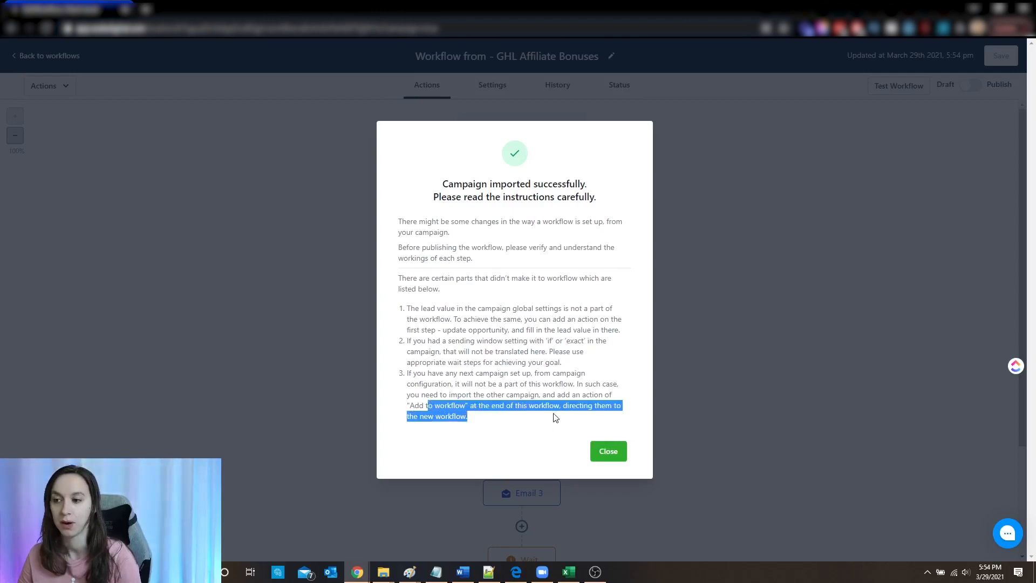
pyautogui.click(607, 452)
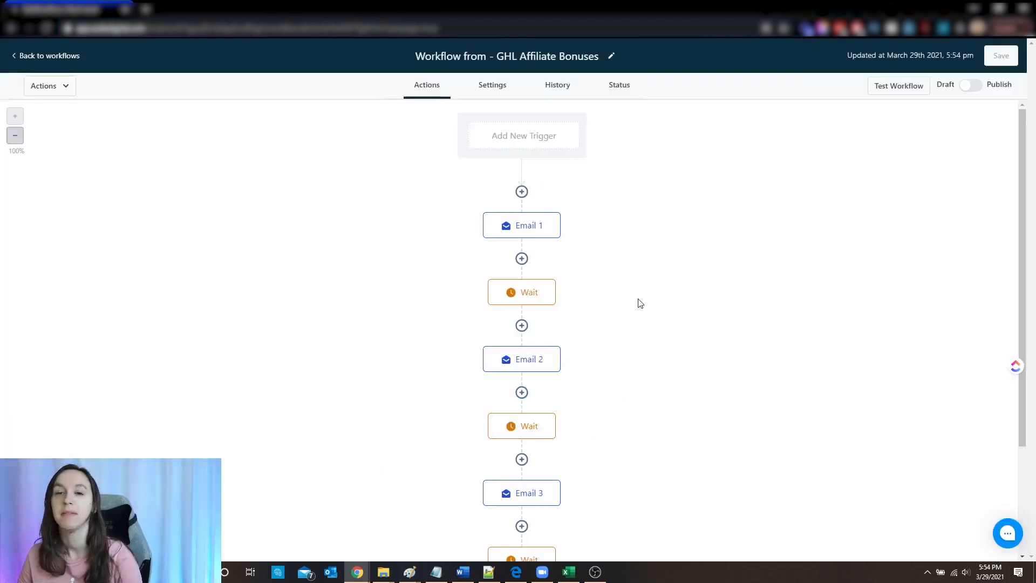
pyautogui.scroll(-3)
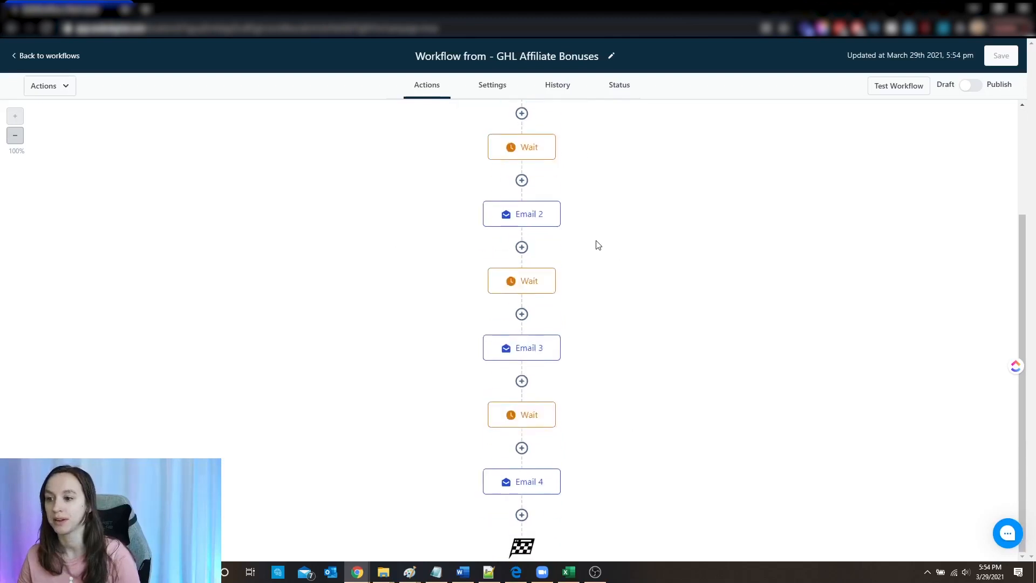
pyautogui.click(521, 225)
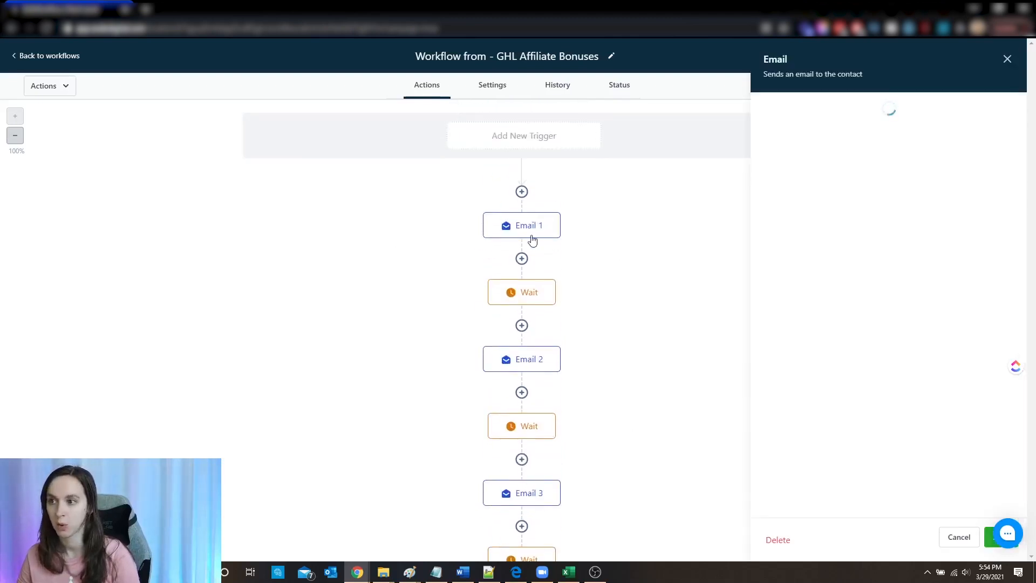
pyautogui.click(522, 225)
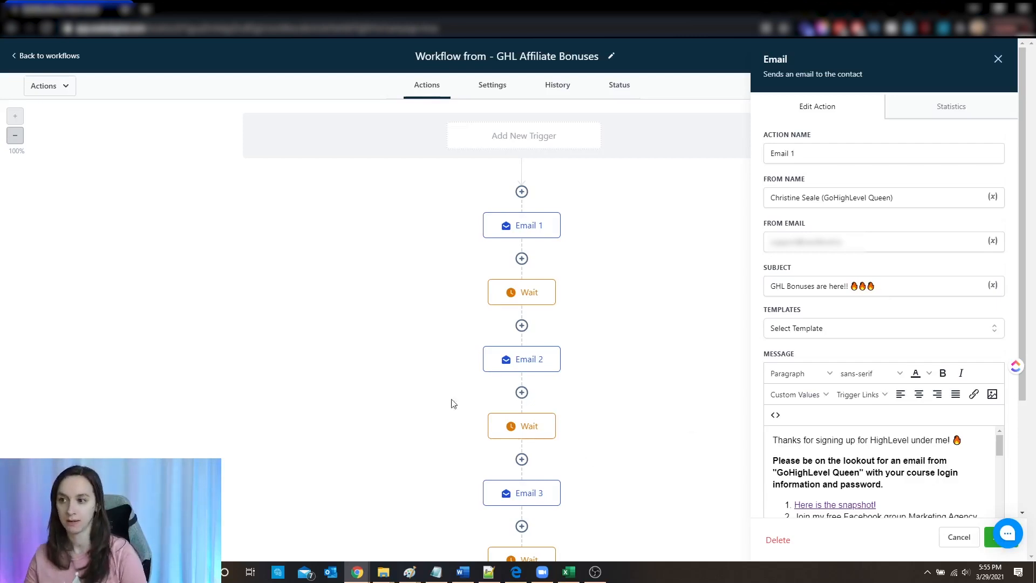
pyautogui.moveTo(546, 517)
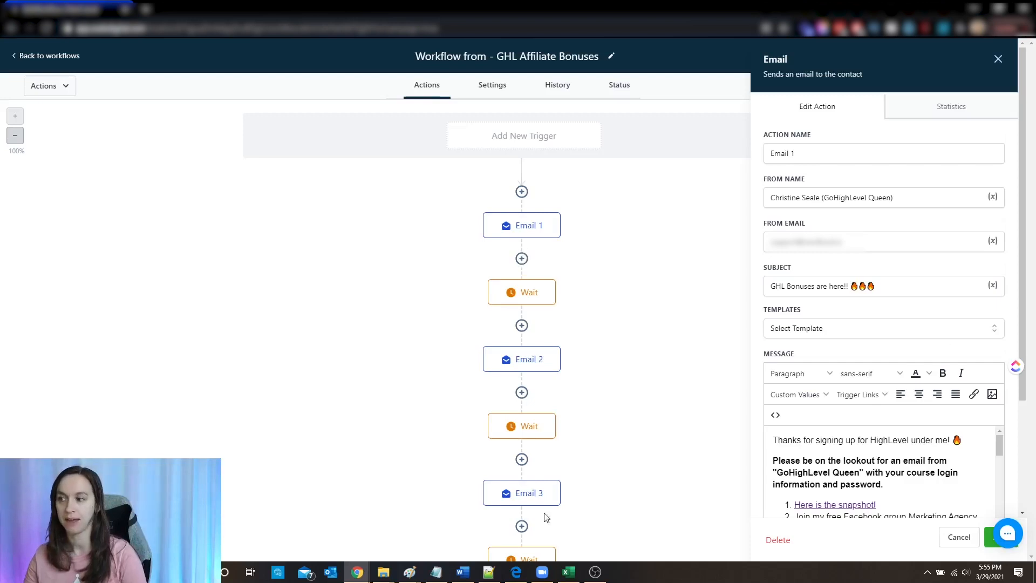
pyautogui.moveTo(521, 258)
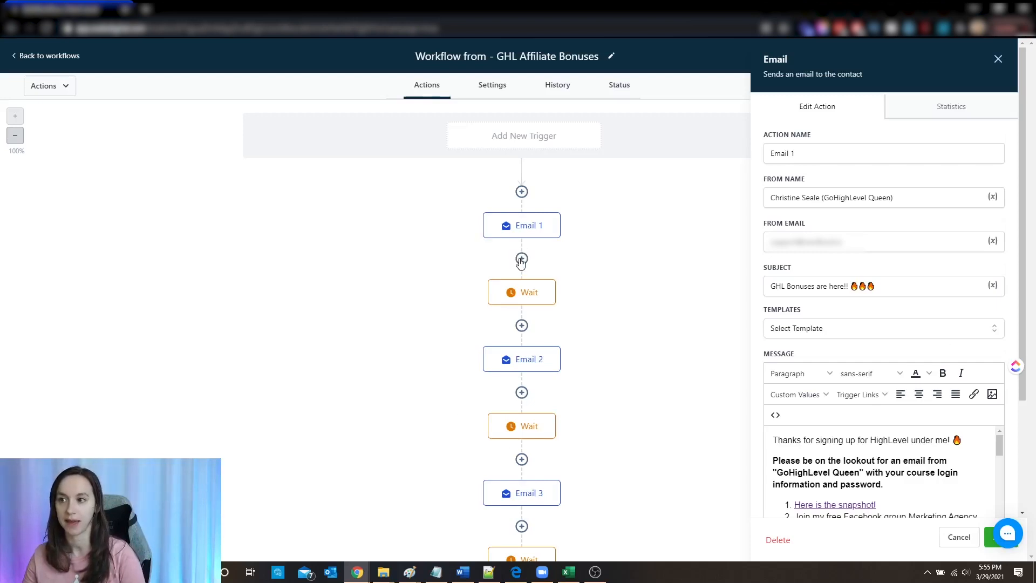
pyautogui.moveTo(519, 240)
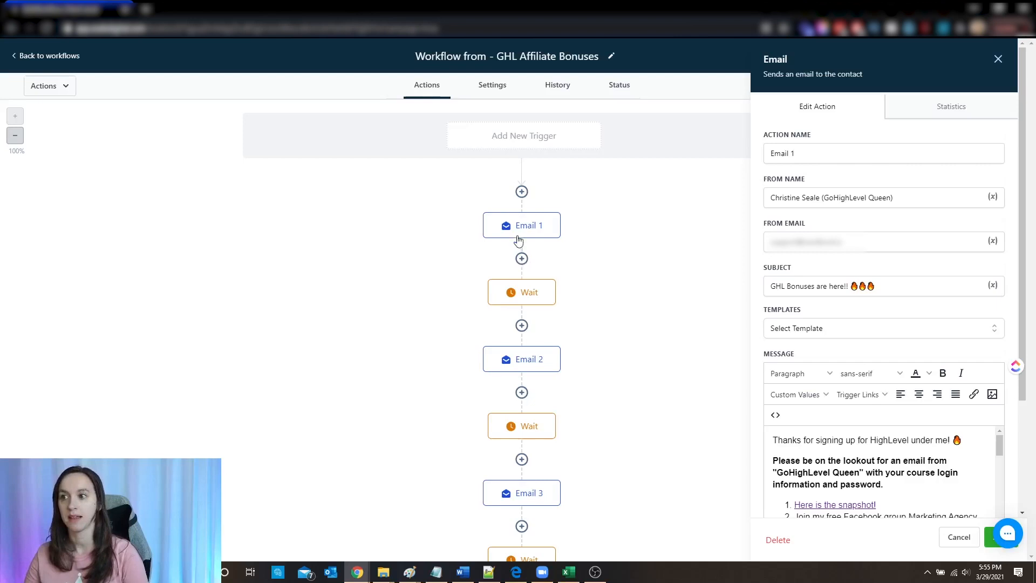
# - Add an If/Else condition as the step right after Email 1
pyautogui.click(522, 259)
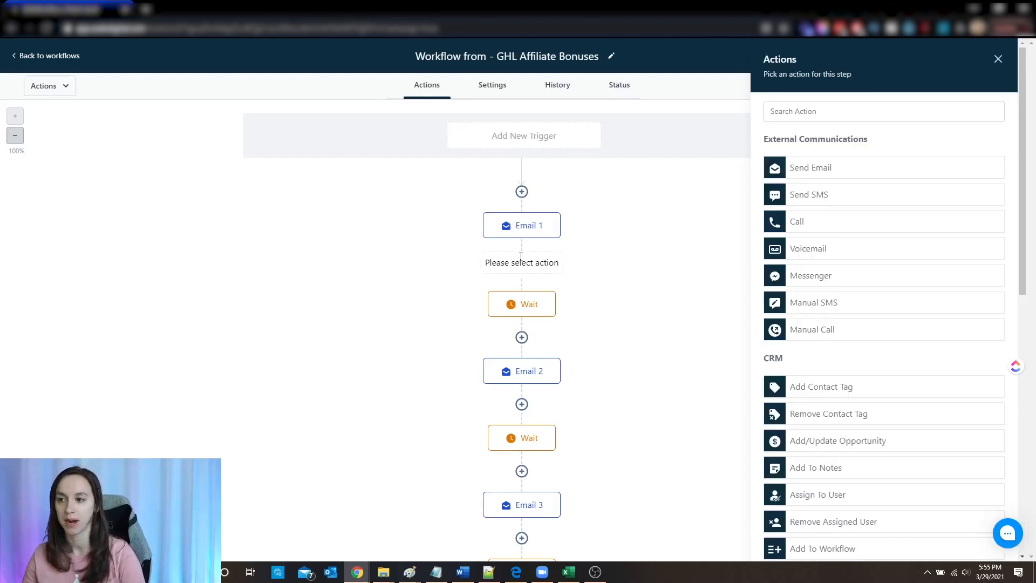
pyautogui.scroll(-3)
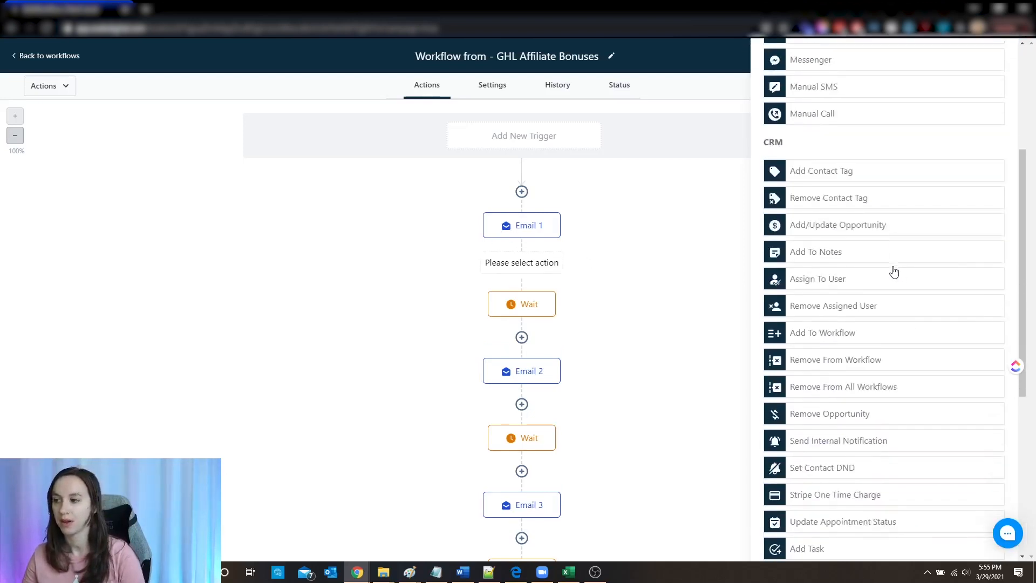
pyautogui.scroll(-3)
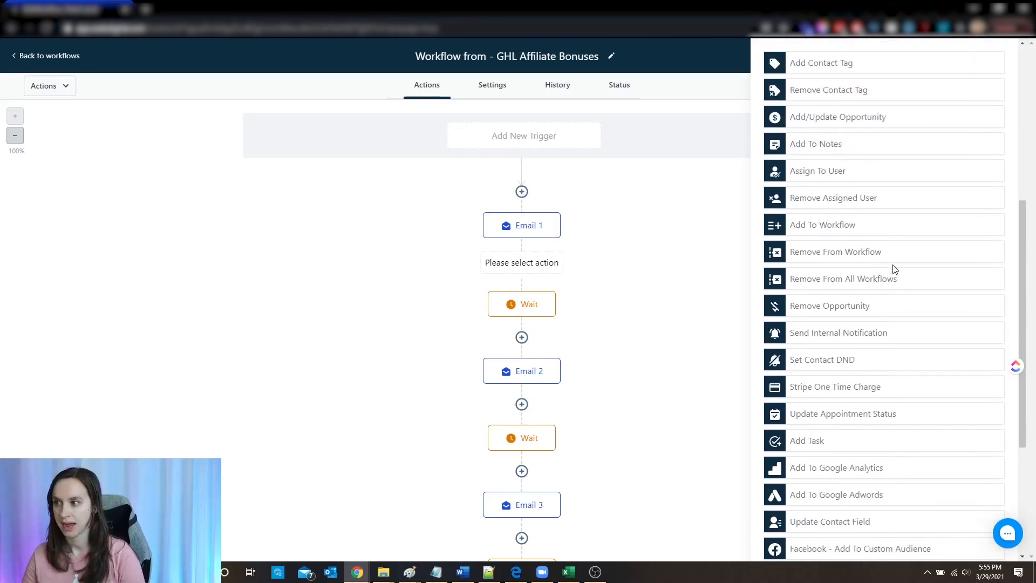
pyautogui.scroll(-3)
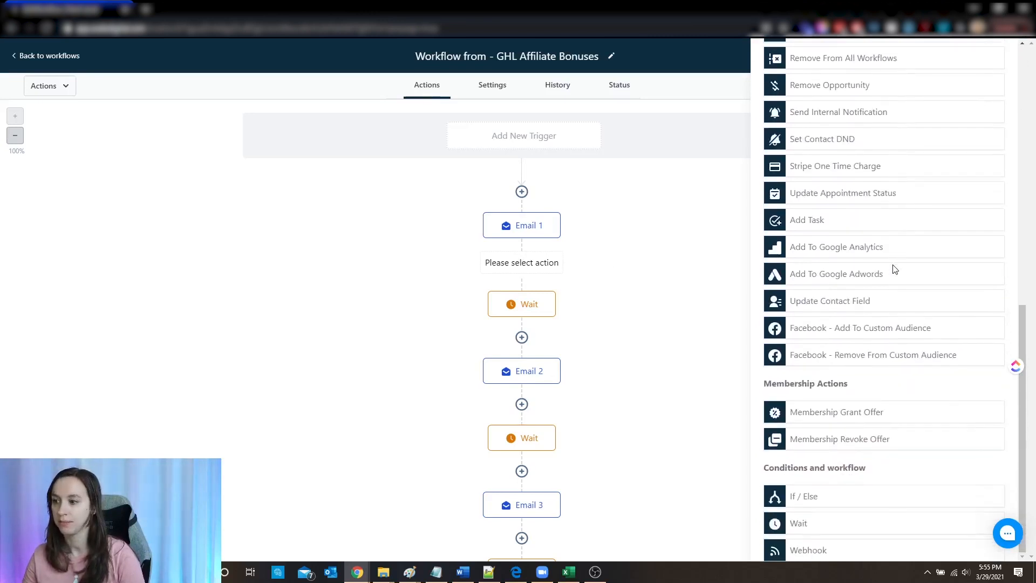
pyautogui.click(804, 496)
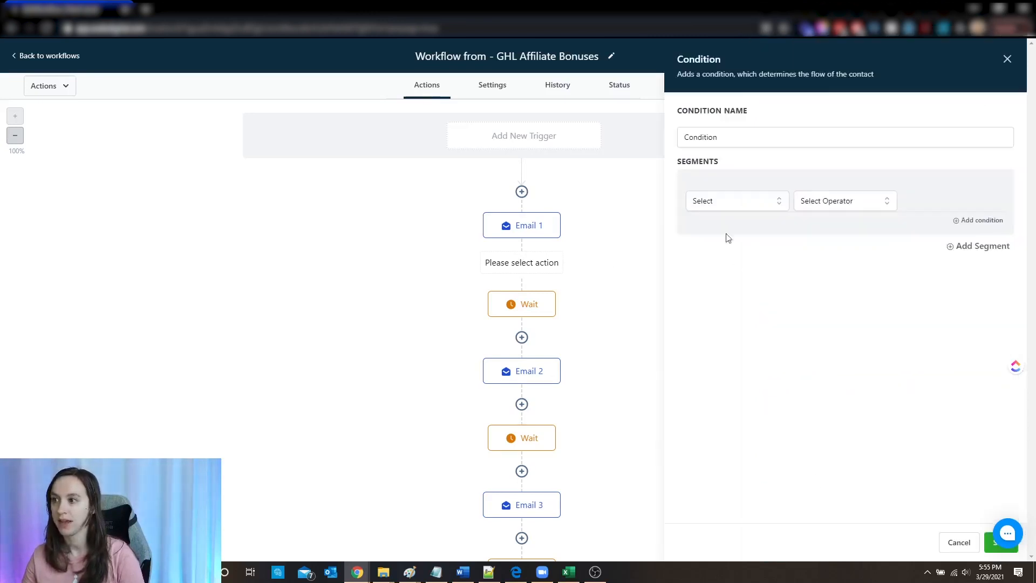
# - Try condition types: contact details, then contact replied with intent type and operator 'is'
pyautogui.click(731, 200)
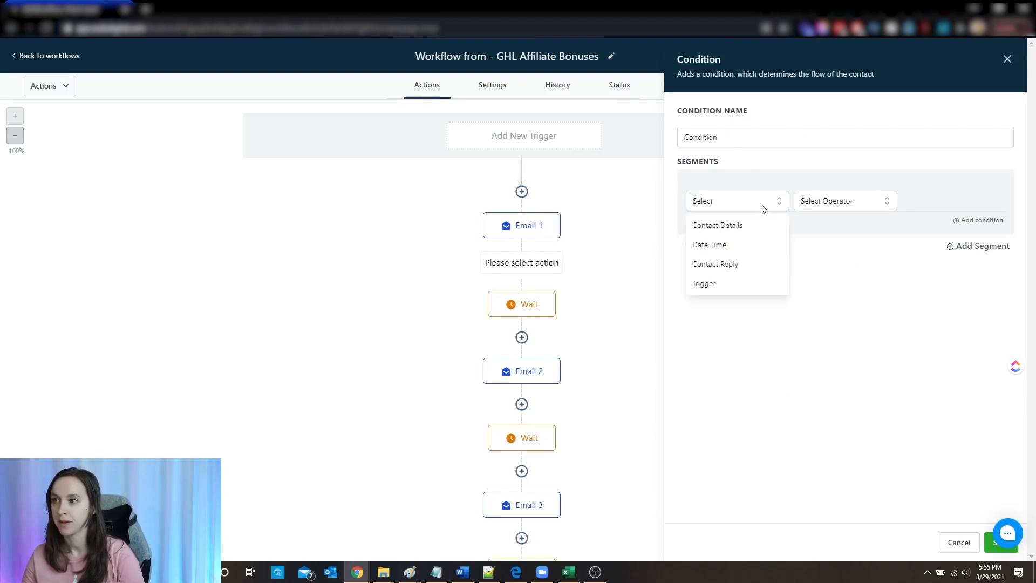
pyautogui.moveTo(749, 233)
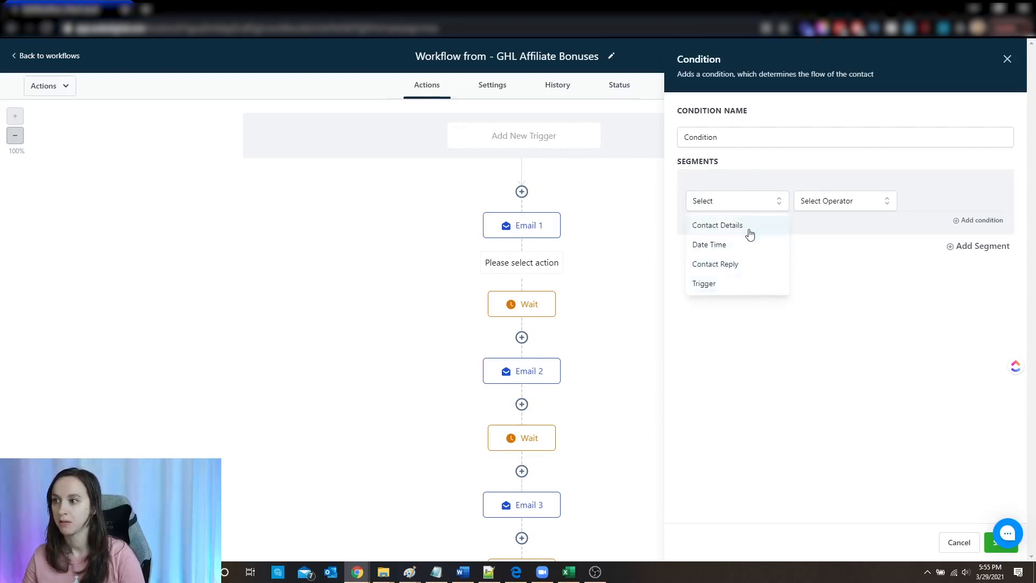
pyautogui.click(717, 224)
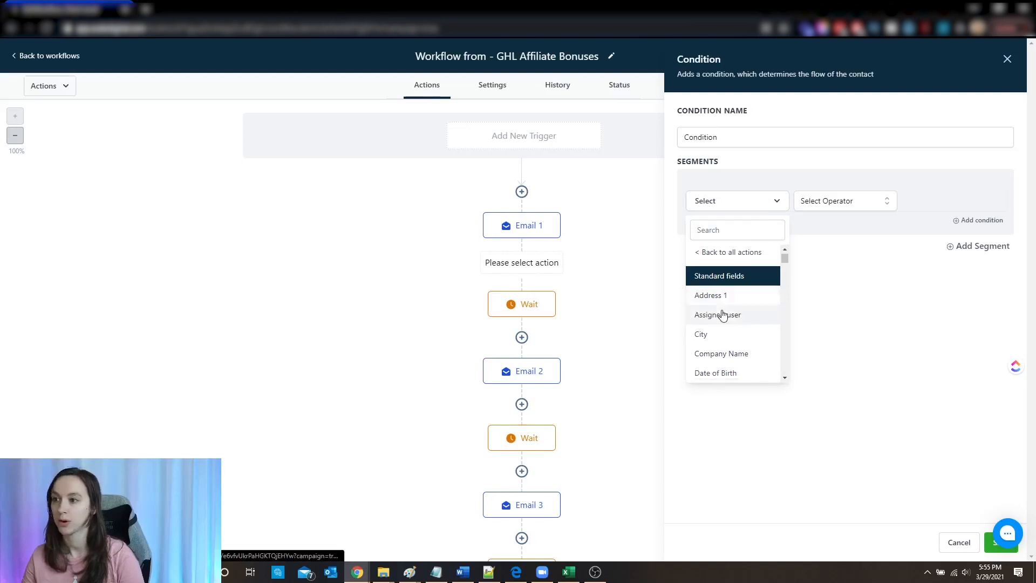
pyautogui.click(727, 265)
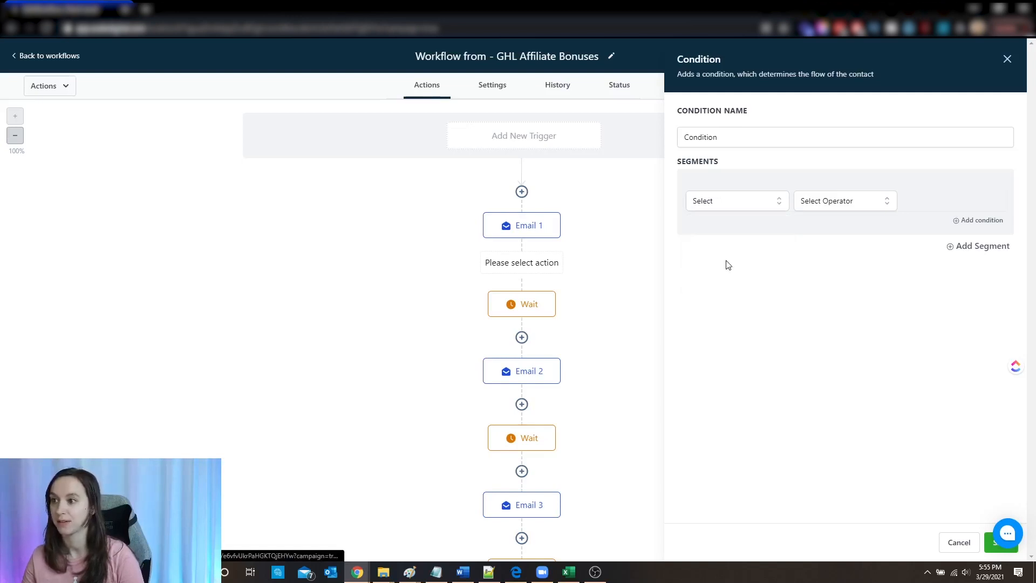
pyautogui.click(736, 200)
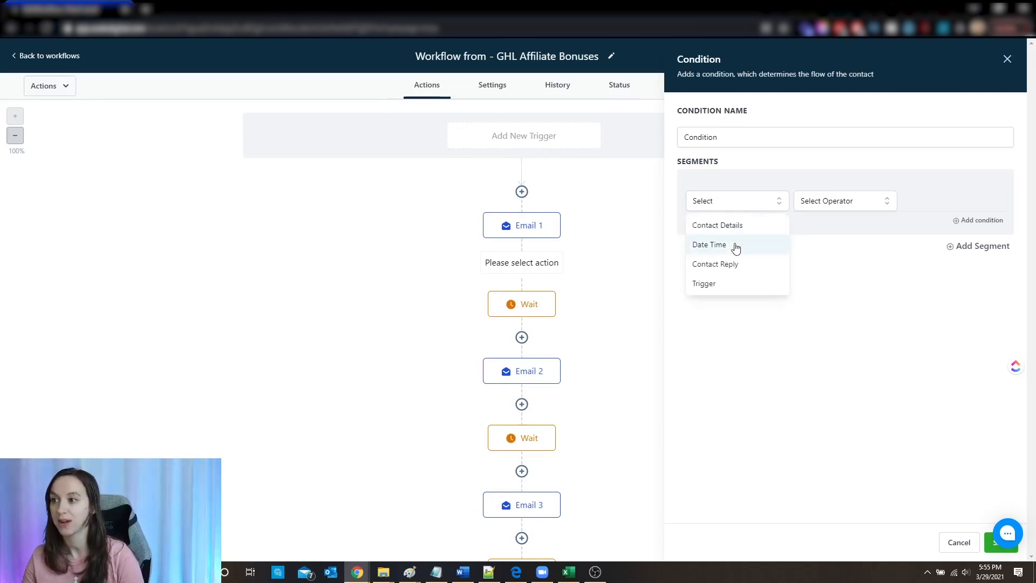
pyautogui.click(709, 244)
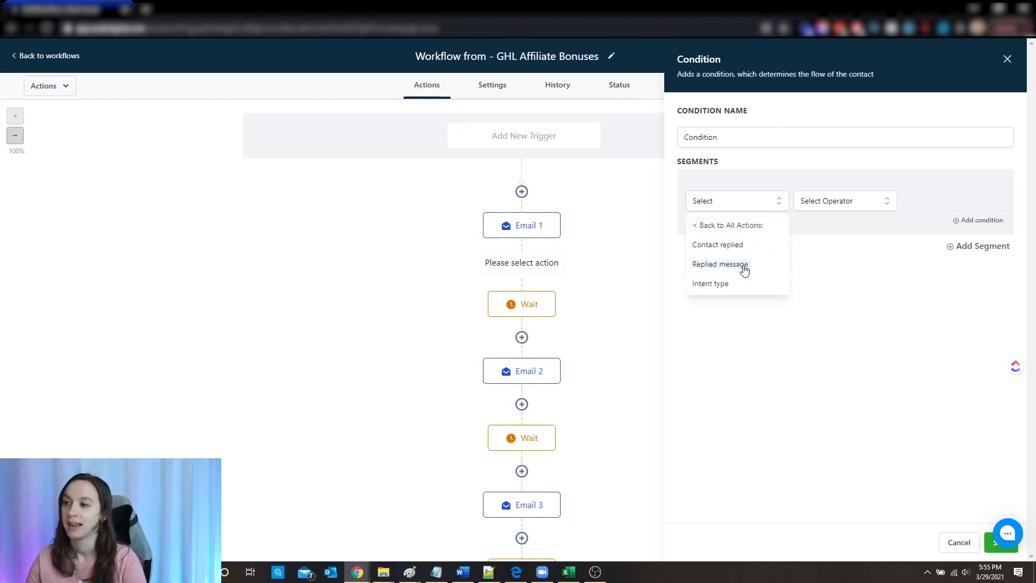
pyautogui.click(717, 245)
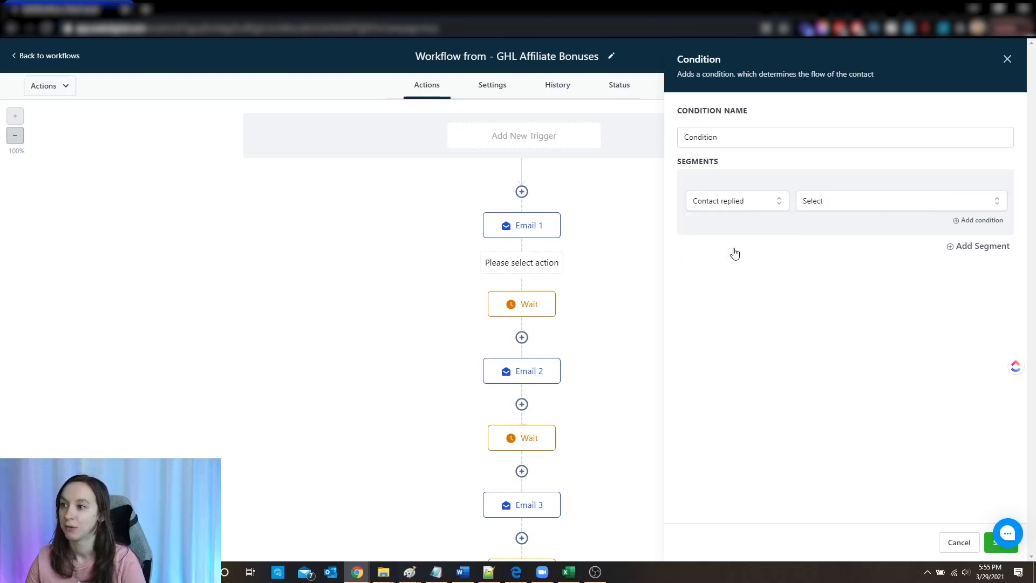
pyautogui.click(901, 201)
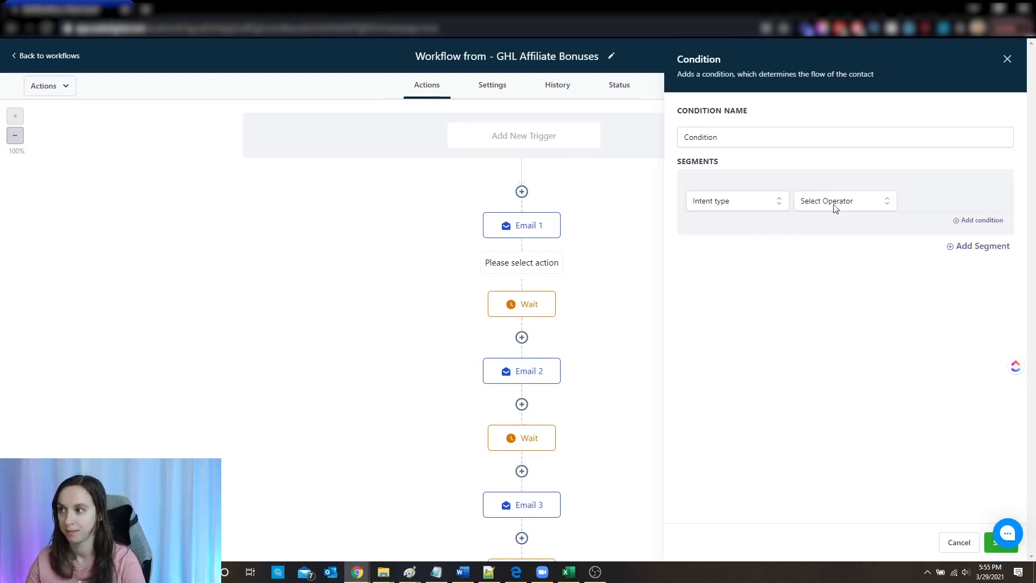
pyautogui.click(844, 201)
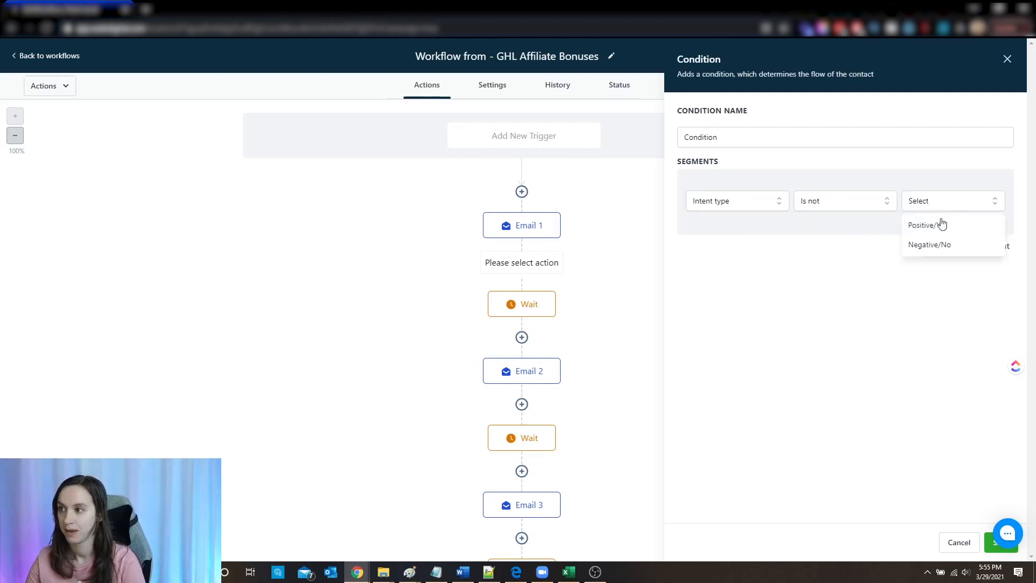
pyautogui.click(844, 201)
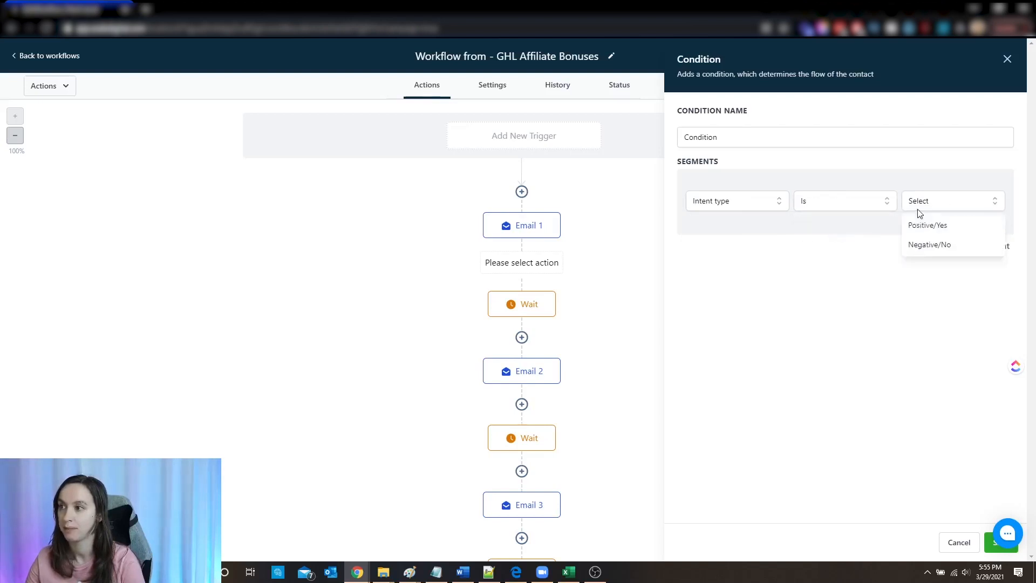
# - Switch the condition to workflow trigger 'is not', then discard the unfinished condition
pyautogui.click(736, 201)
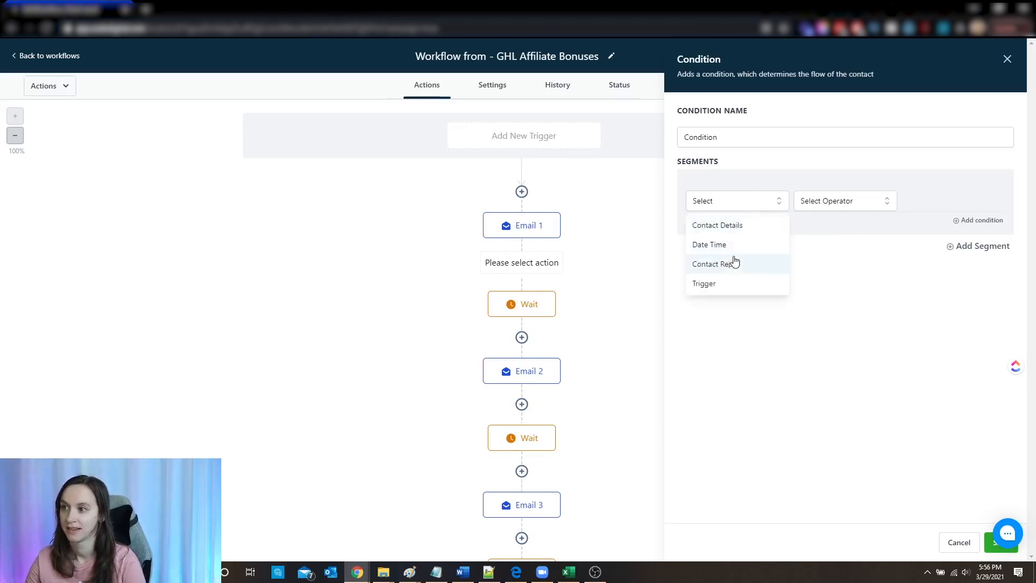
pyautogui.click(704, 284)
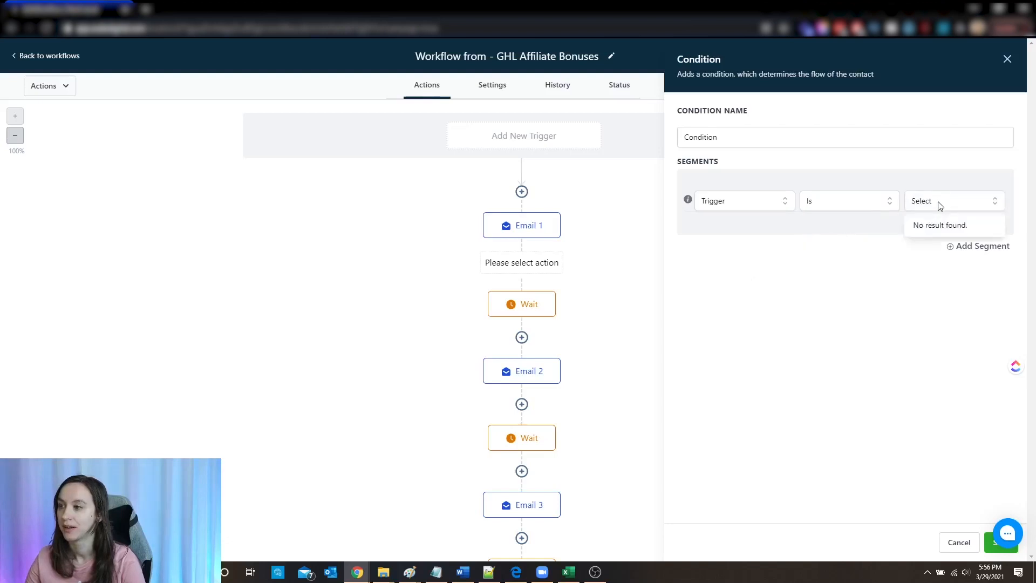
pyautogui.click(850, 201)
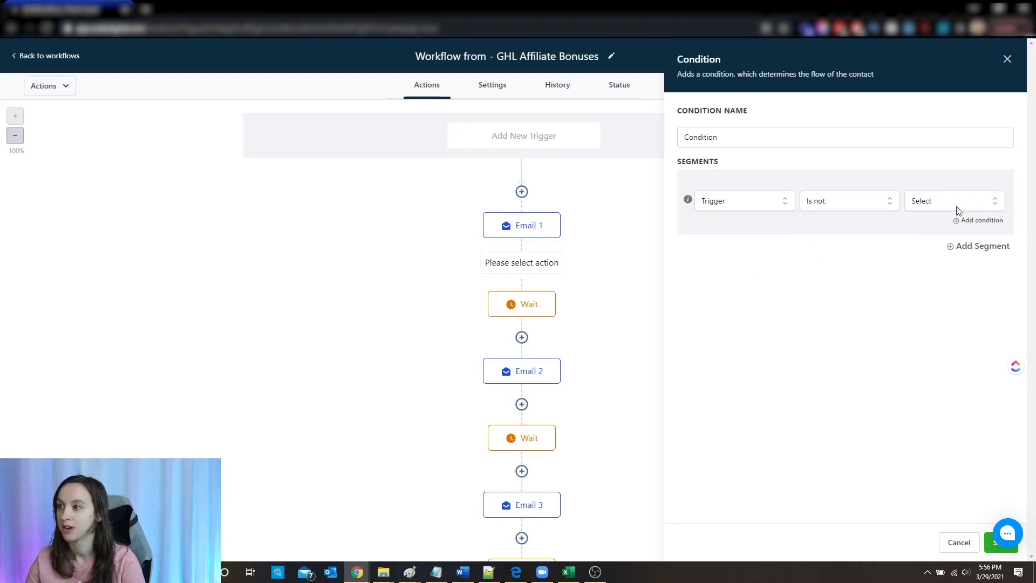
pyautogui.moveTo(983, 227)
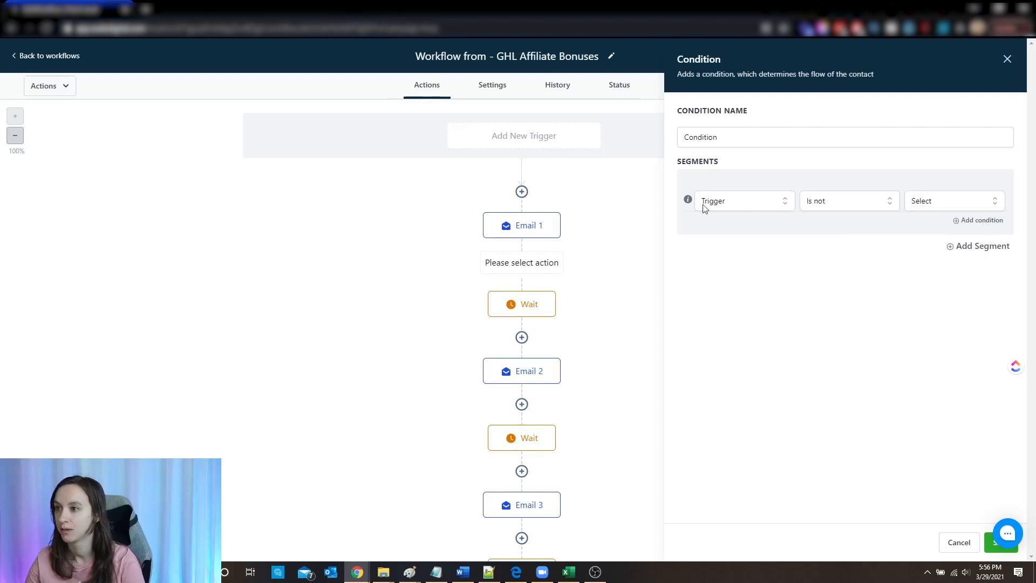
pyautogui.click(743, 201)
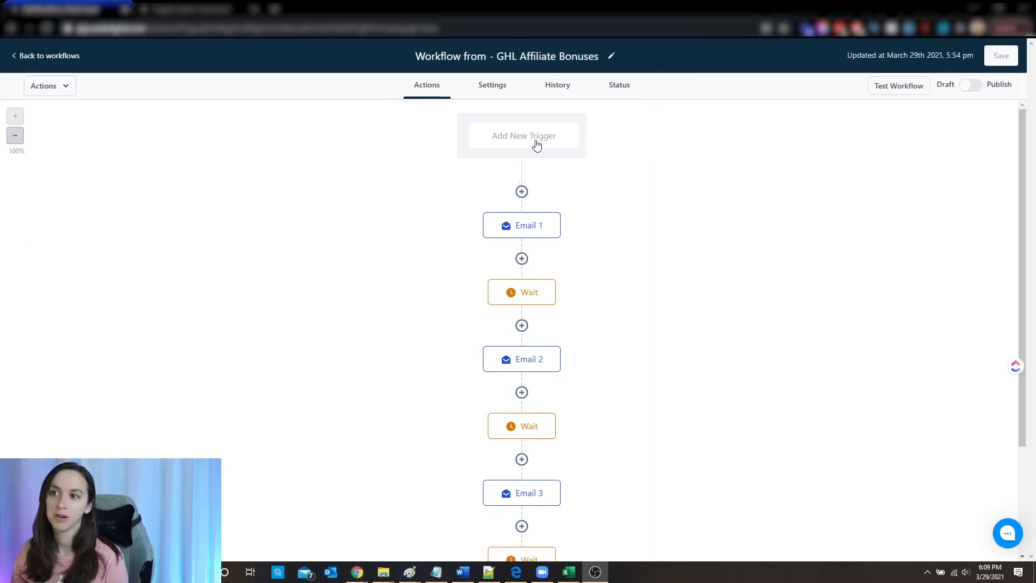
# - Add a workflow trigger based on Mailgun email events
pyautogui.click(523, 136)
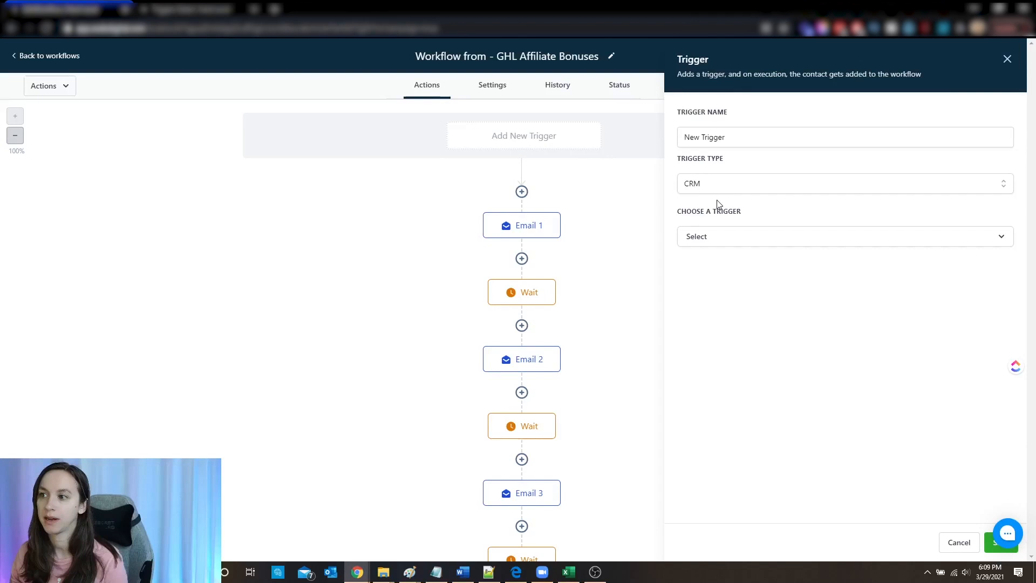
pyautogui.click(844, 237)
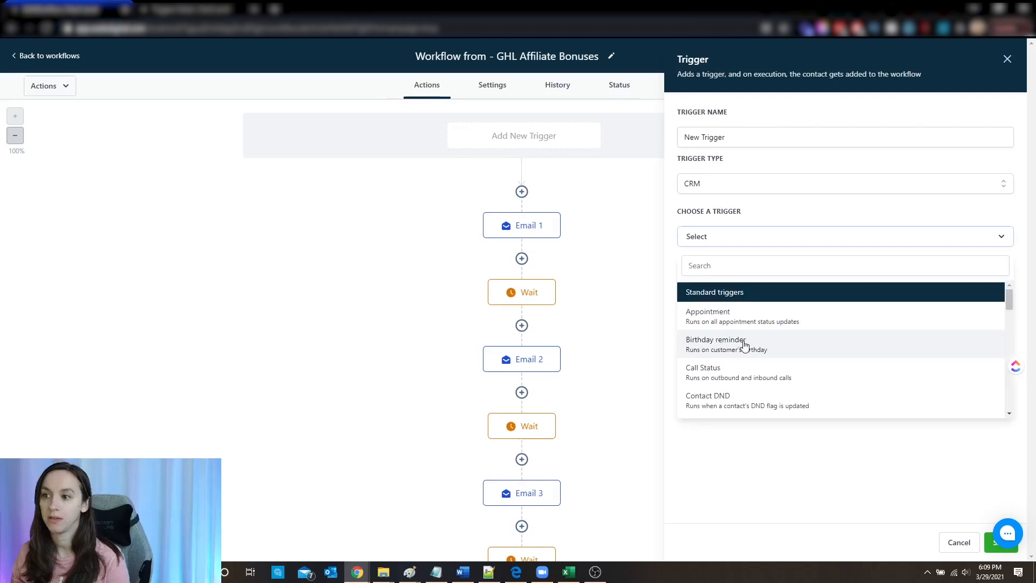
pyautogui.scroll(-3)
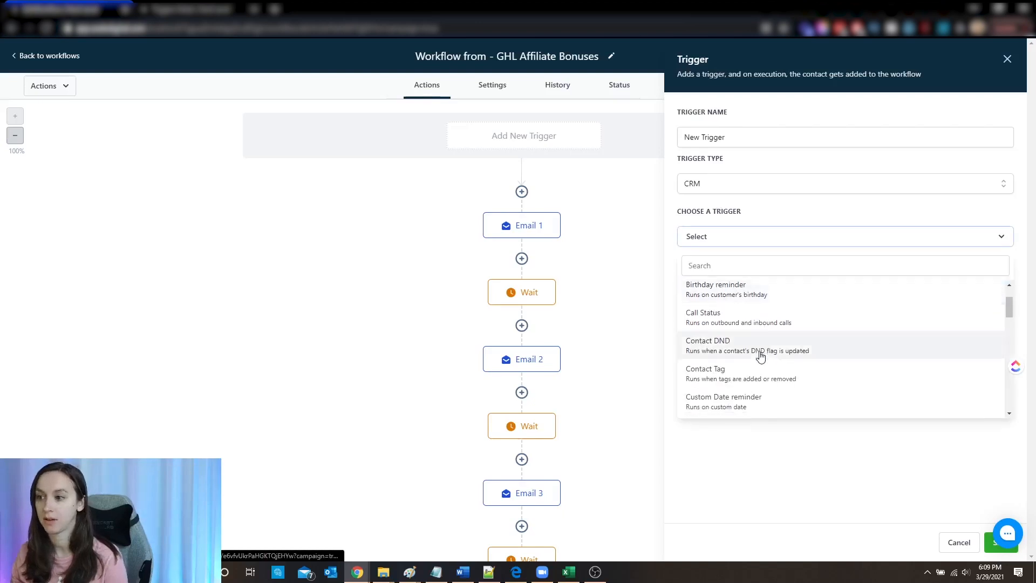
pyautogui.scroll(-3)
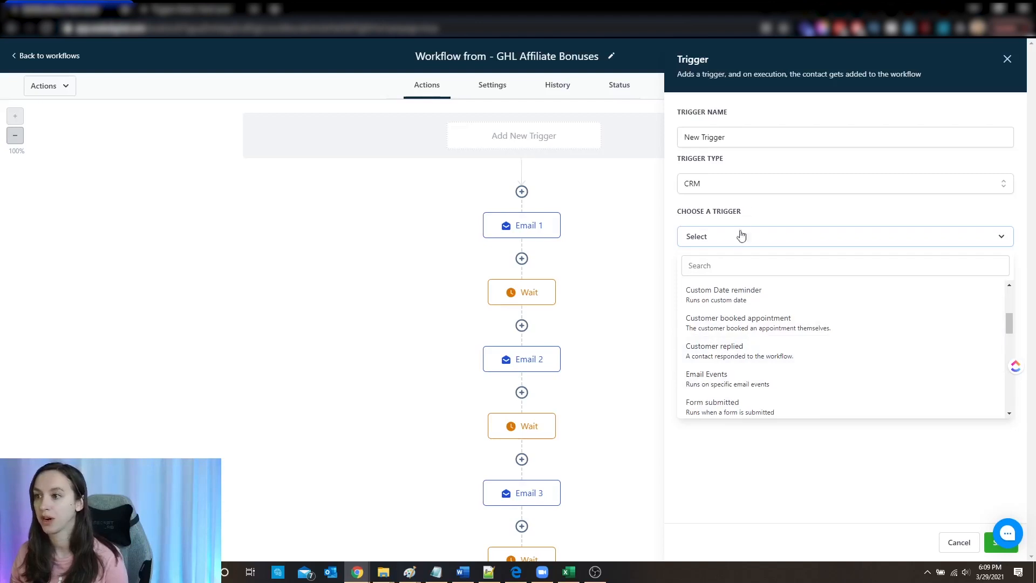
pyautogui.click(706, 379)
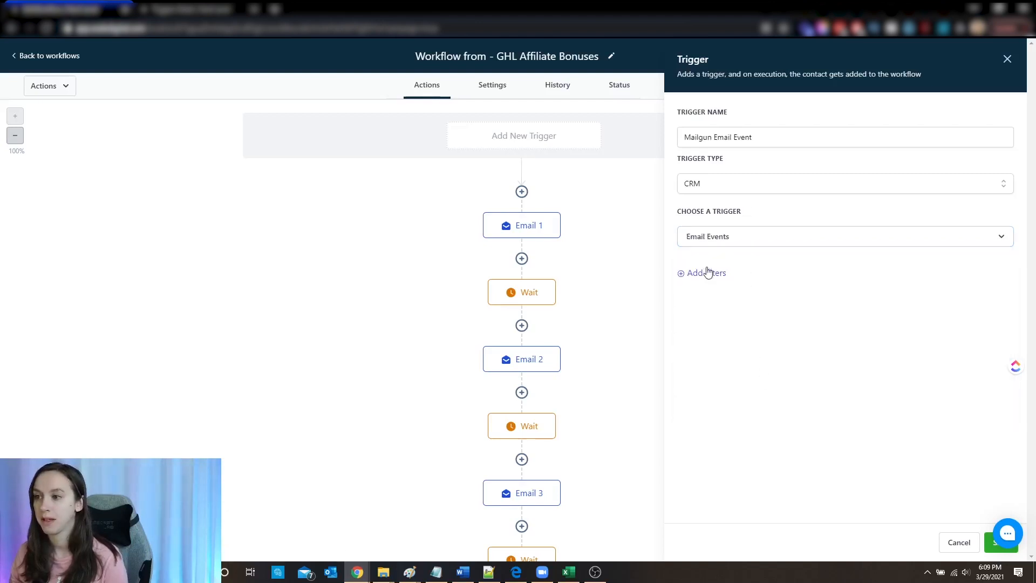
# - Filter the trigger to this workflow, rename it 'Mailgun Email Event - Opened Email' and save it
pyautogui.click(702, 272)
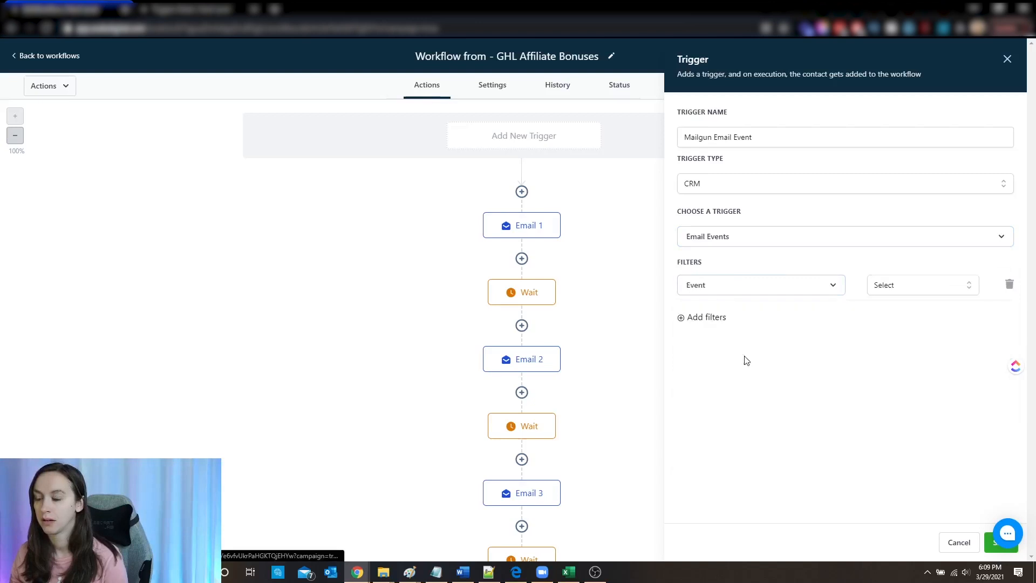
pyautogui.click(922, 285)
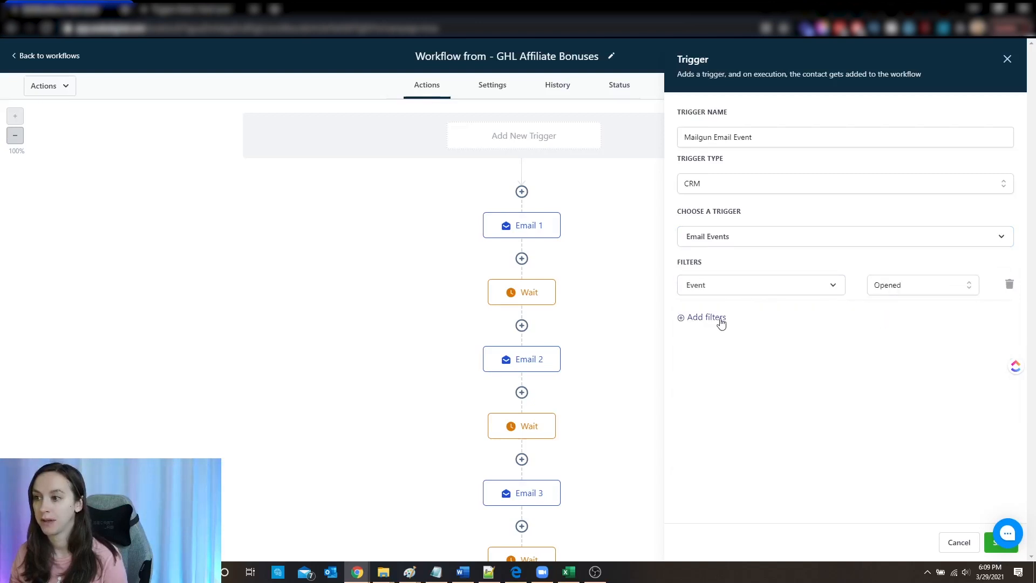
pyautogui.click(702, 317)
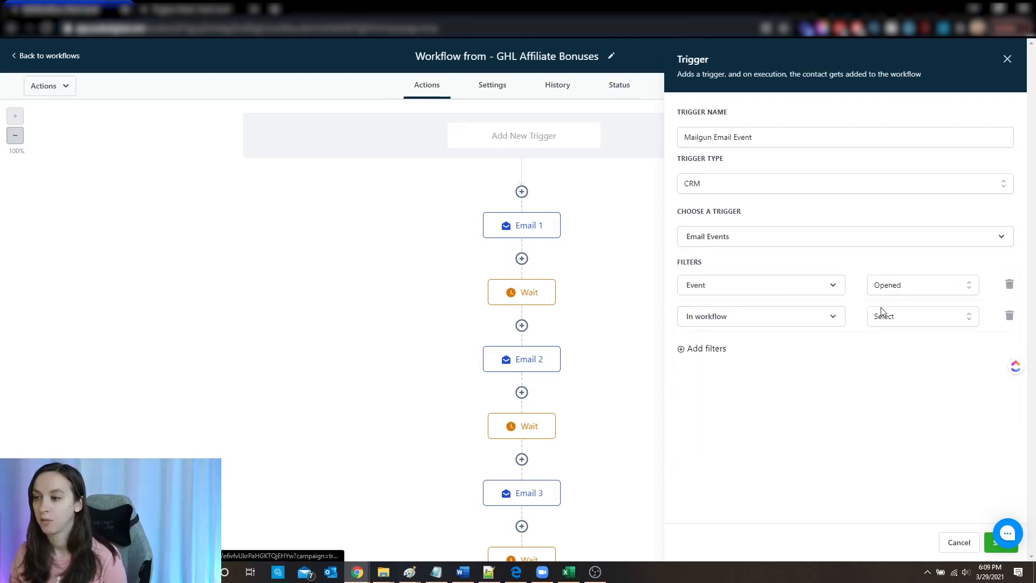
pyautogui.click(919, 316)
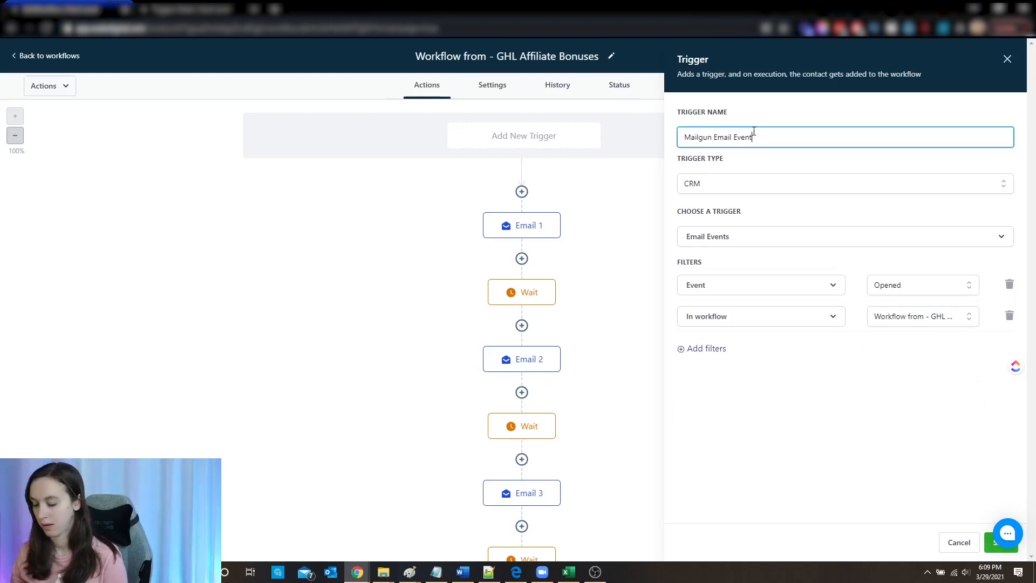
pyautogui.write('- Opened')
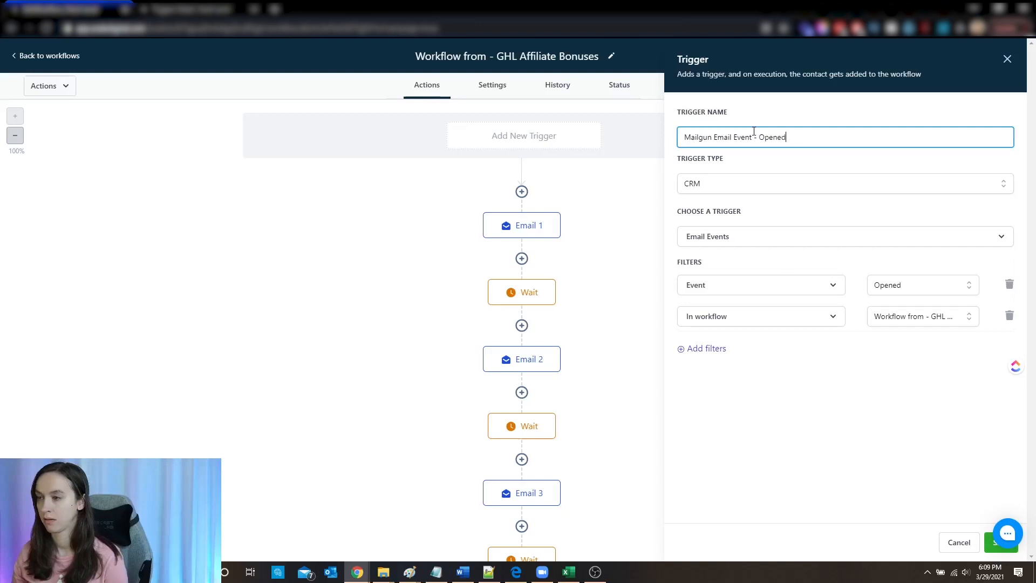
pyautogui.write('Email')
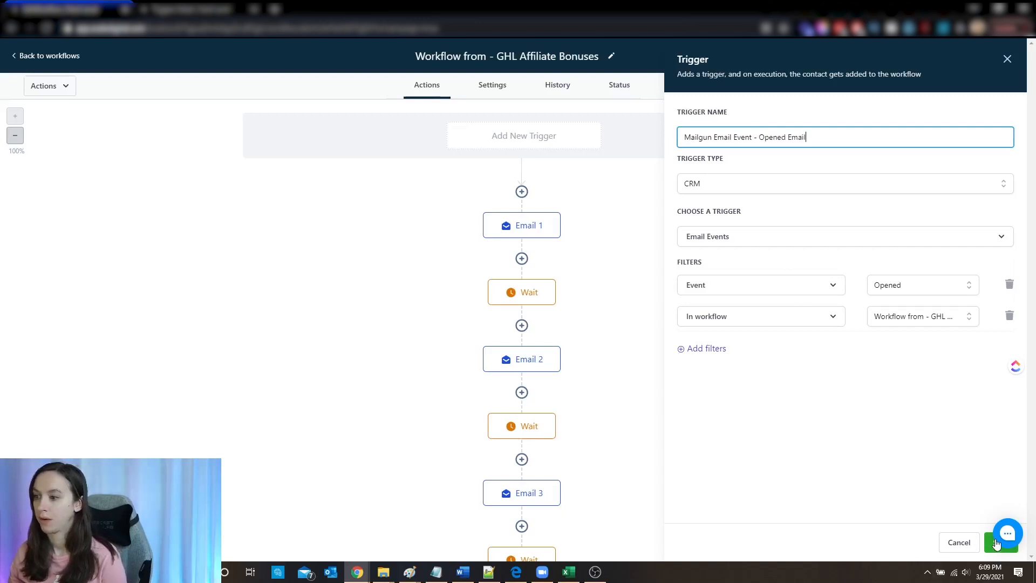
pyautogui.click(1001, 542)
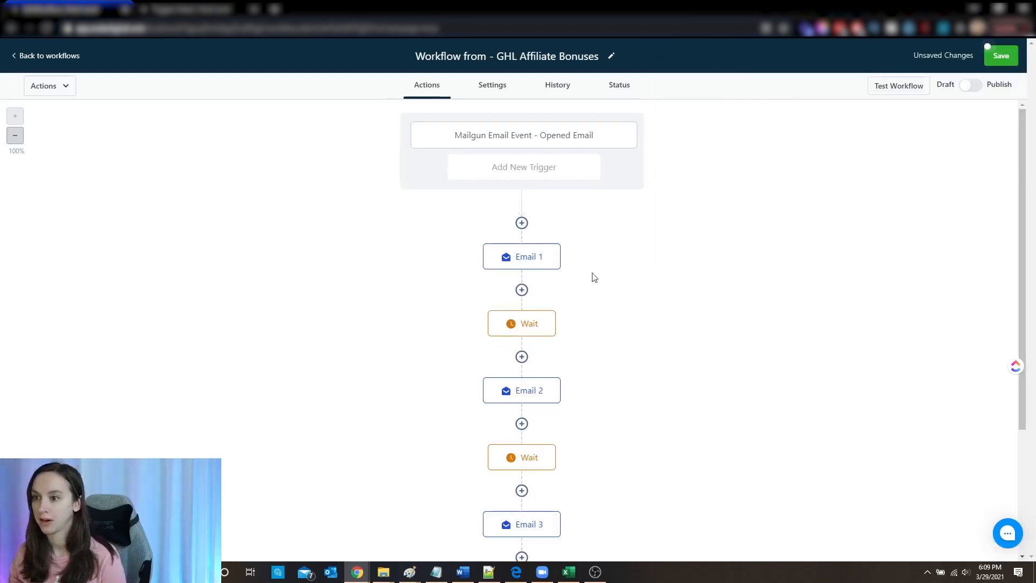
# - Explore an If/Else after Email 1 with Trigger 'is not', then abandon it and save the workflow
pyautogui.click(522, 289)
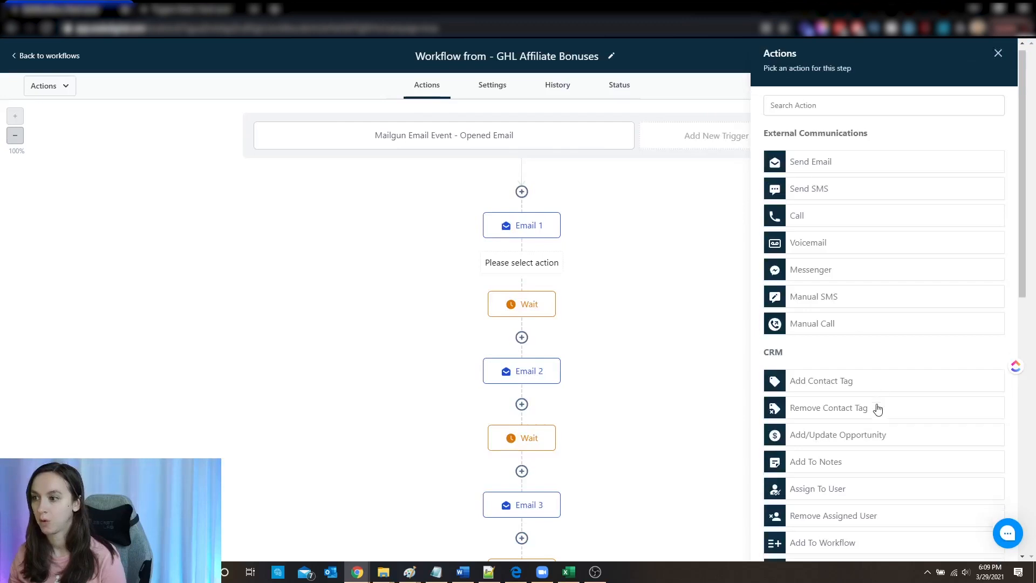
pyautogui.scroll(-3)
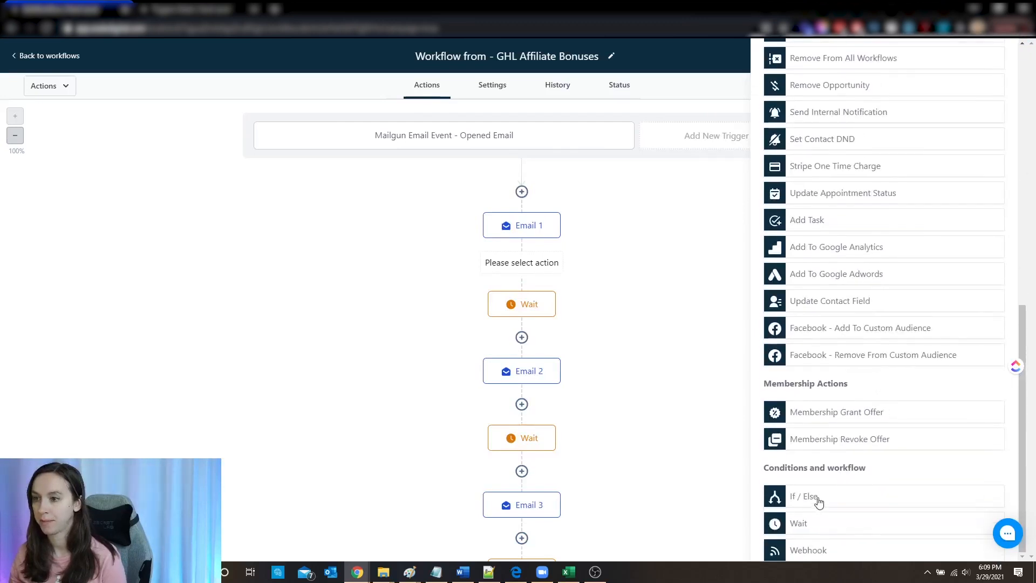
pyautogui.click(805, 496)
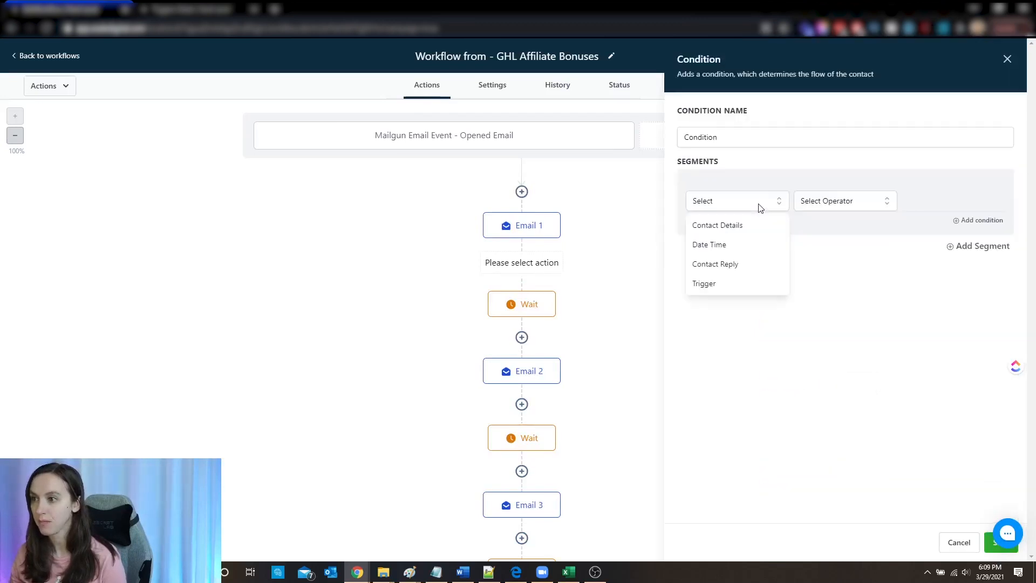
pyautogui.click(704, 284)
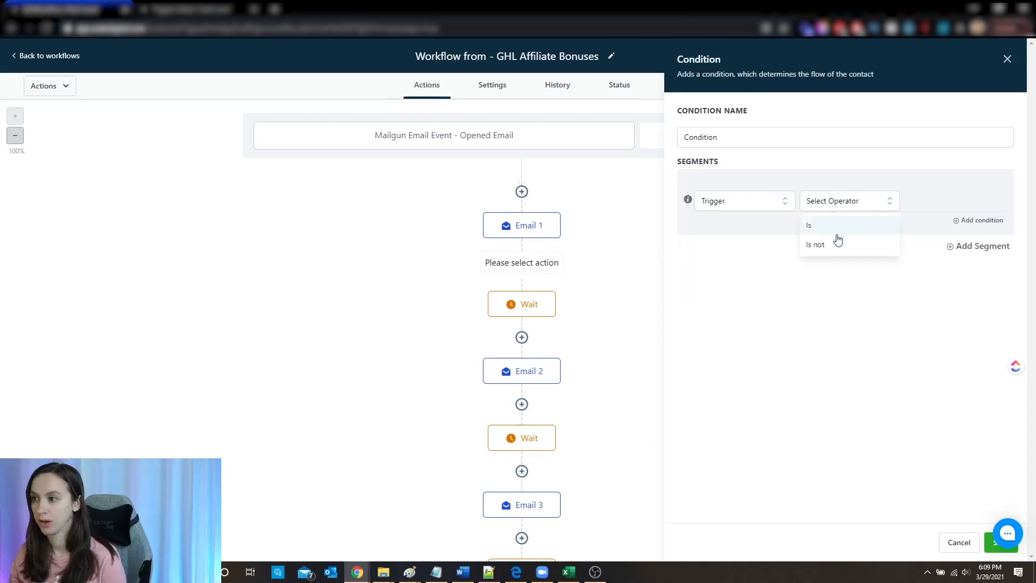
pyautogui.click(816, 244)
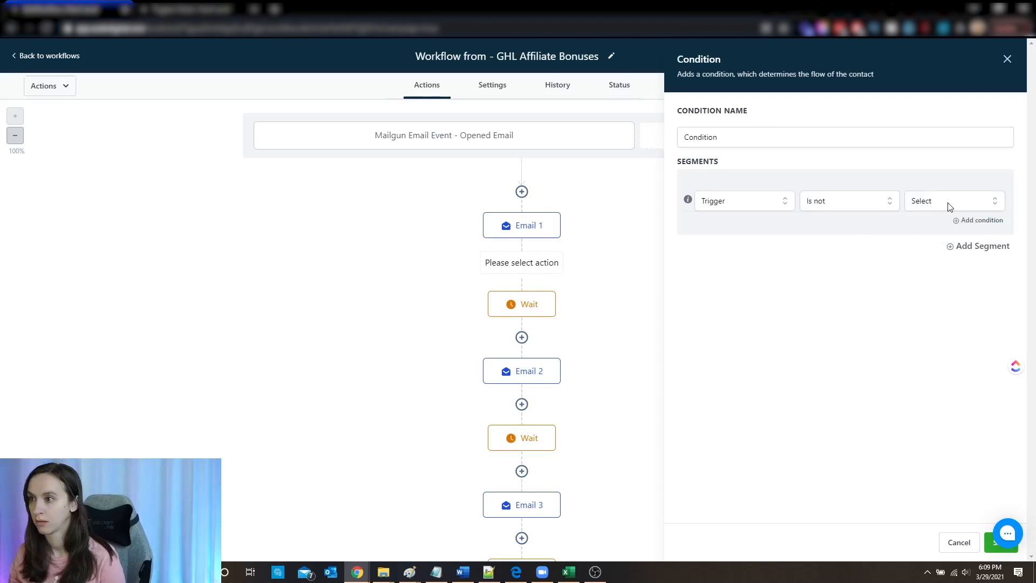
pyautogui.click(952, 201)
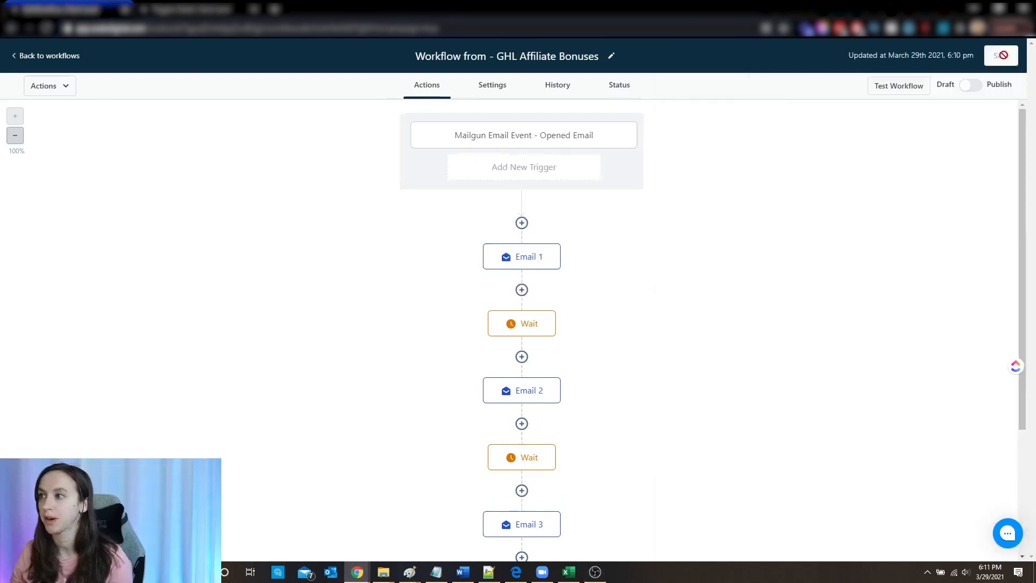
pyautogui.moveTo(522, 289)
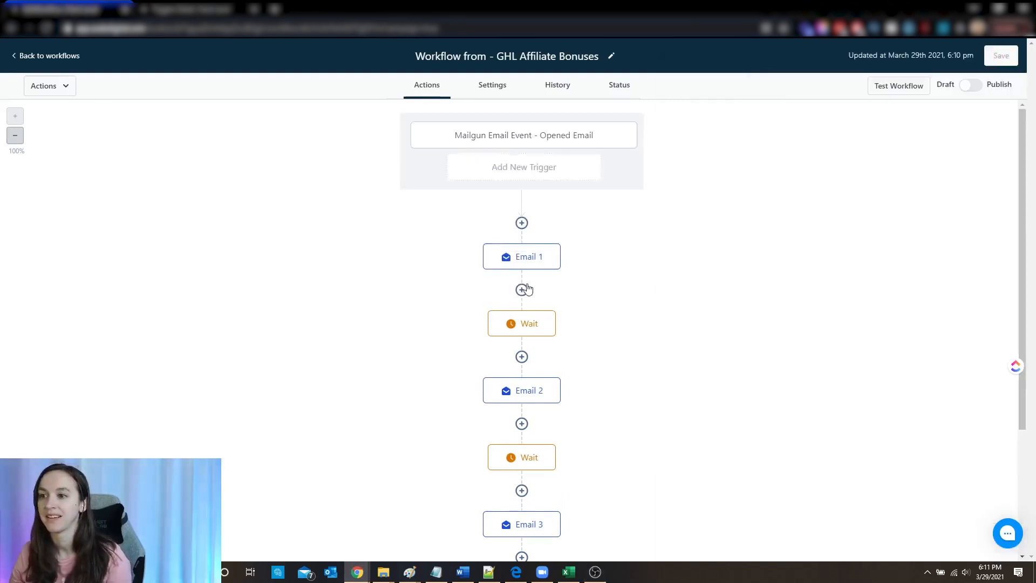
# - Insert an If/Else after Email 1: Trigger is not Mailgun Email Event, single row, saved
pyautogui.click(522, 289)
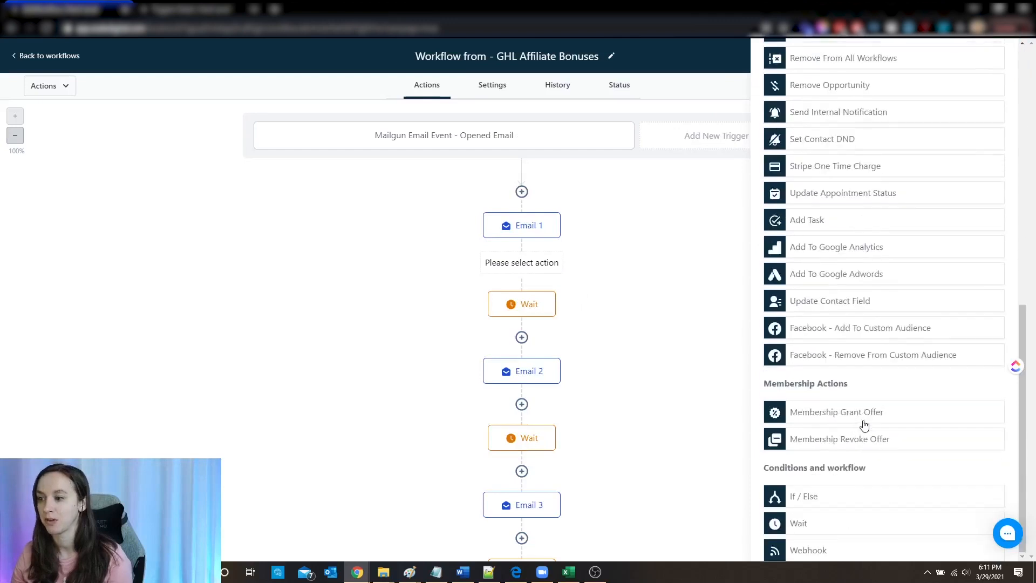
pyautogui.click(803, 495)
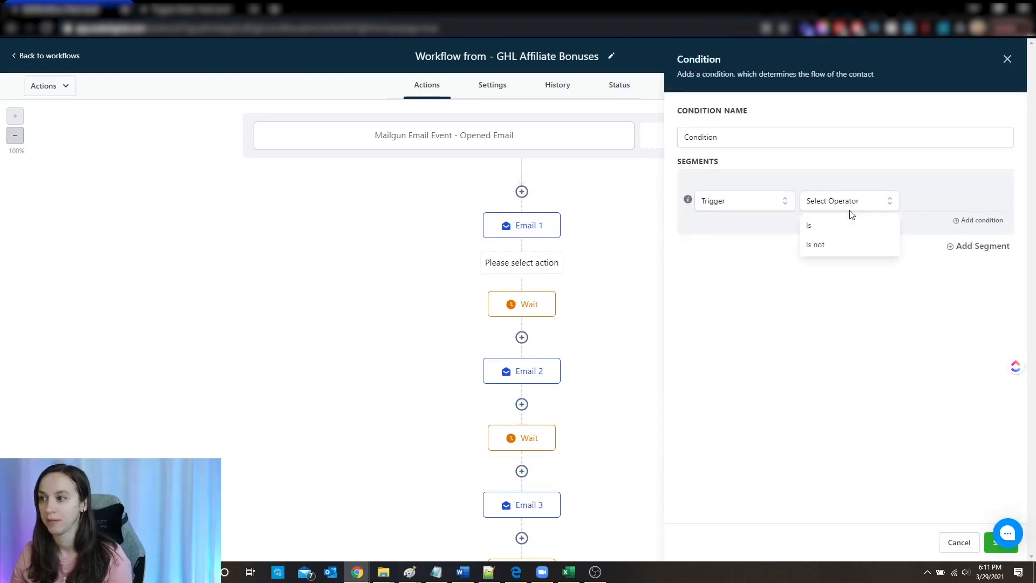
pyautogui.click(817, 244)
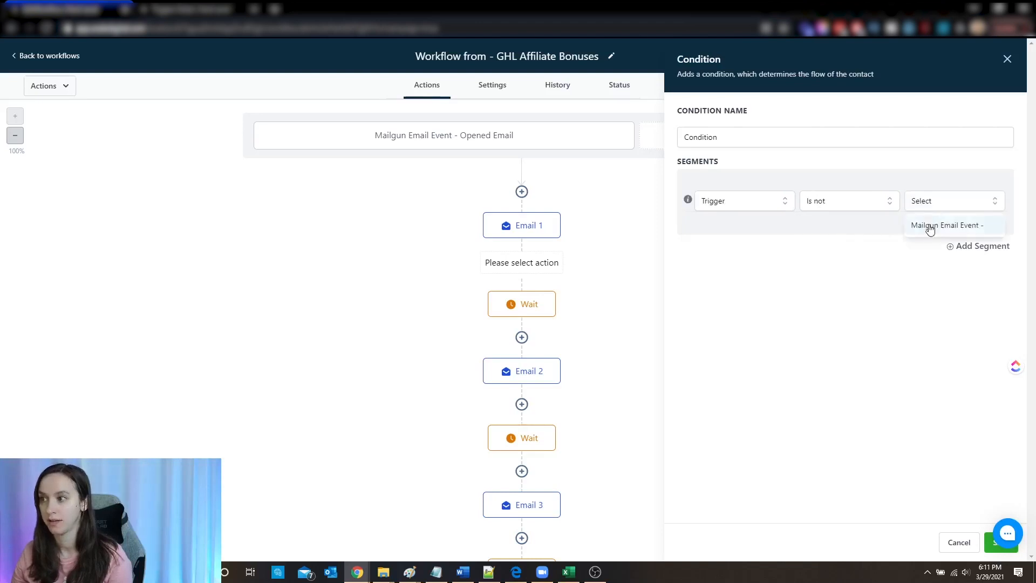
pyautogui.click(950, 225)
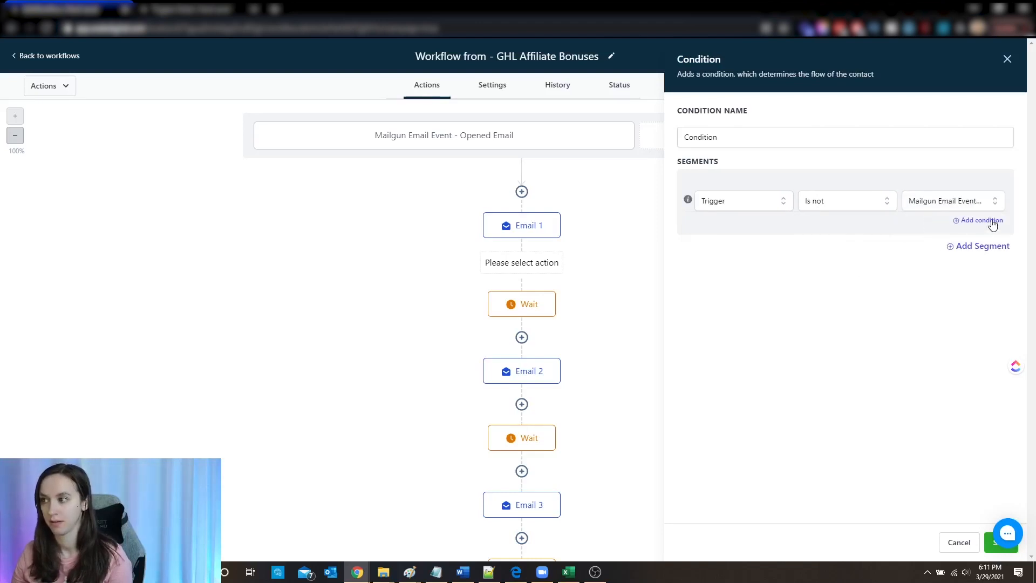
pyautogui.click(982, 221)
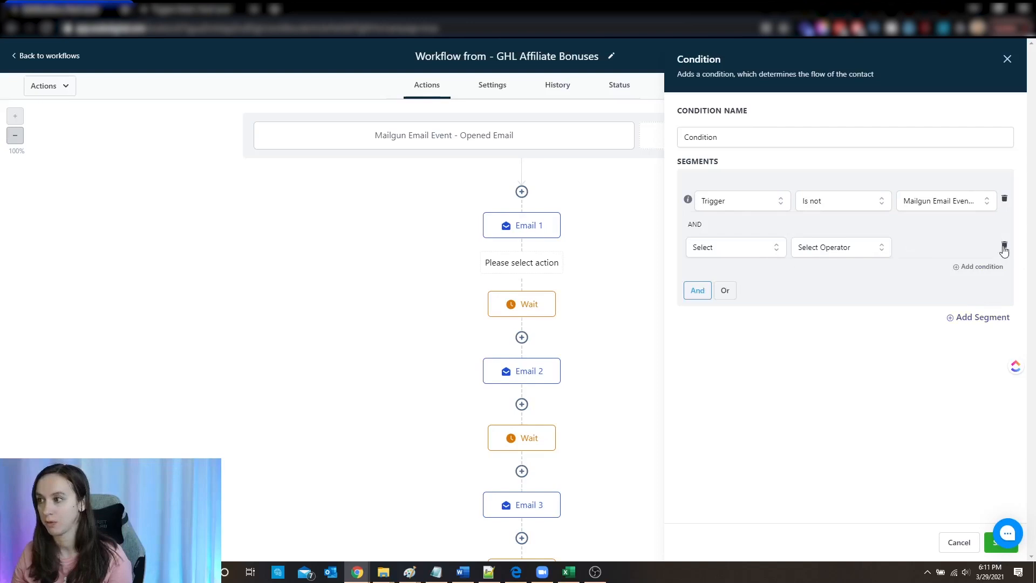
pyautogui.click(1004, 247)
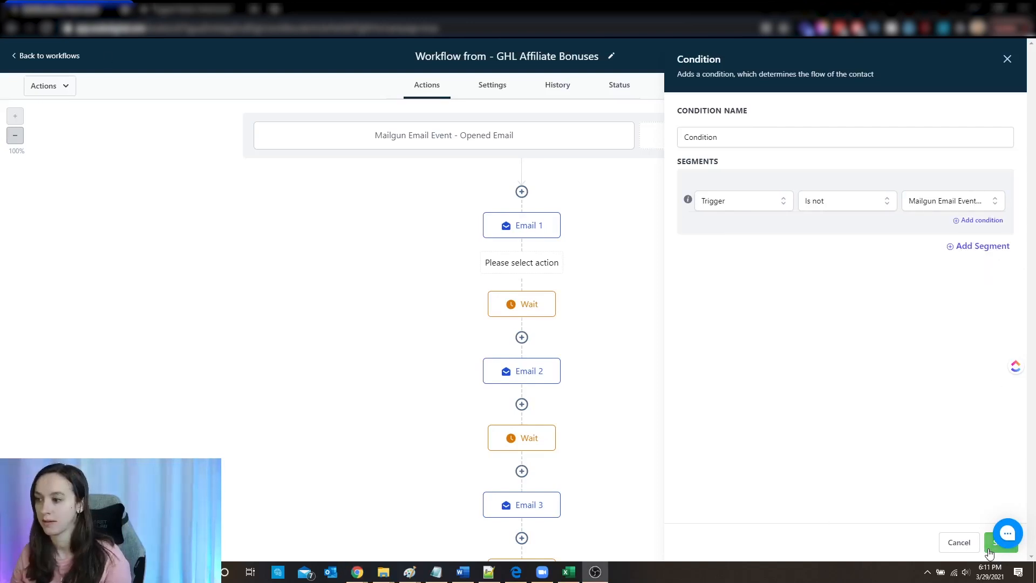
pyautogui.click(1001, 542)
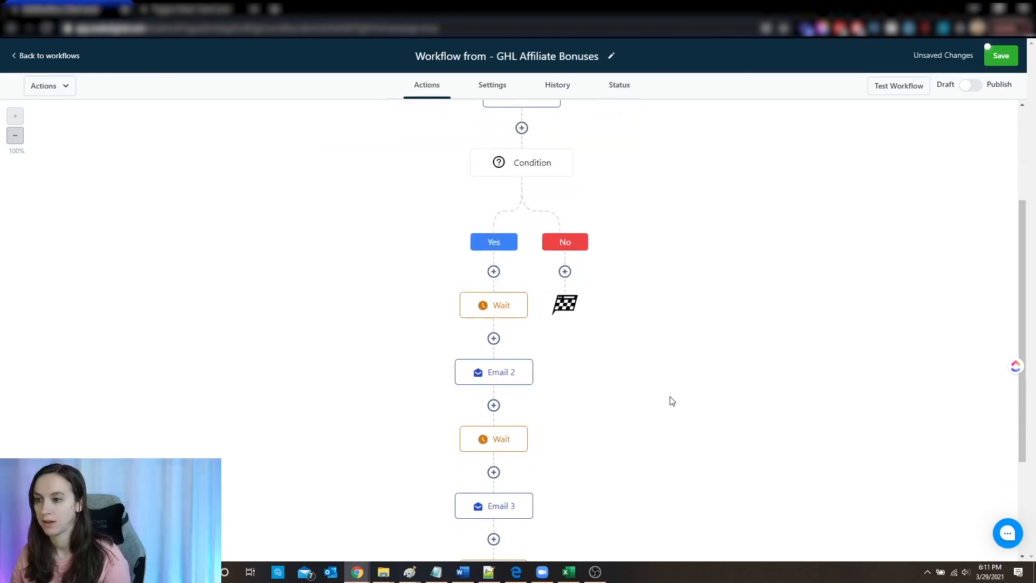
# - Review the branched workflow and reopen Email 1's settings
pyautogui.scroll(3)
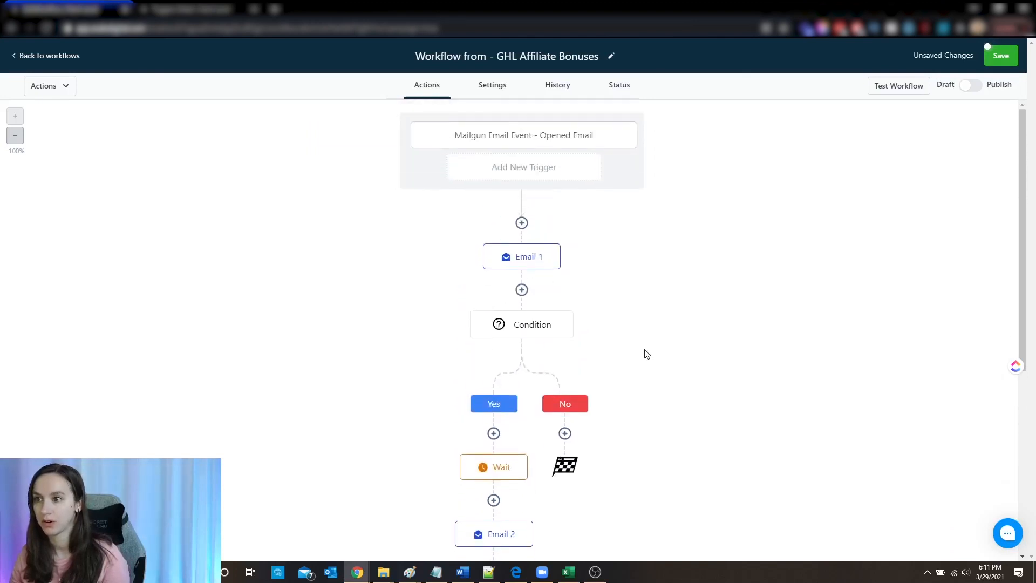
pyautogui.scroll(-3)
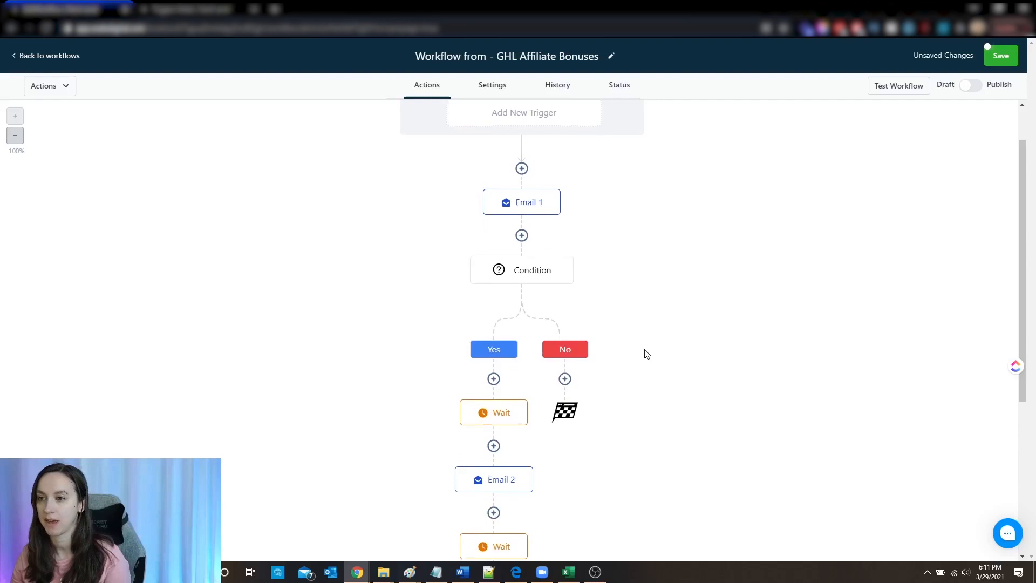
pyautogui.scroll(-3)
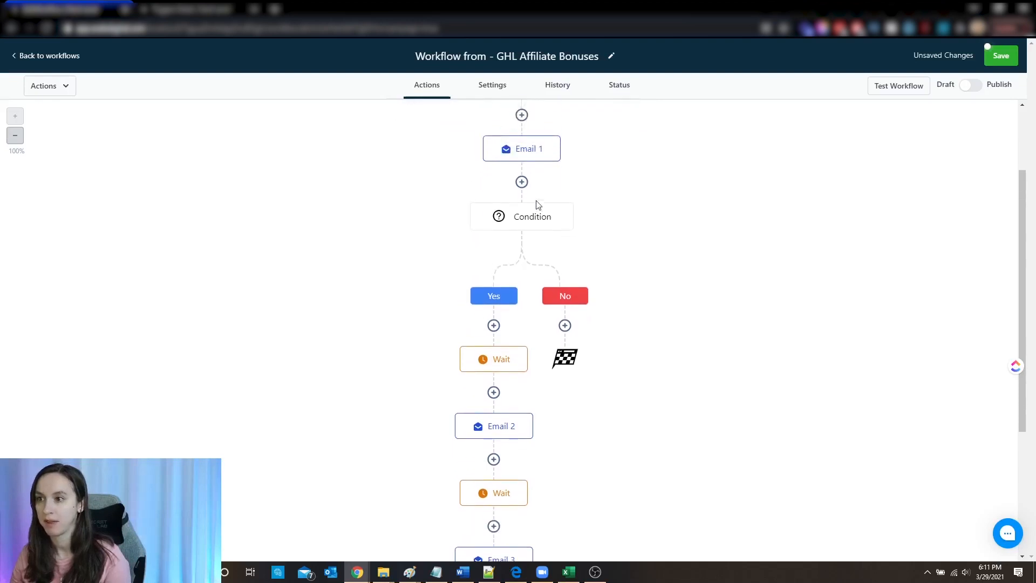
pyautogui.moveTo(653, 324)
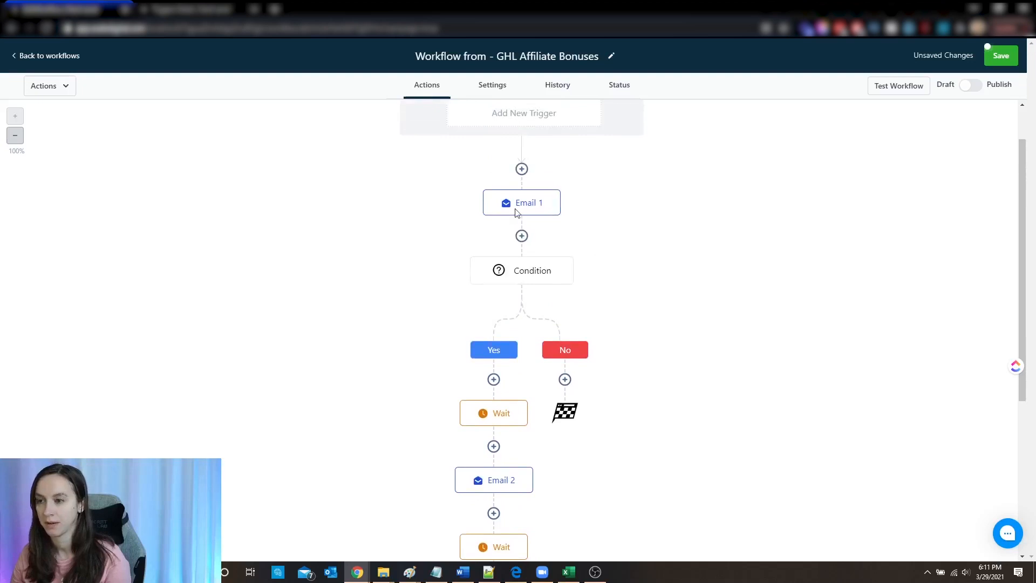
pyautogui.click(521, 201)
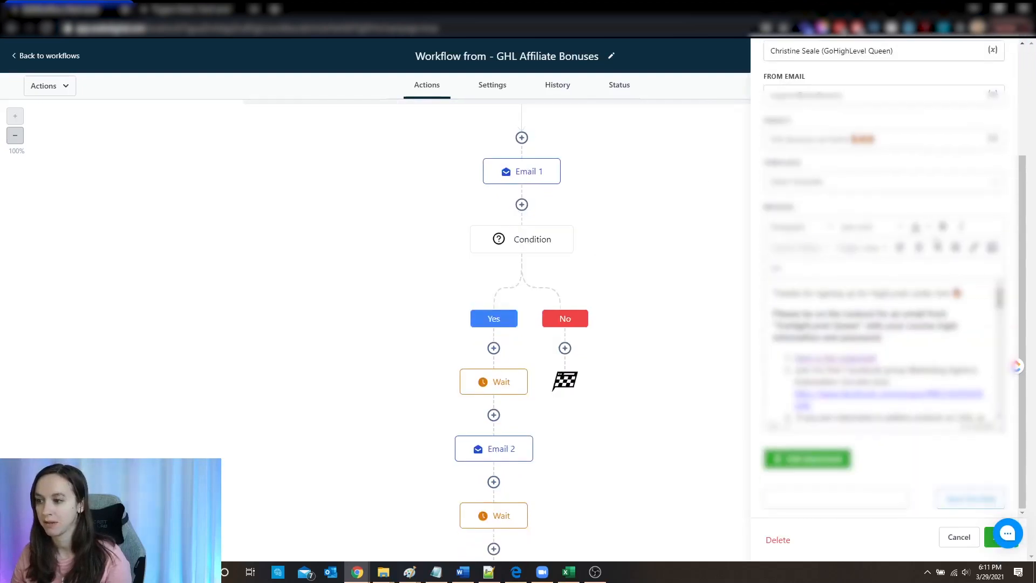
# - Begin a Send Email step on the No branch, then close the editor without keeping it
pyautogui.scroll(3)
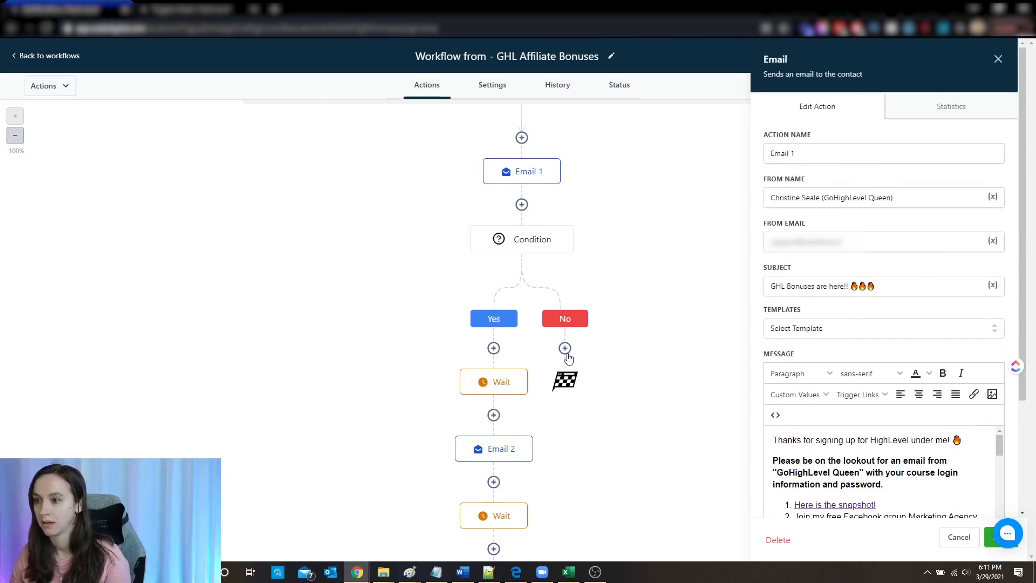
pyautogui.click(564, 349)
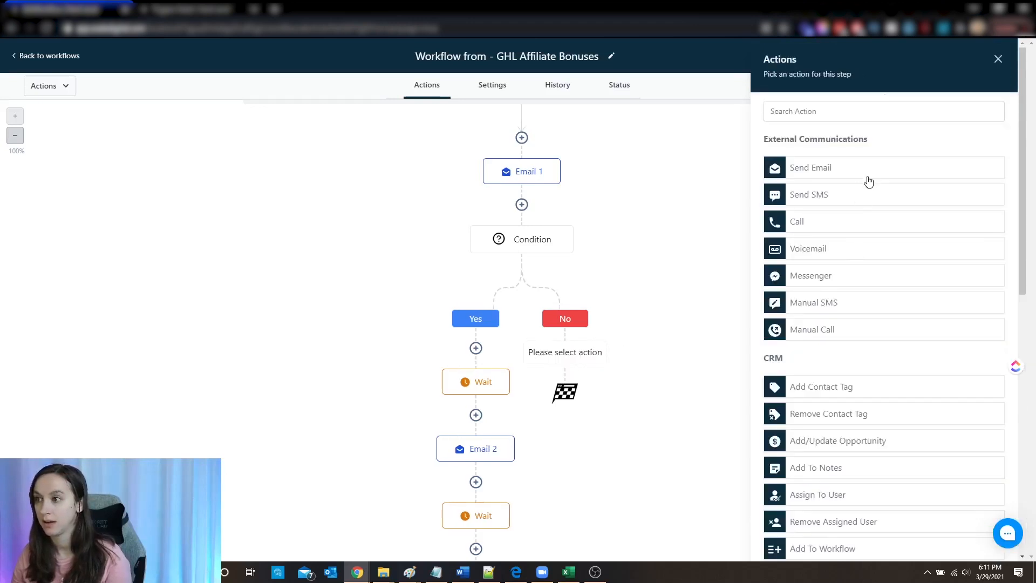
pyautogui.click(811, 168)
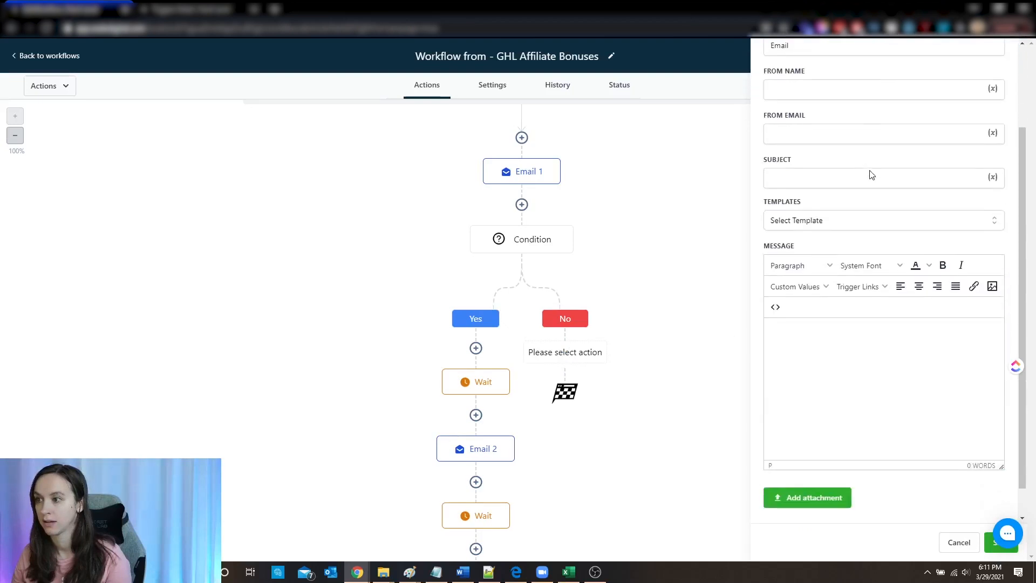
pyautogui.click(883, 220)
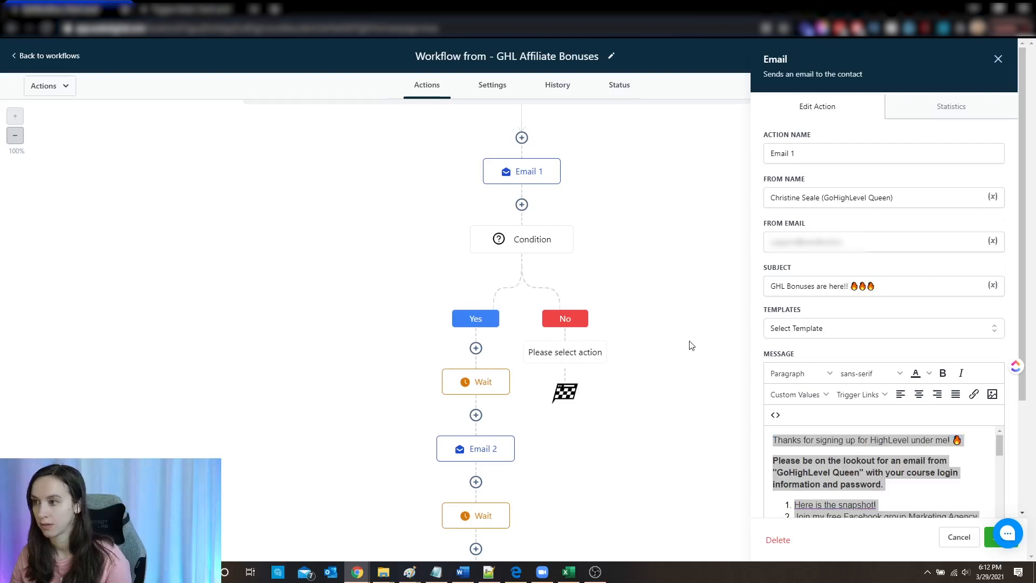
pyautogui.click(997, 59)
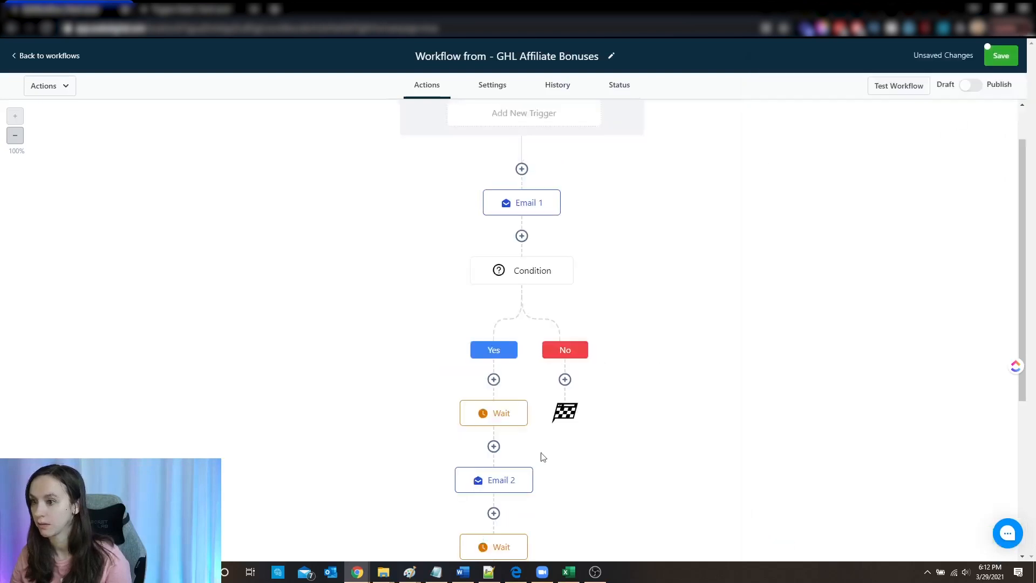
pyautogui.click(565, 379)
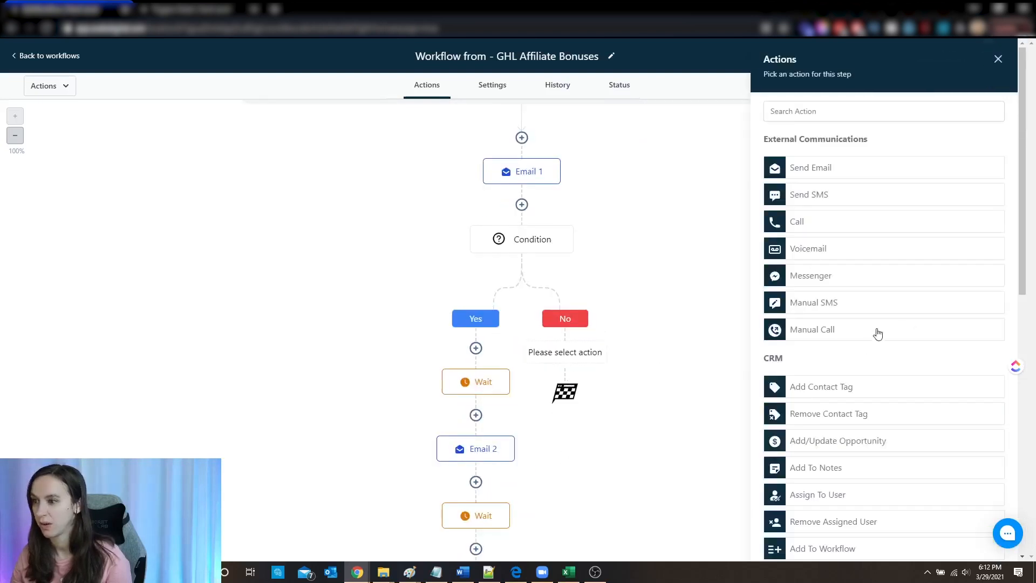
pyautogui.click(811, 167)
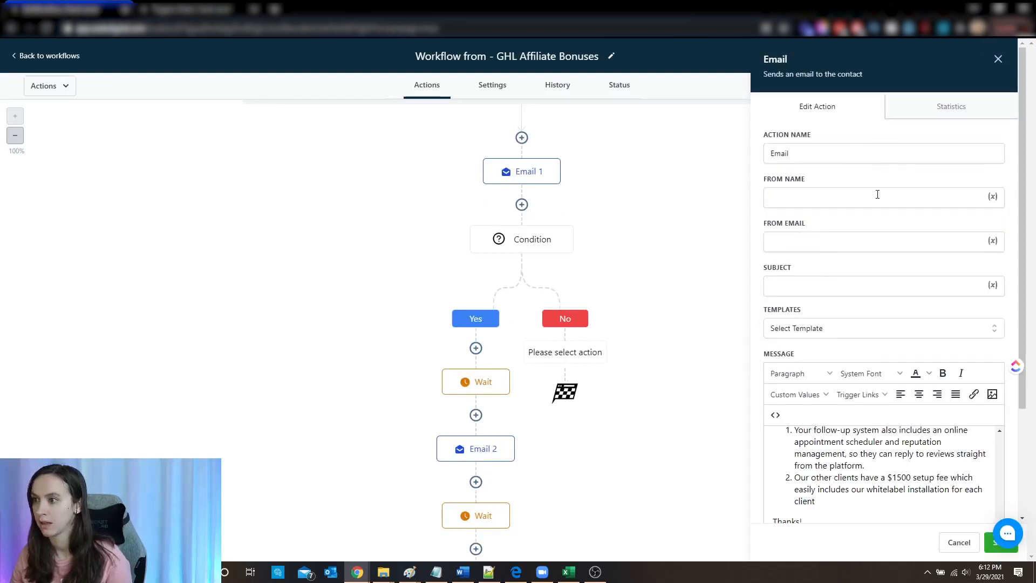
pyautogui.write('Christine Seale')
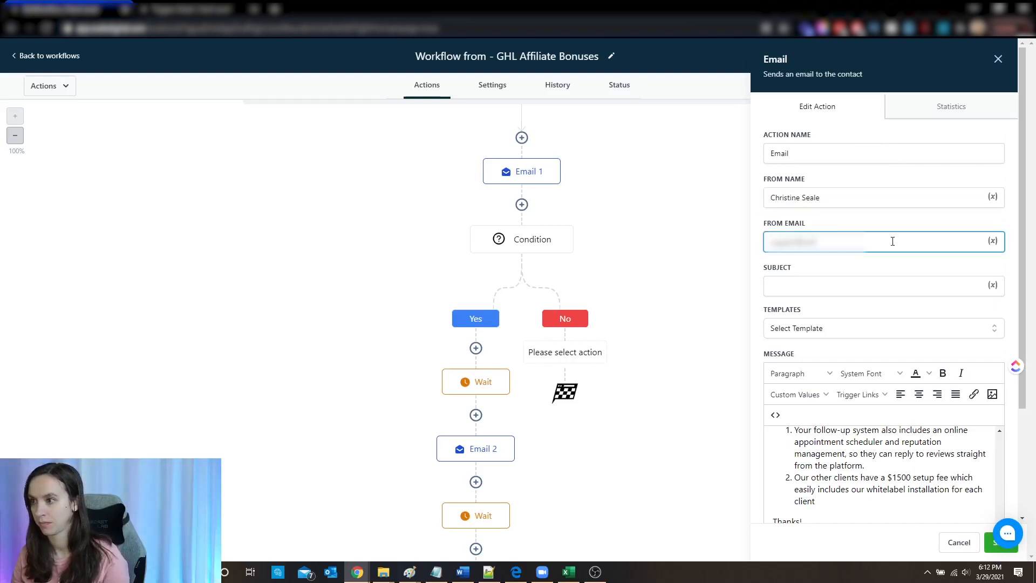
pyautogui.write('Your GHL Bonuses are')
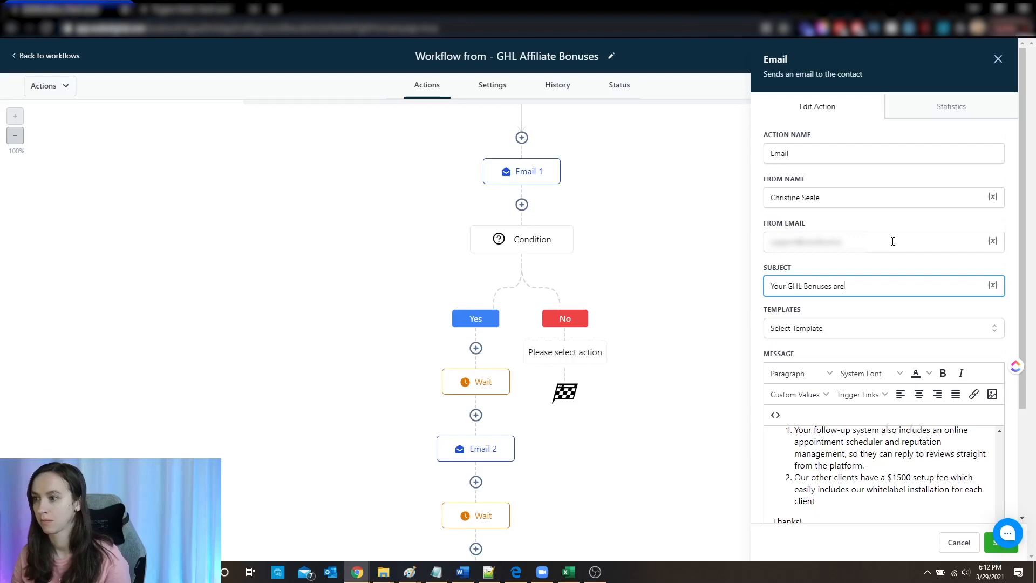
pyautogui.write('here!')
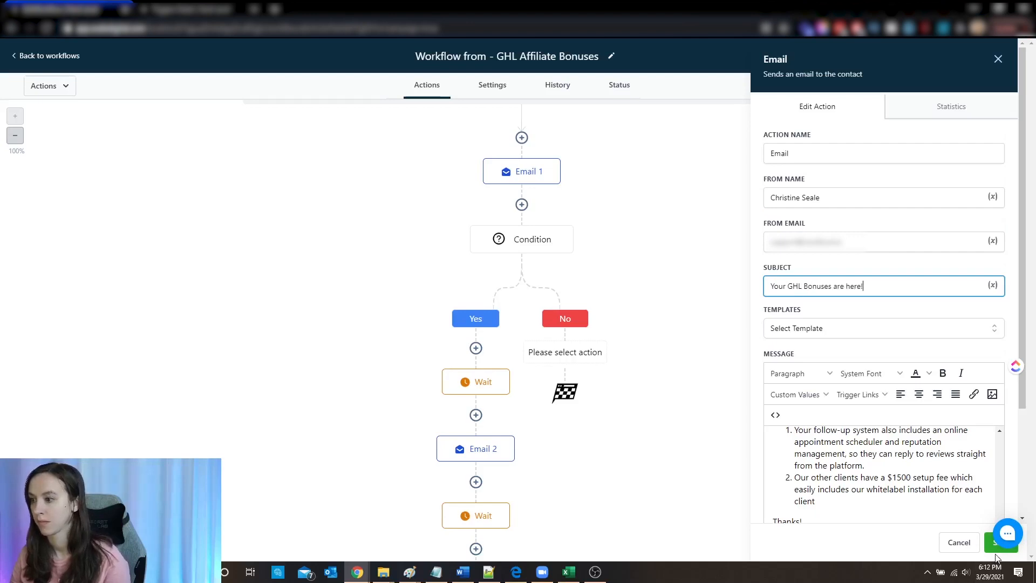
pyautogui.click(1003, 542)
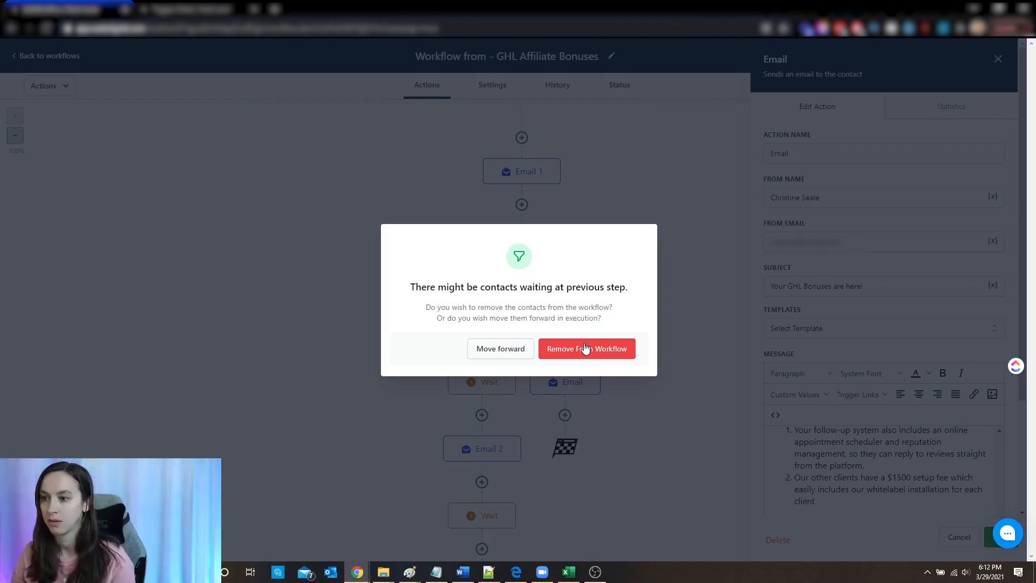
pyautogui.moveTo(500, 354)
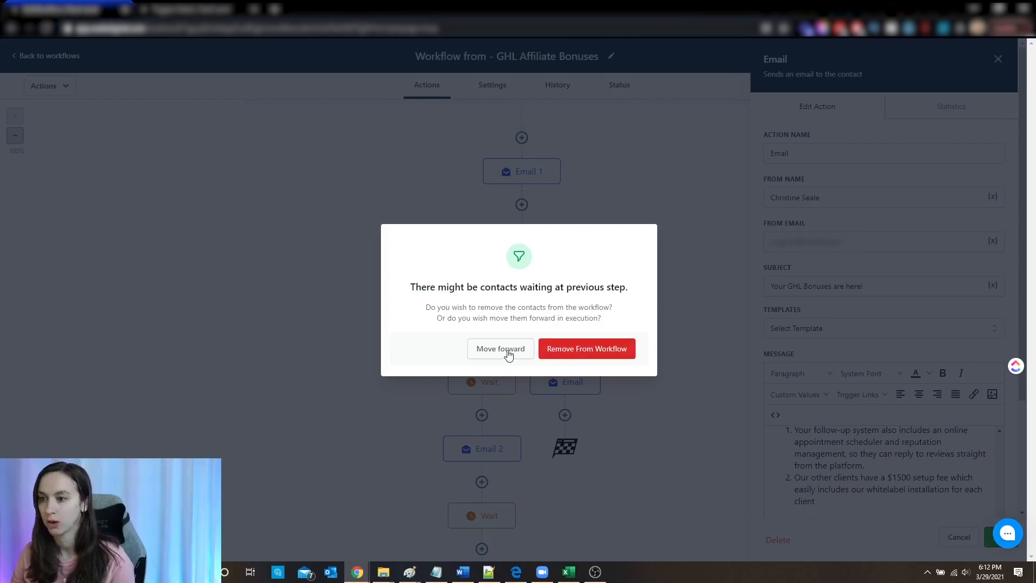
pyautogui.click(500, 349)
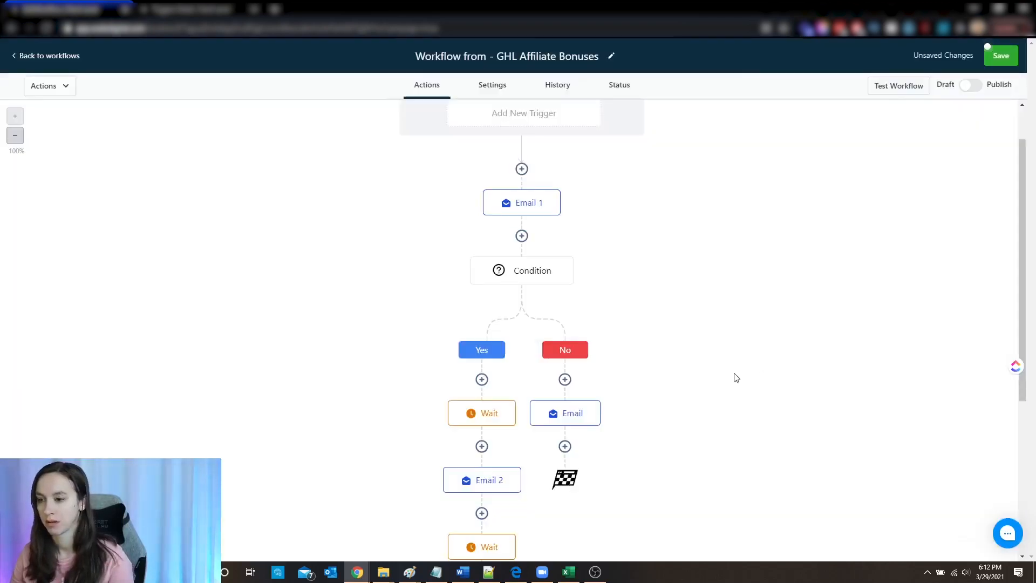
pyautogui.scroll(-3)
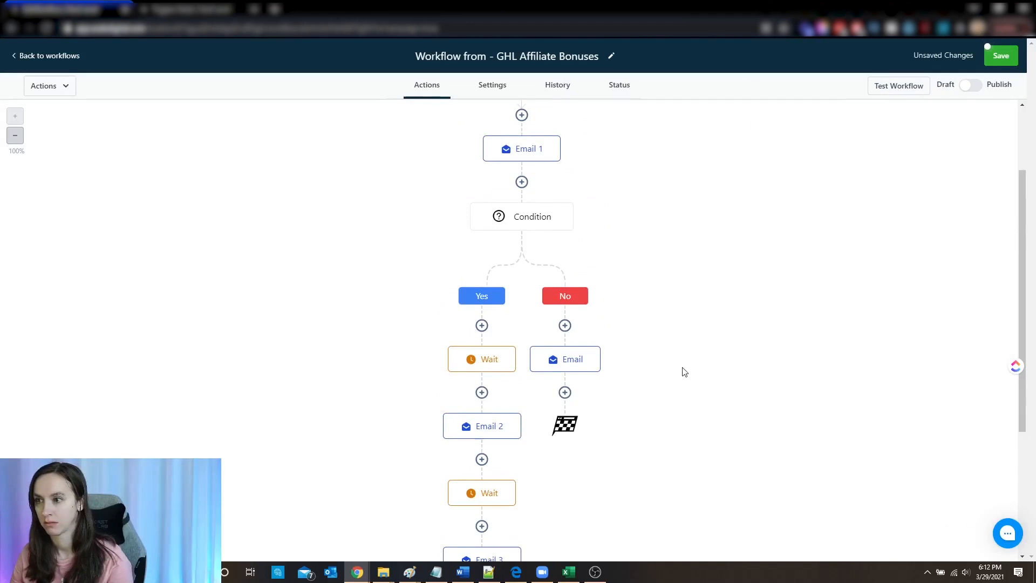
pyautogui.moveTo(547, 267)
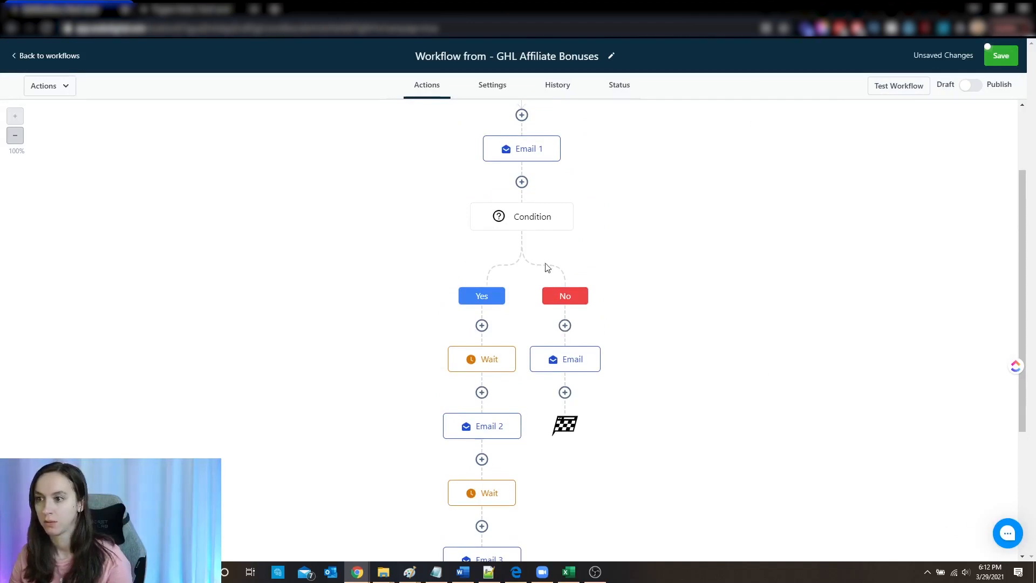
pyautogui.moveTo(564, 359)
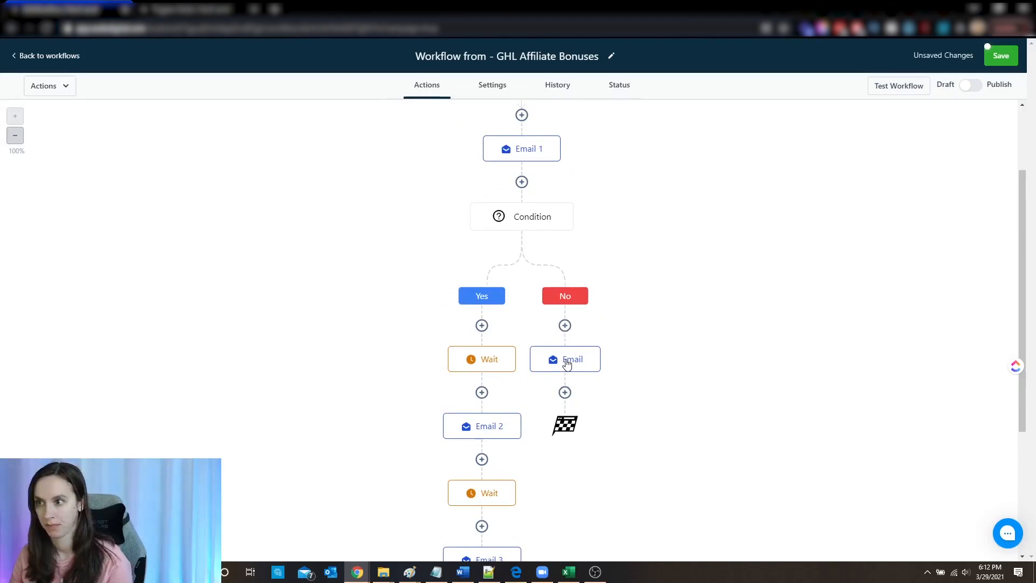
pyautogui.moveTo(907, 138)
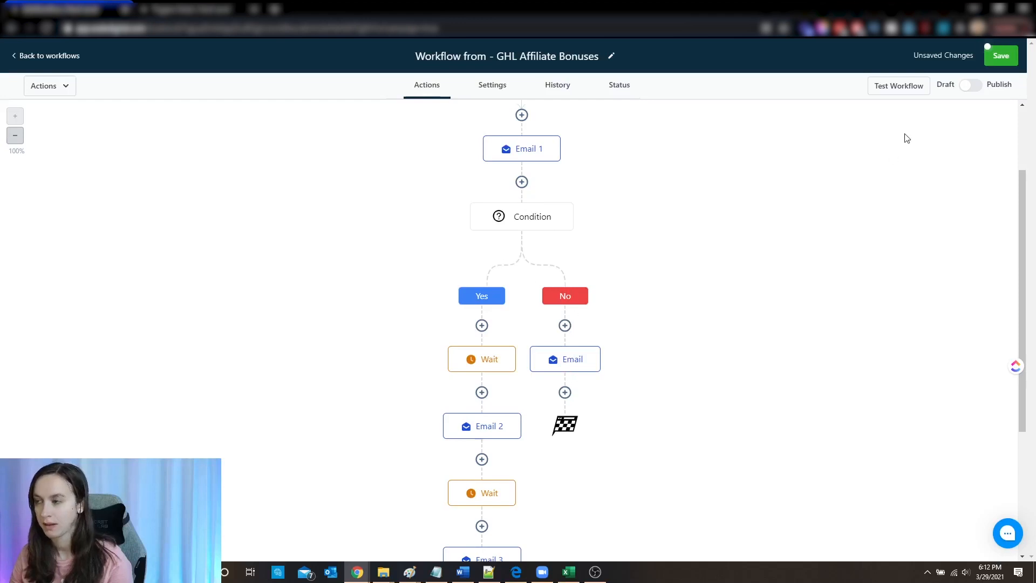
pyautogui.scroll(3)
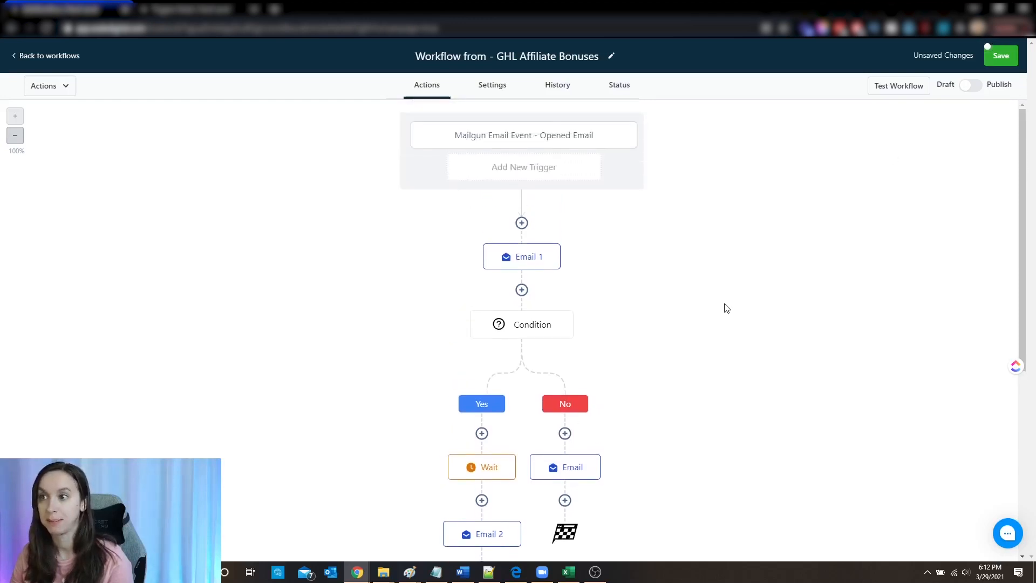
pyautogui.scroll(-3)
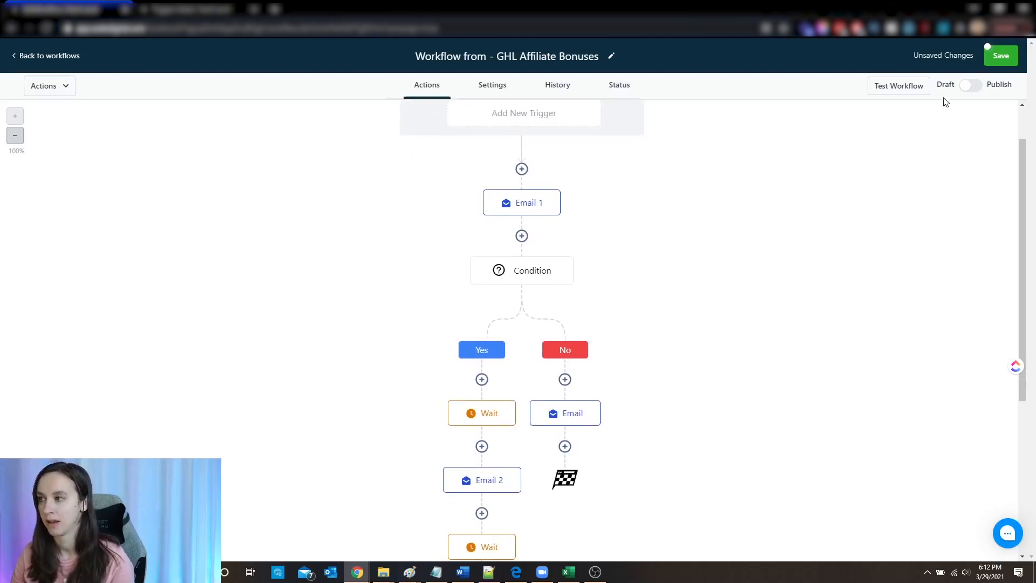
pyautogui.scroll(-3)
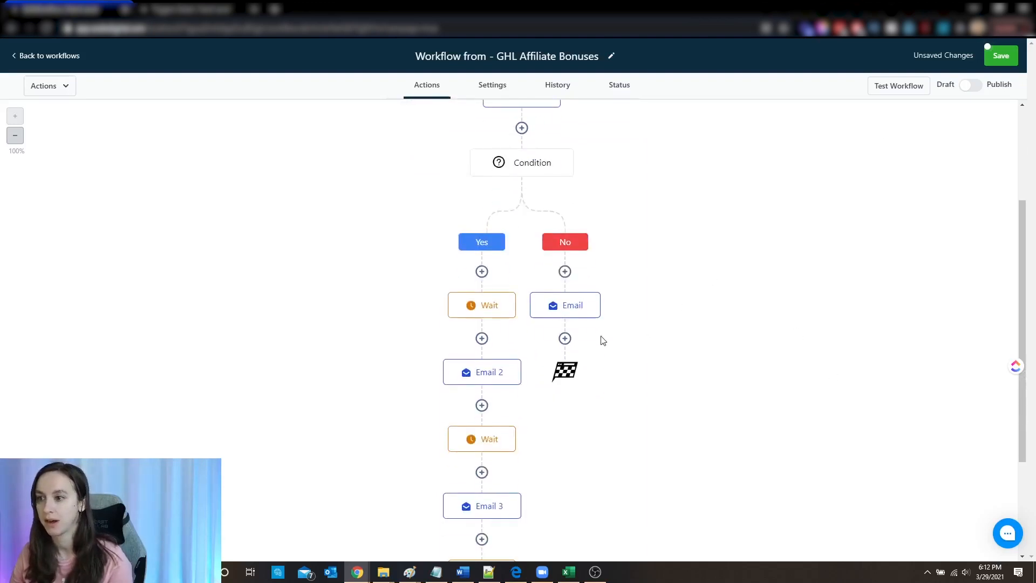
pyautogui.moveTo(652, 323)
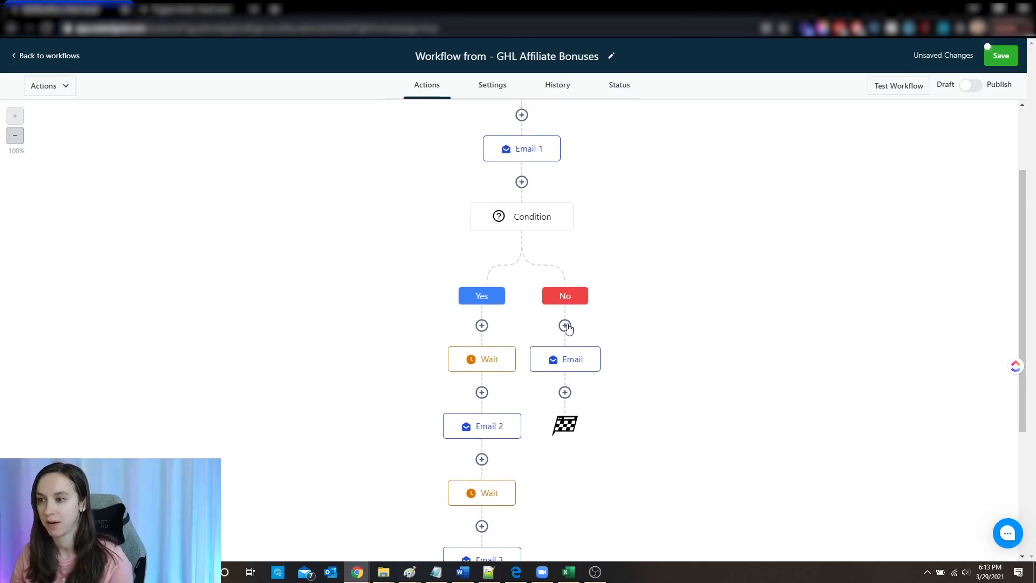
# - Insert a 1-day Wait step ahead of the email on the No branch
pyautogui.click(564, 326)
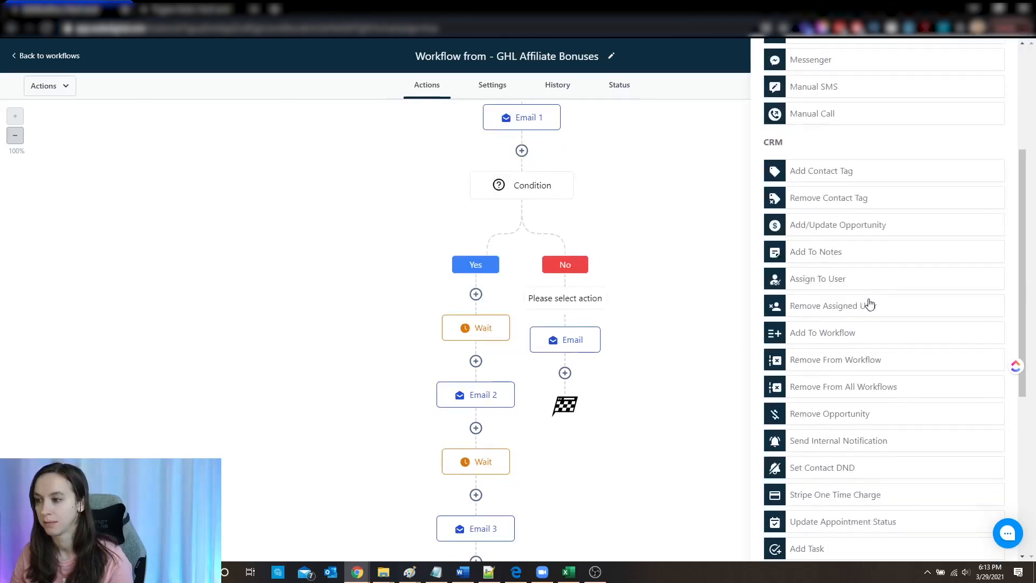
pyautogui.scroll(-3)
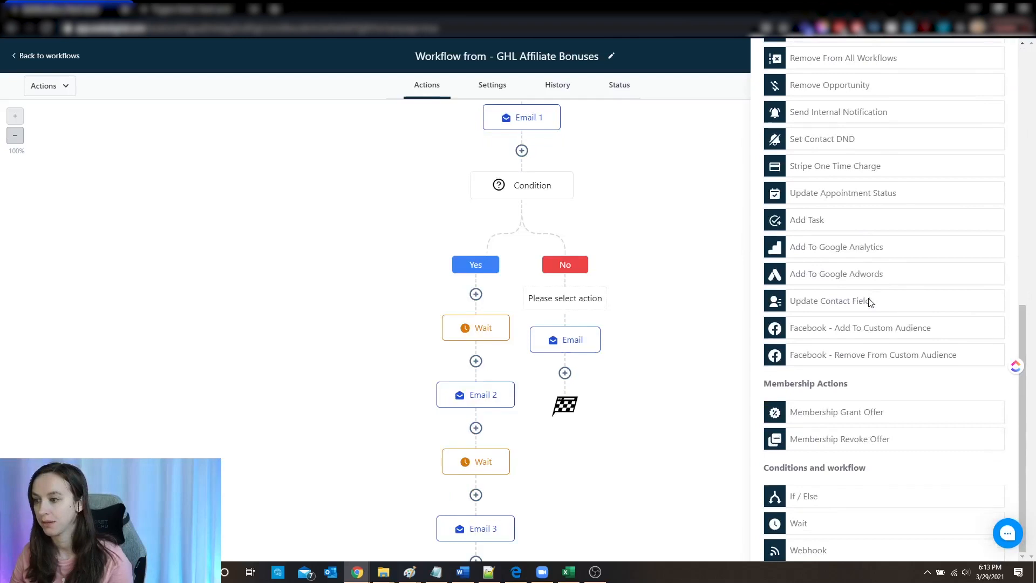
pyautogui.click(799, 522)
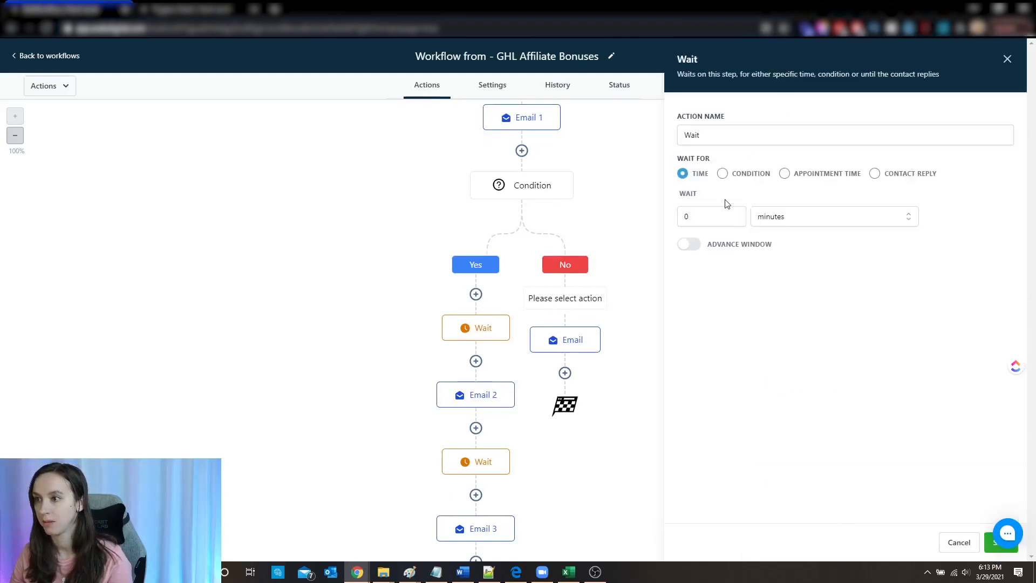
pyautogui.click(711, 216)
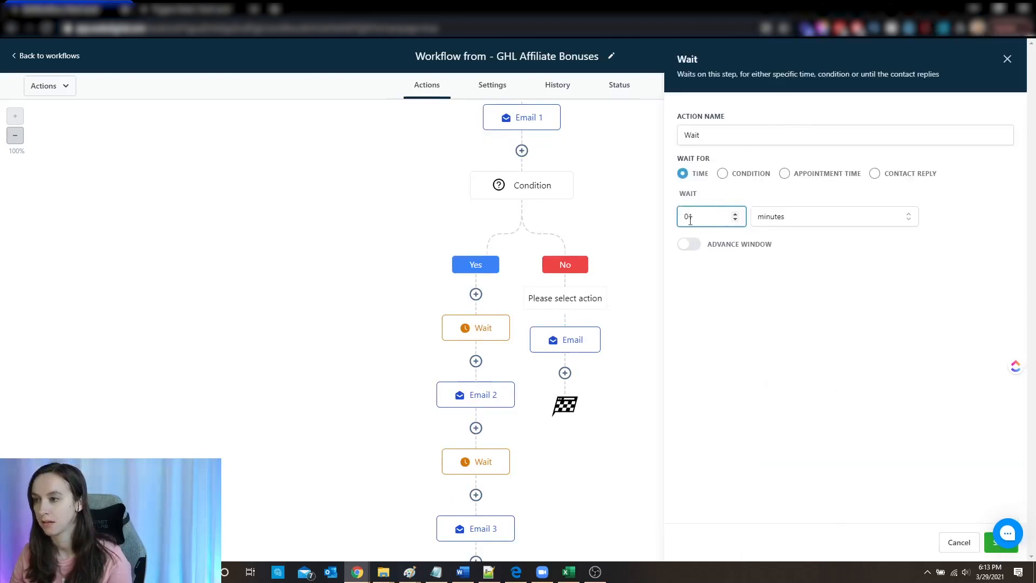
pyautogui.click(833, 216)
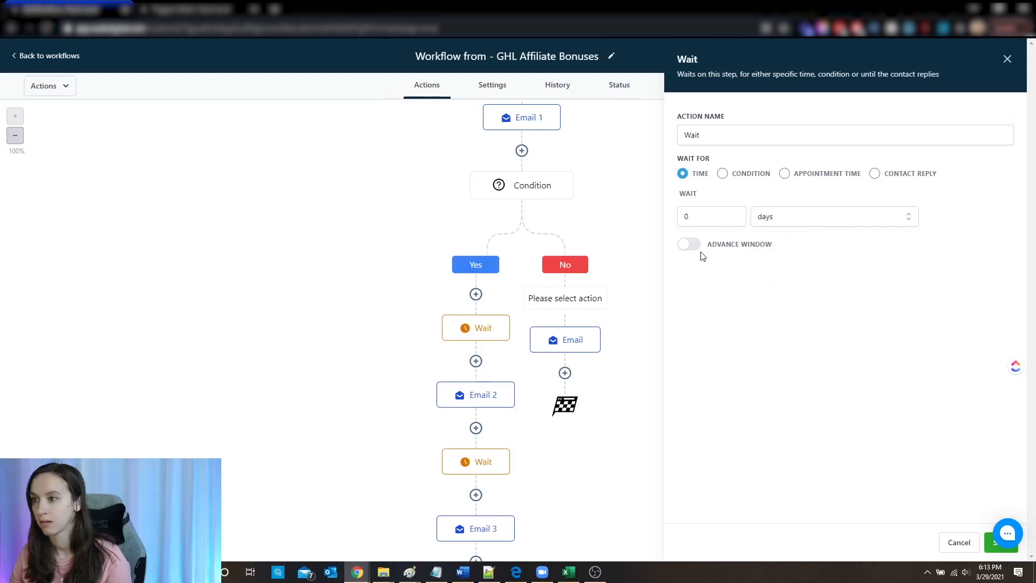
pyautogui.click(735, 213)
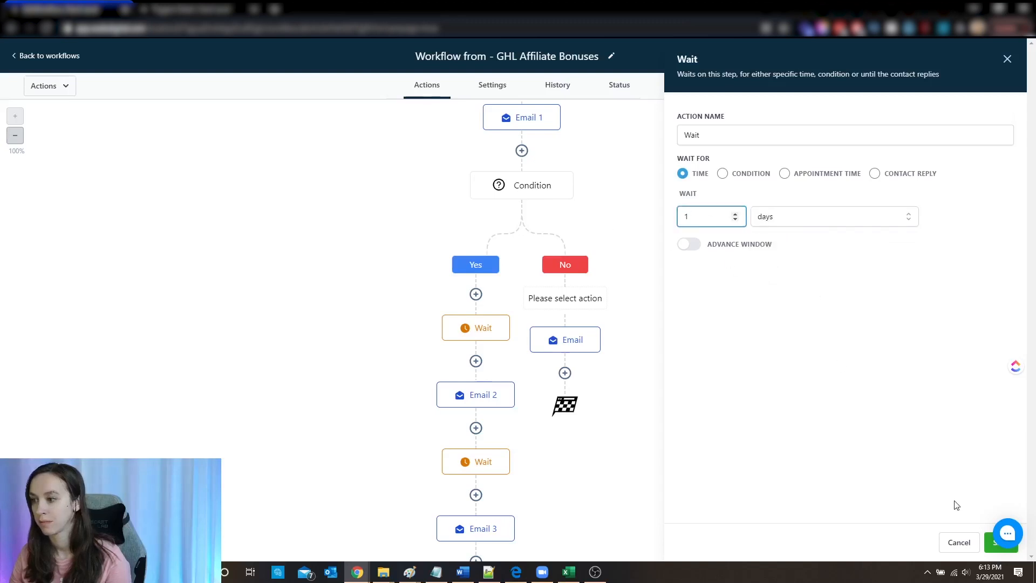
pyautogui.click(1002, 542)
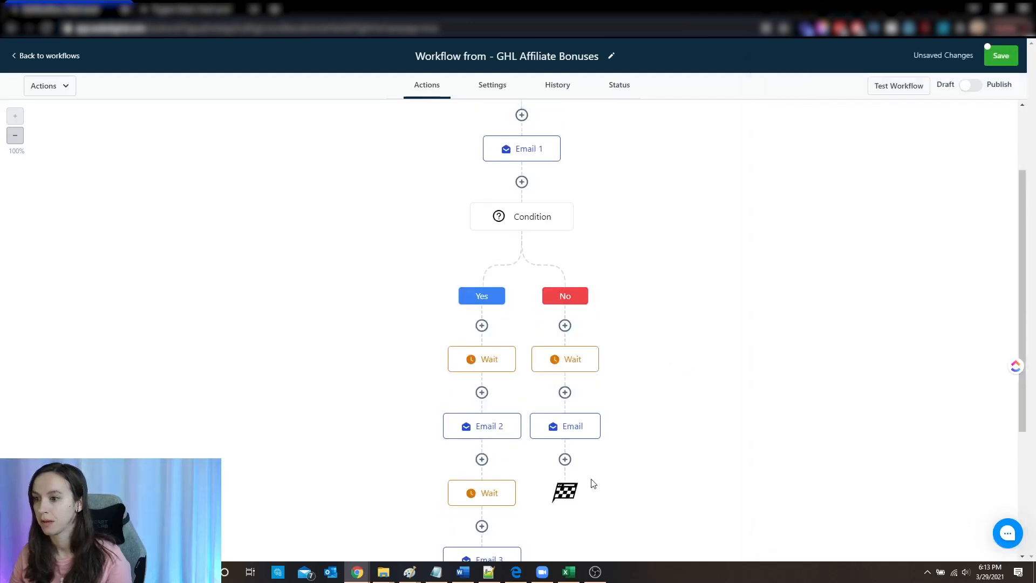
pyautogui.scroll(3)
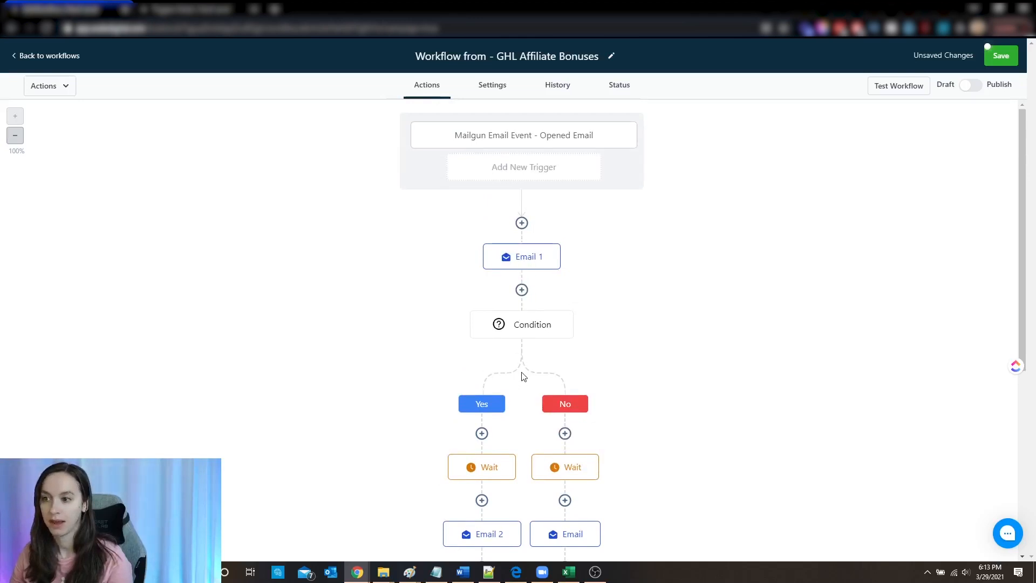
pyautogui.scroll(-3)
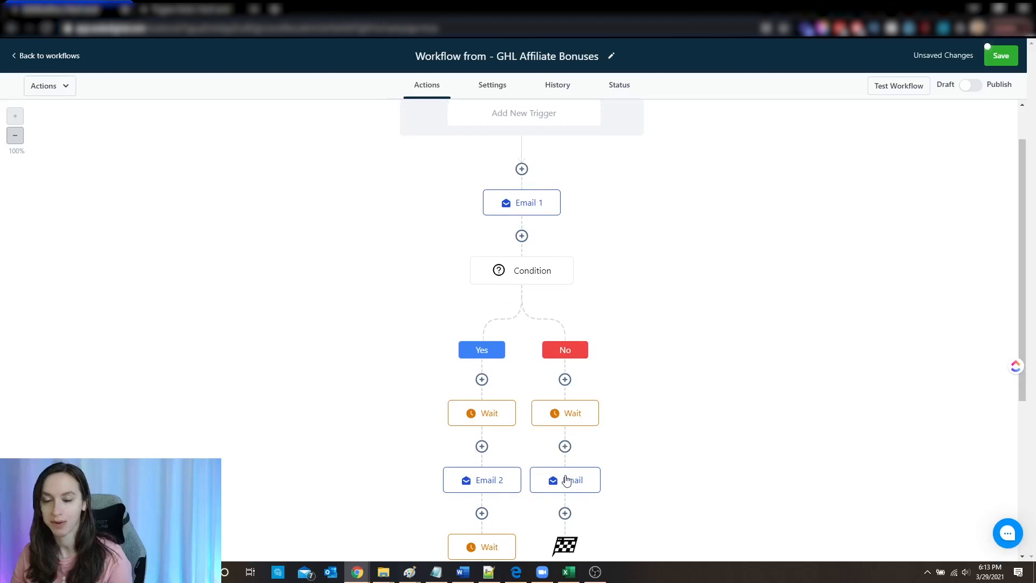
pyautogui.scroll(-3)
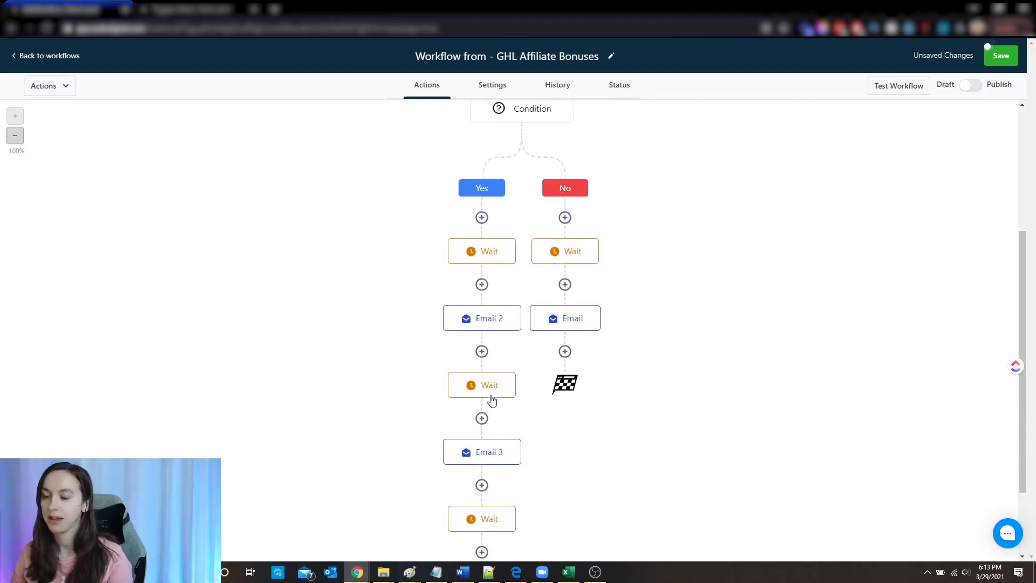
pyautogui.scroll(-3)
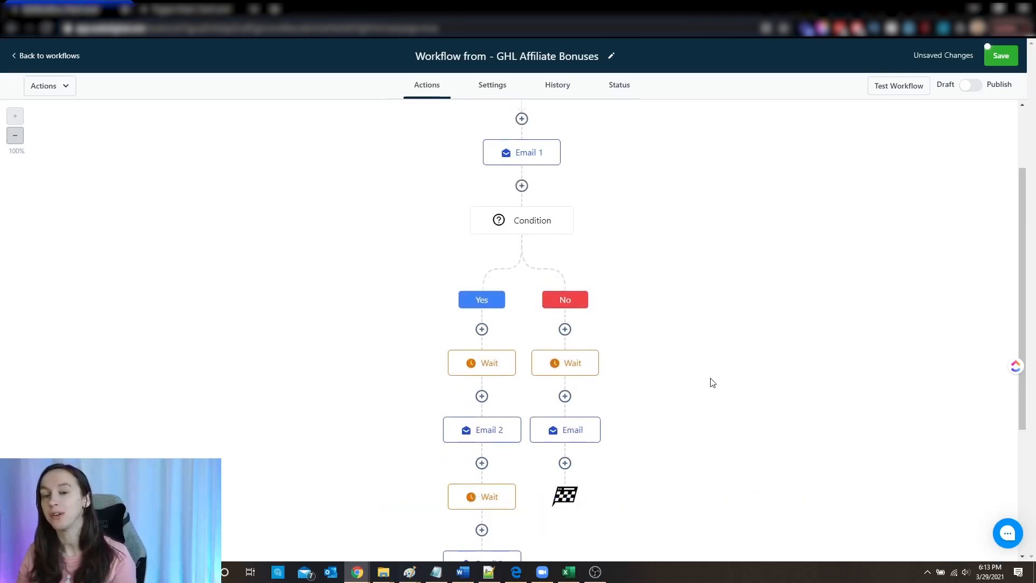
pyautogui.moveTo(706, 371)
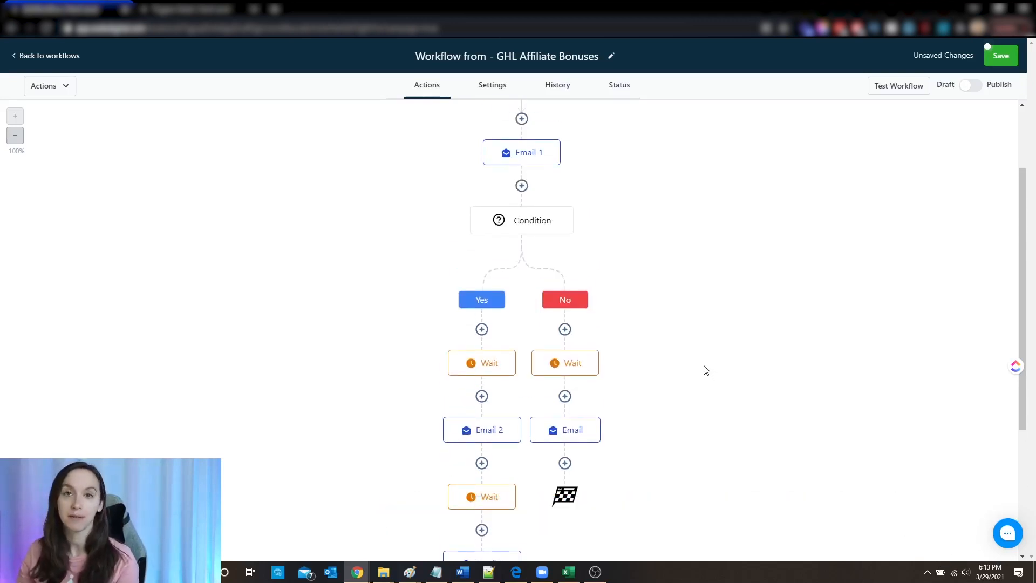